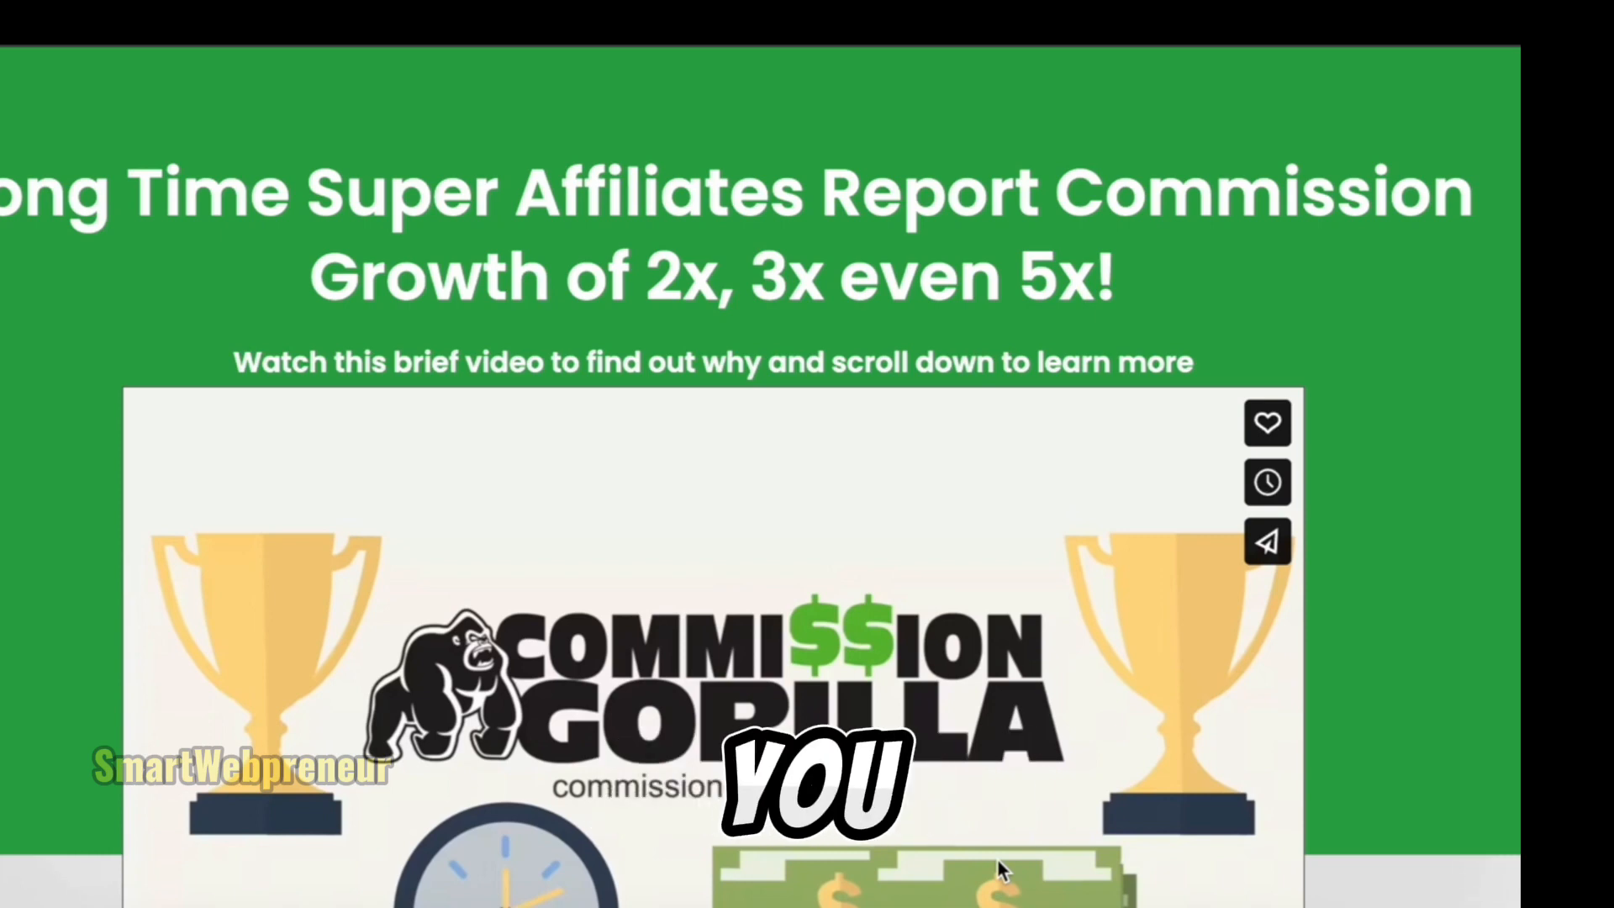
mouse_move(741, 648)
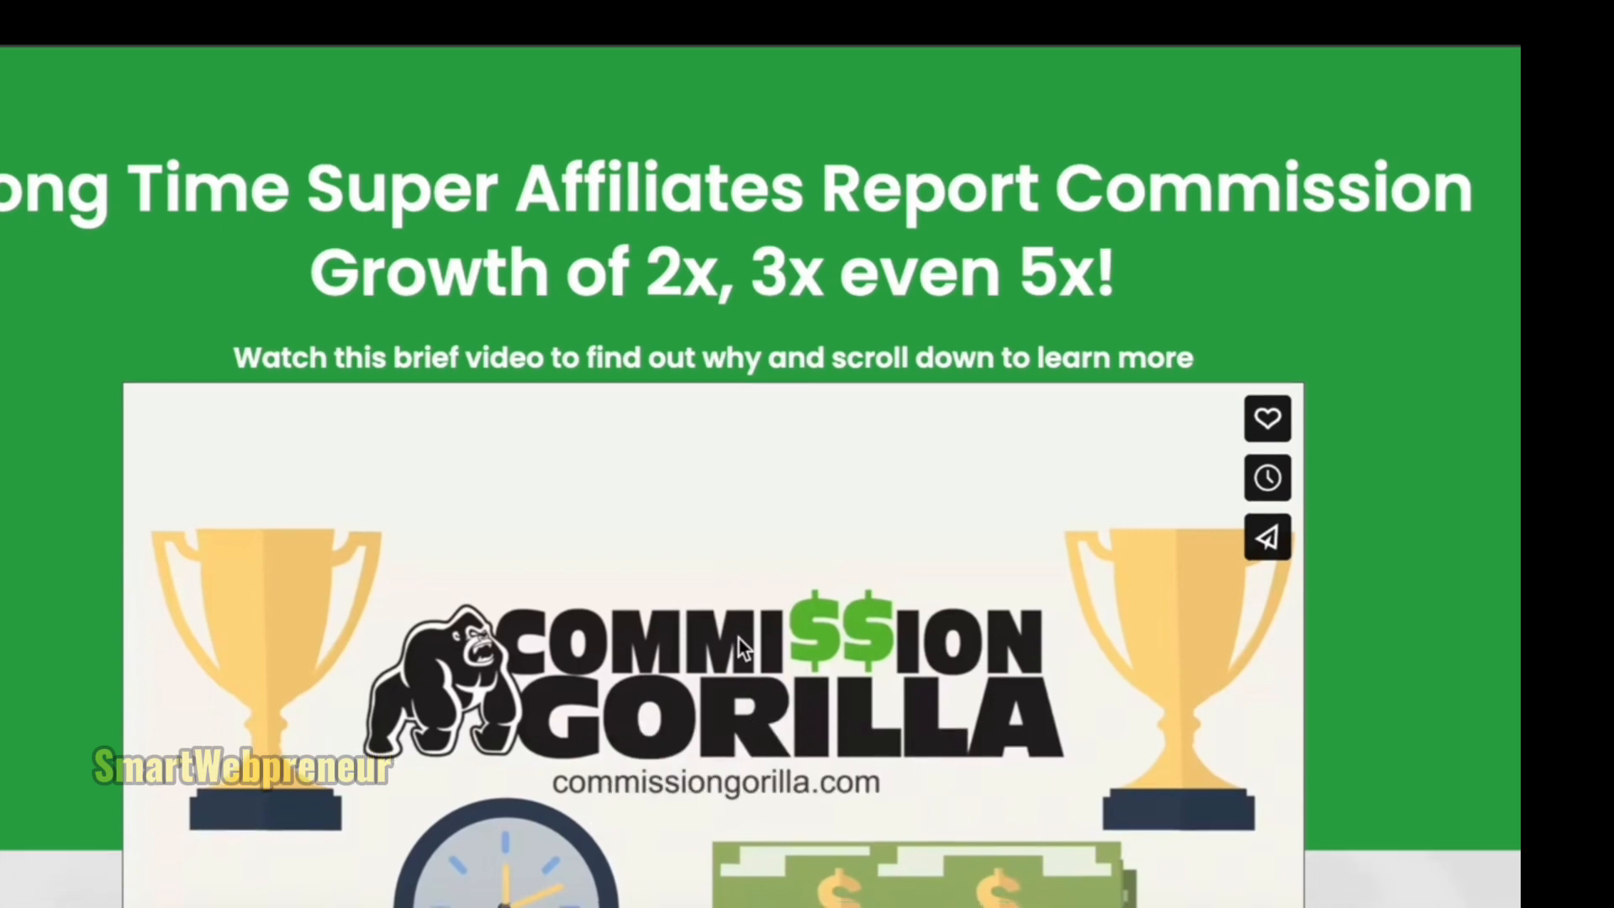
Play and pause the sales page intro video, then browse down to the 'Poke The Box' example page.
scroll(down, 3)
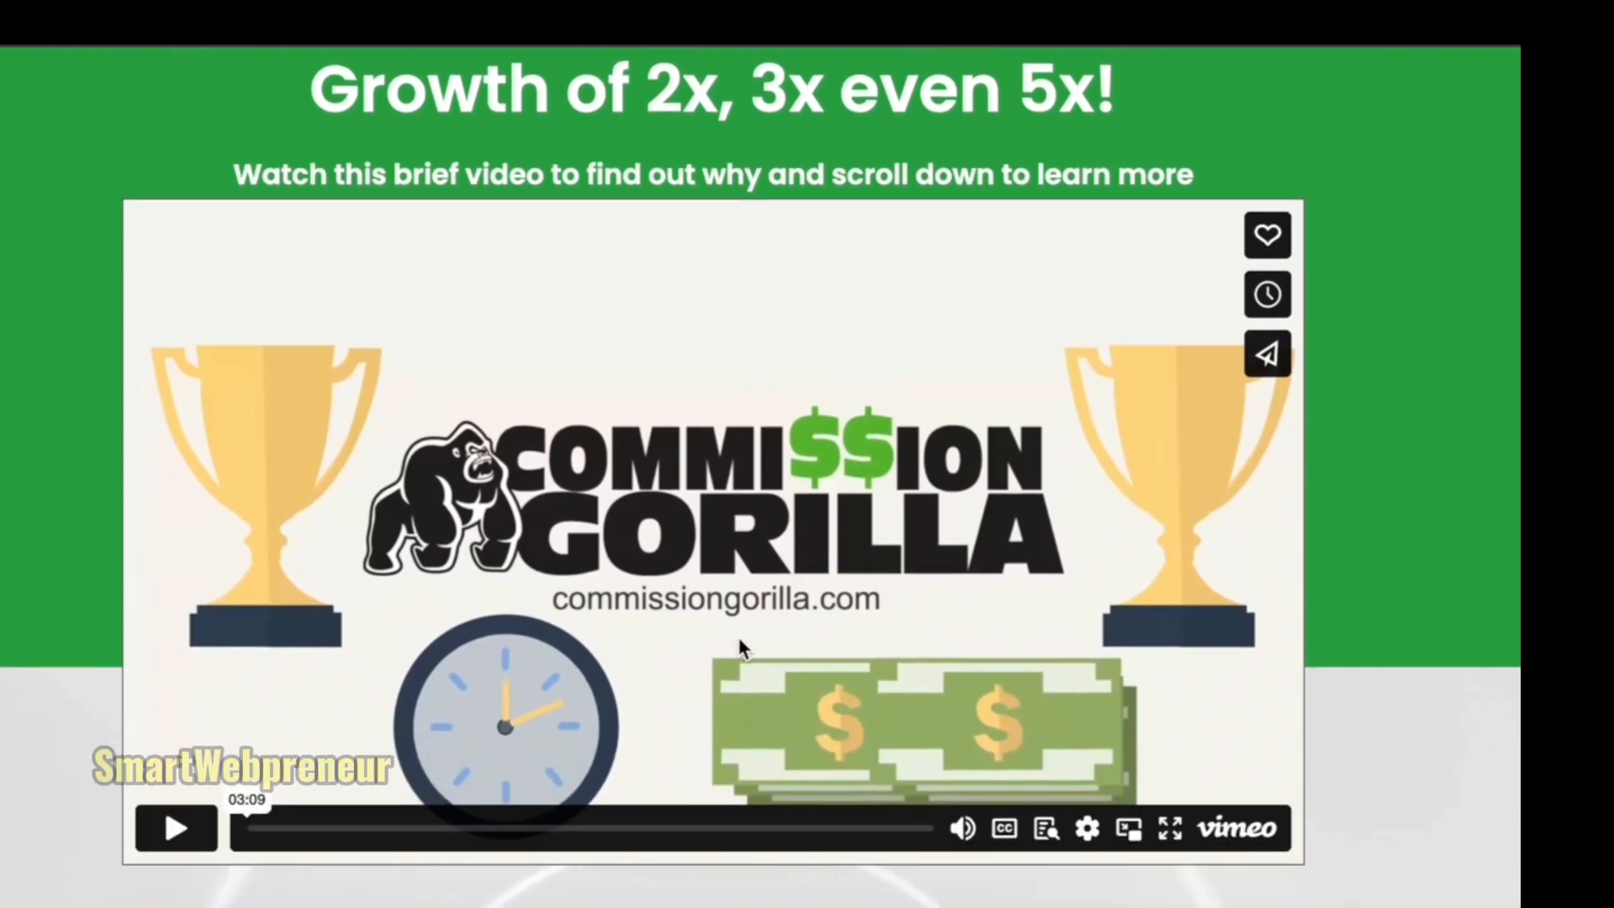
click(175, 827)
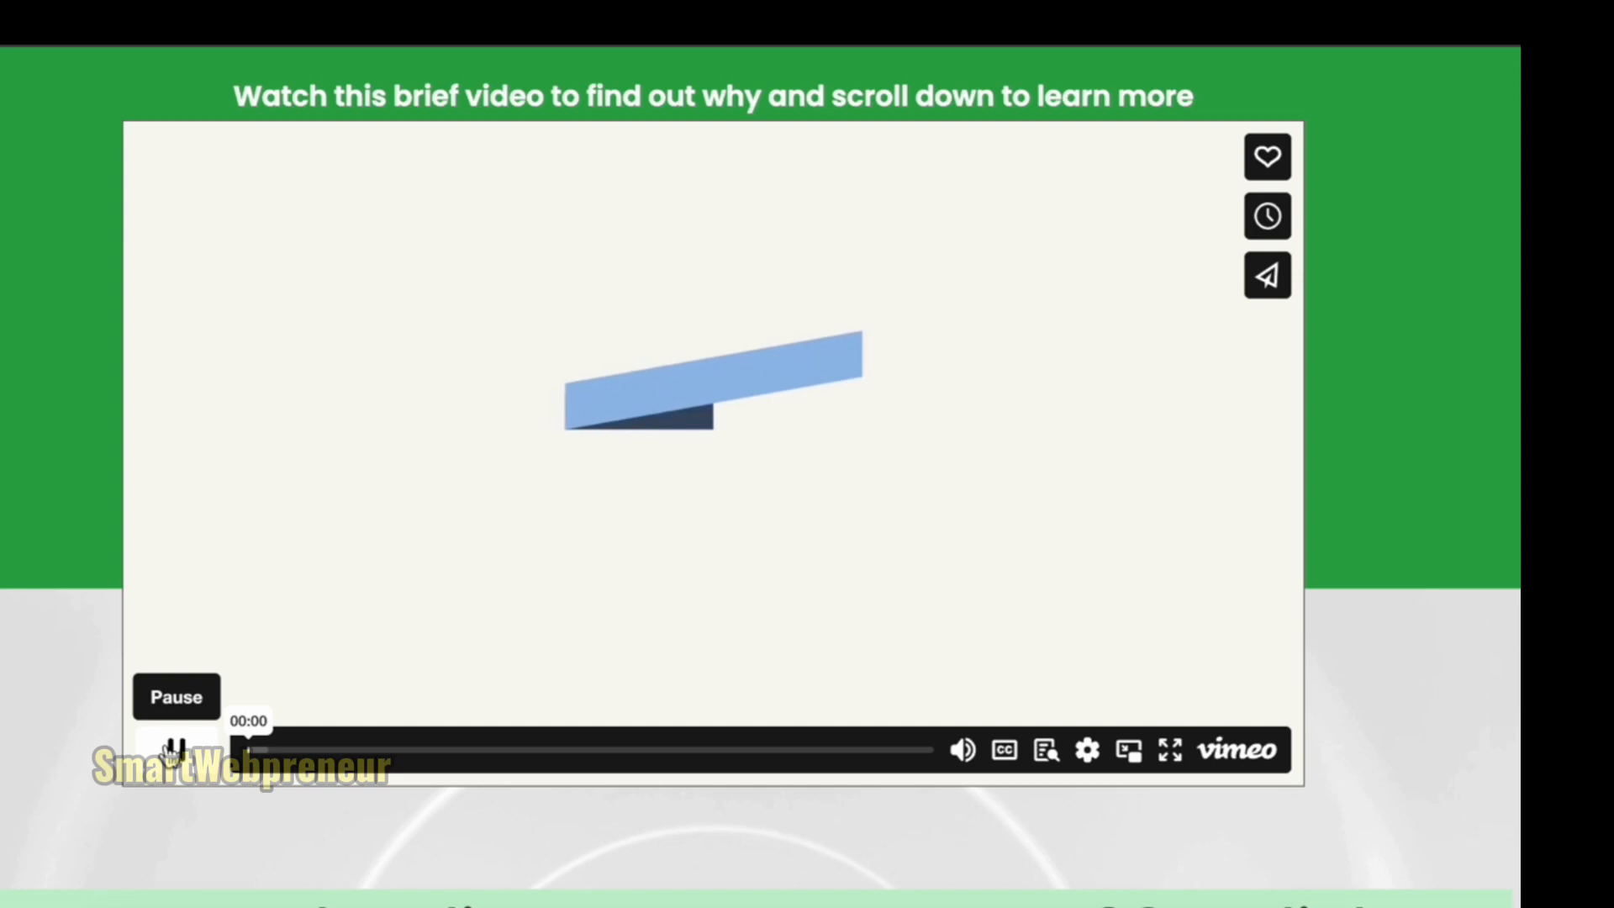
click(175, 748)
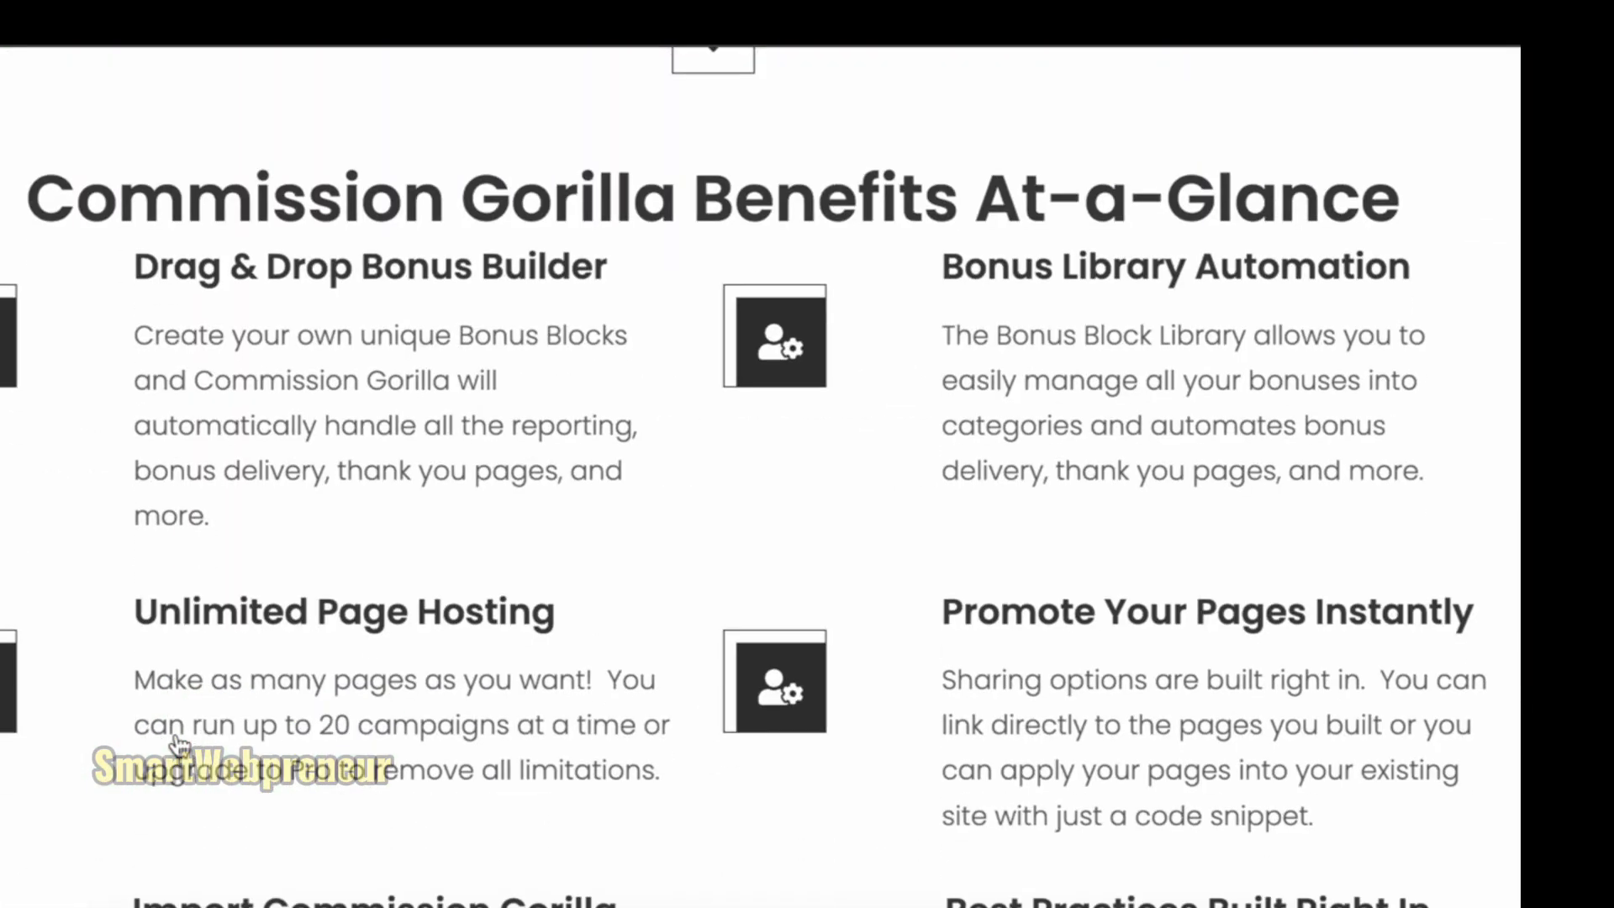
scroll(down, 3)
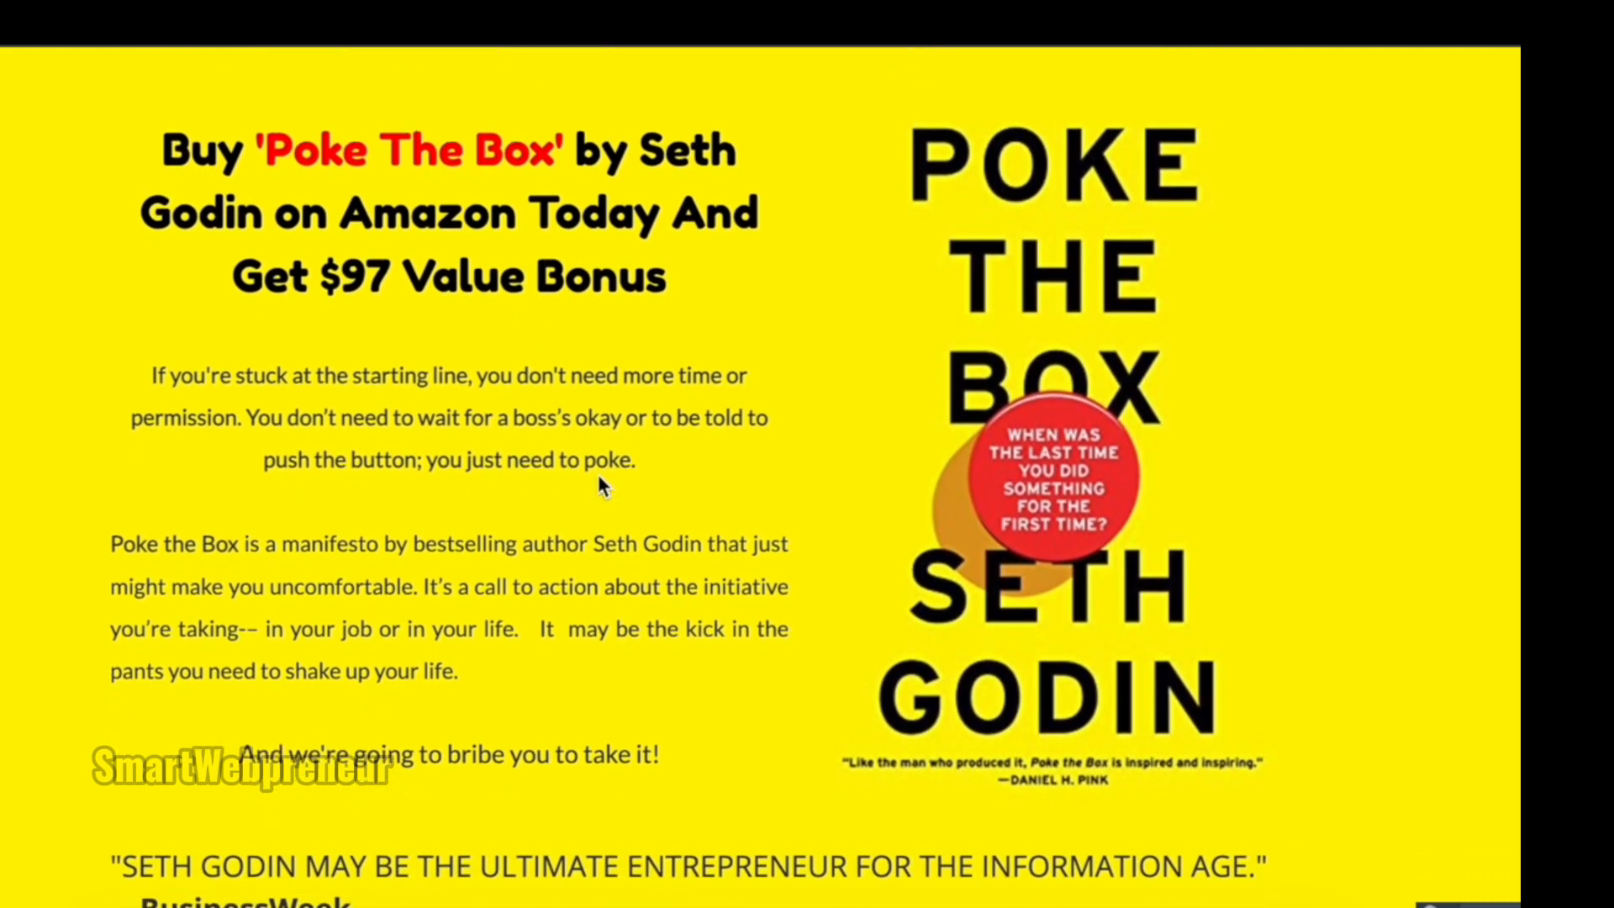
scroll(down, 3)
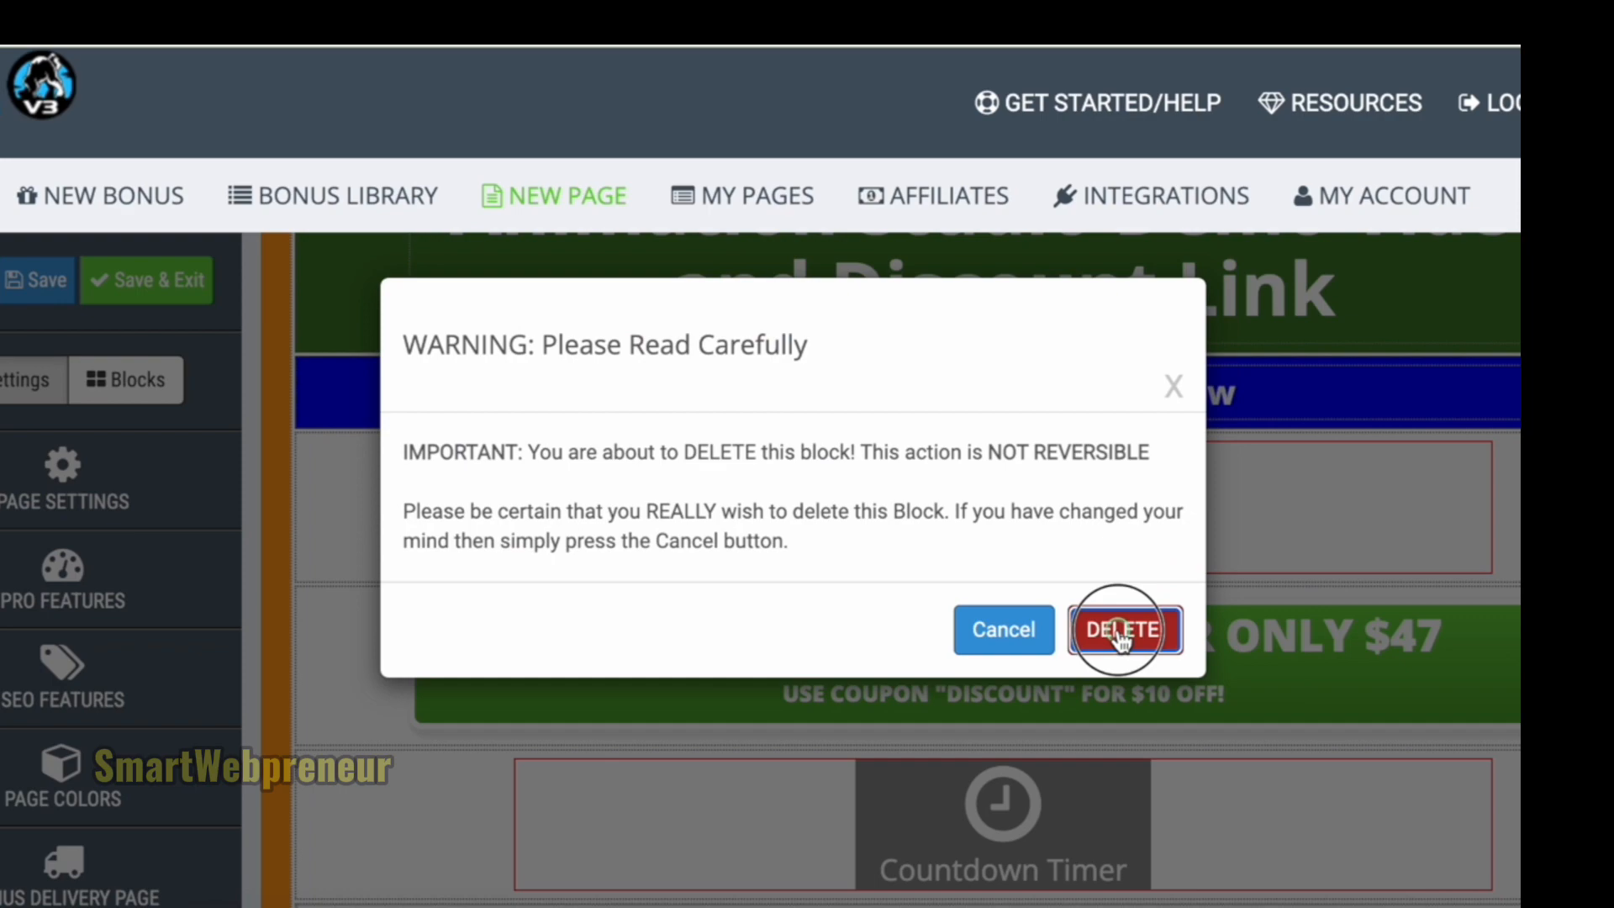
Confirm deleting the block and place a Spacer block below the description text.
click(1123, 630)
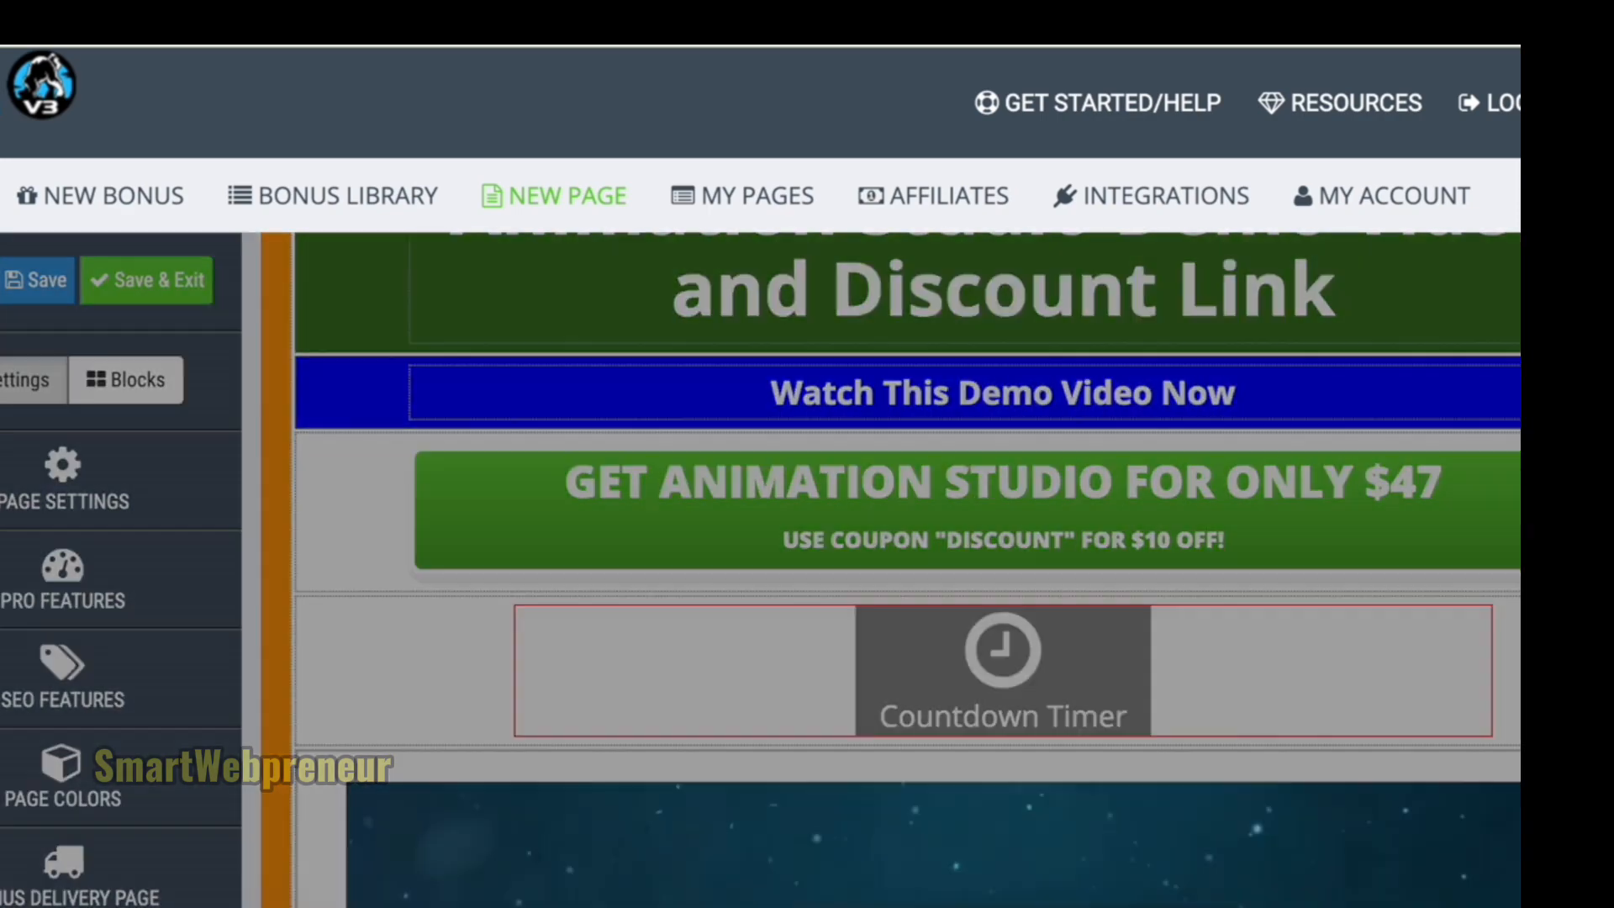
click(731, 540)
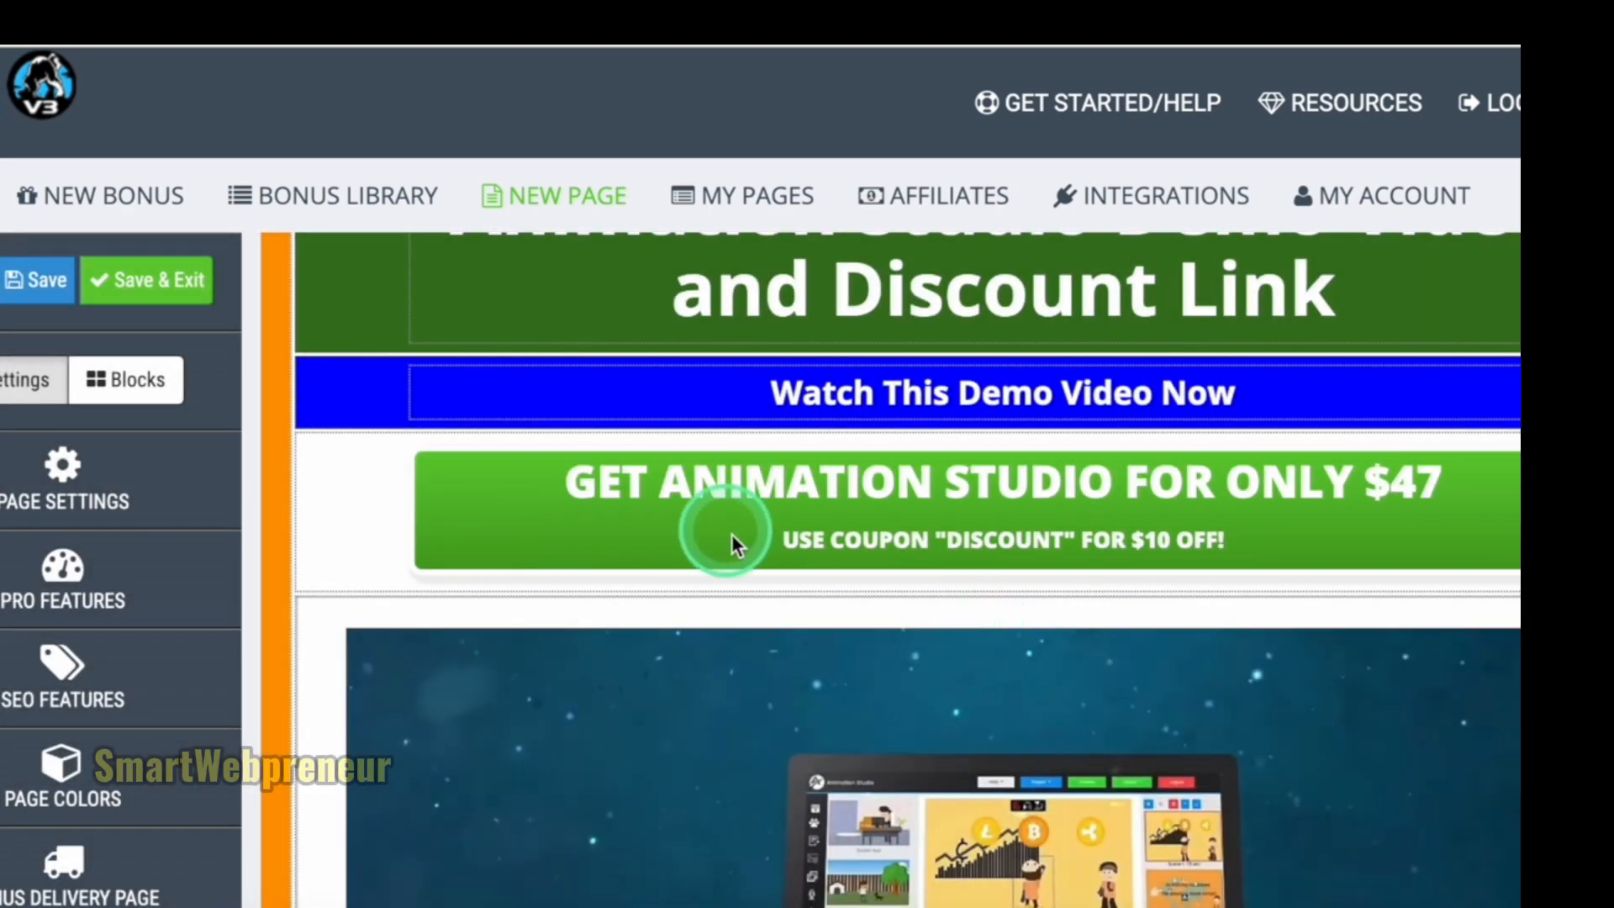
scroll(down, 3)
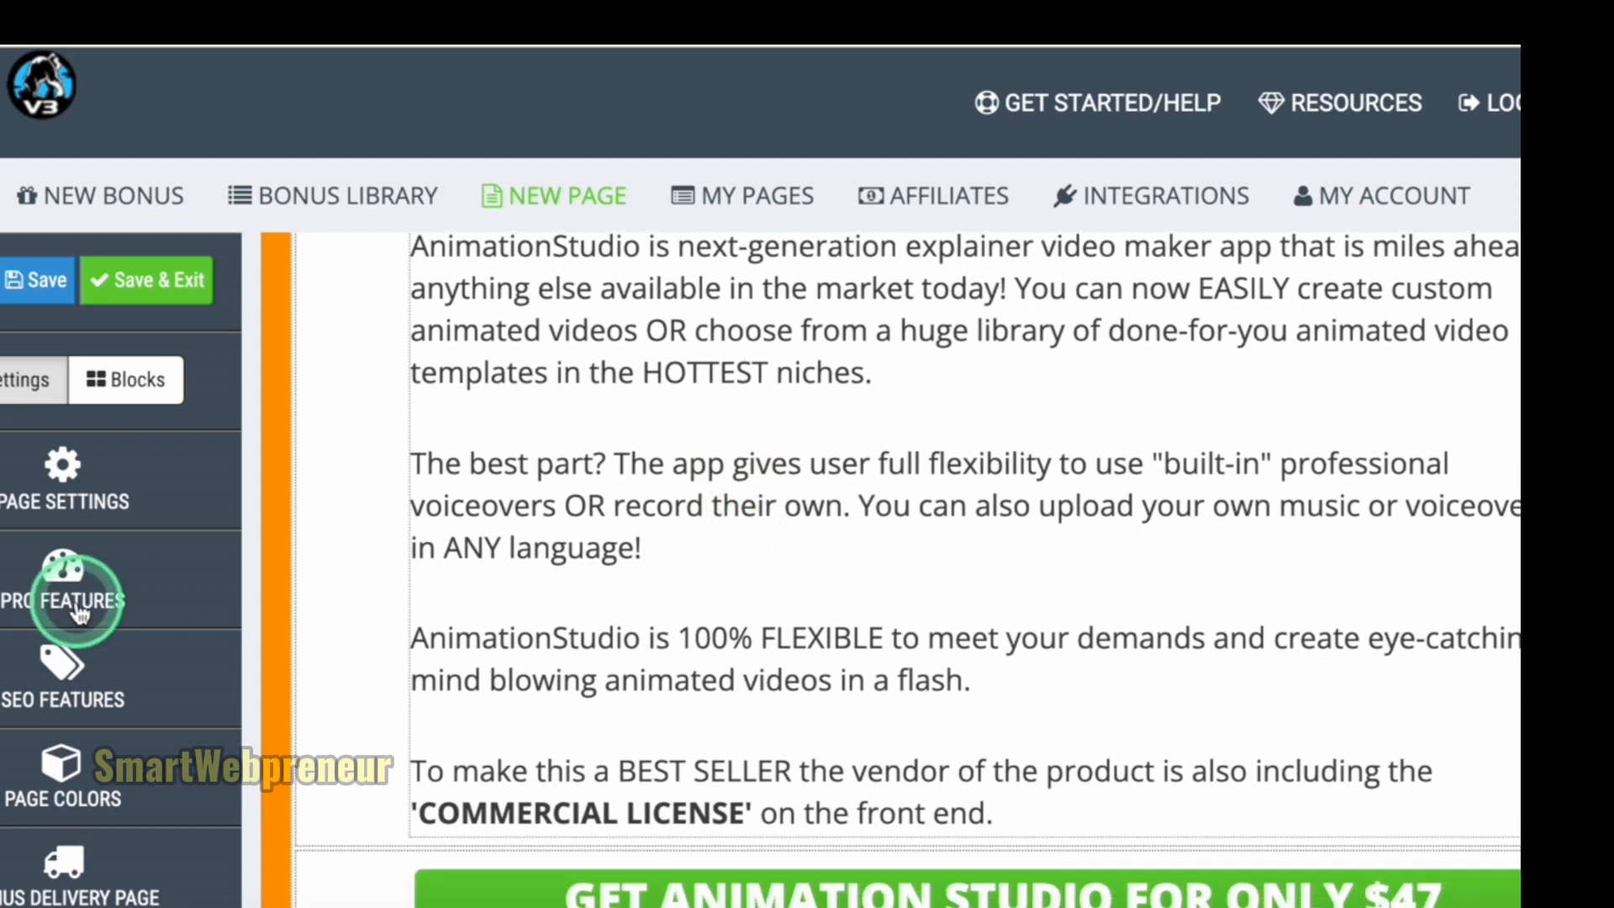
click(126, 378)
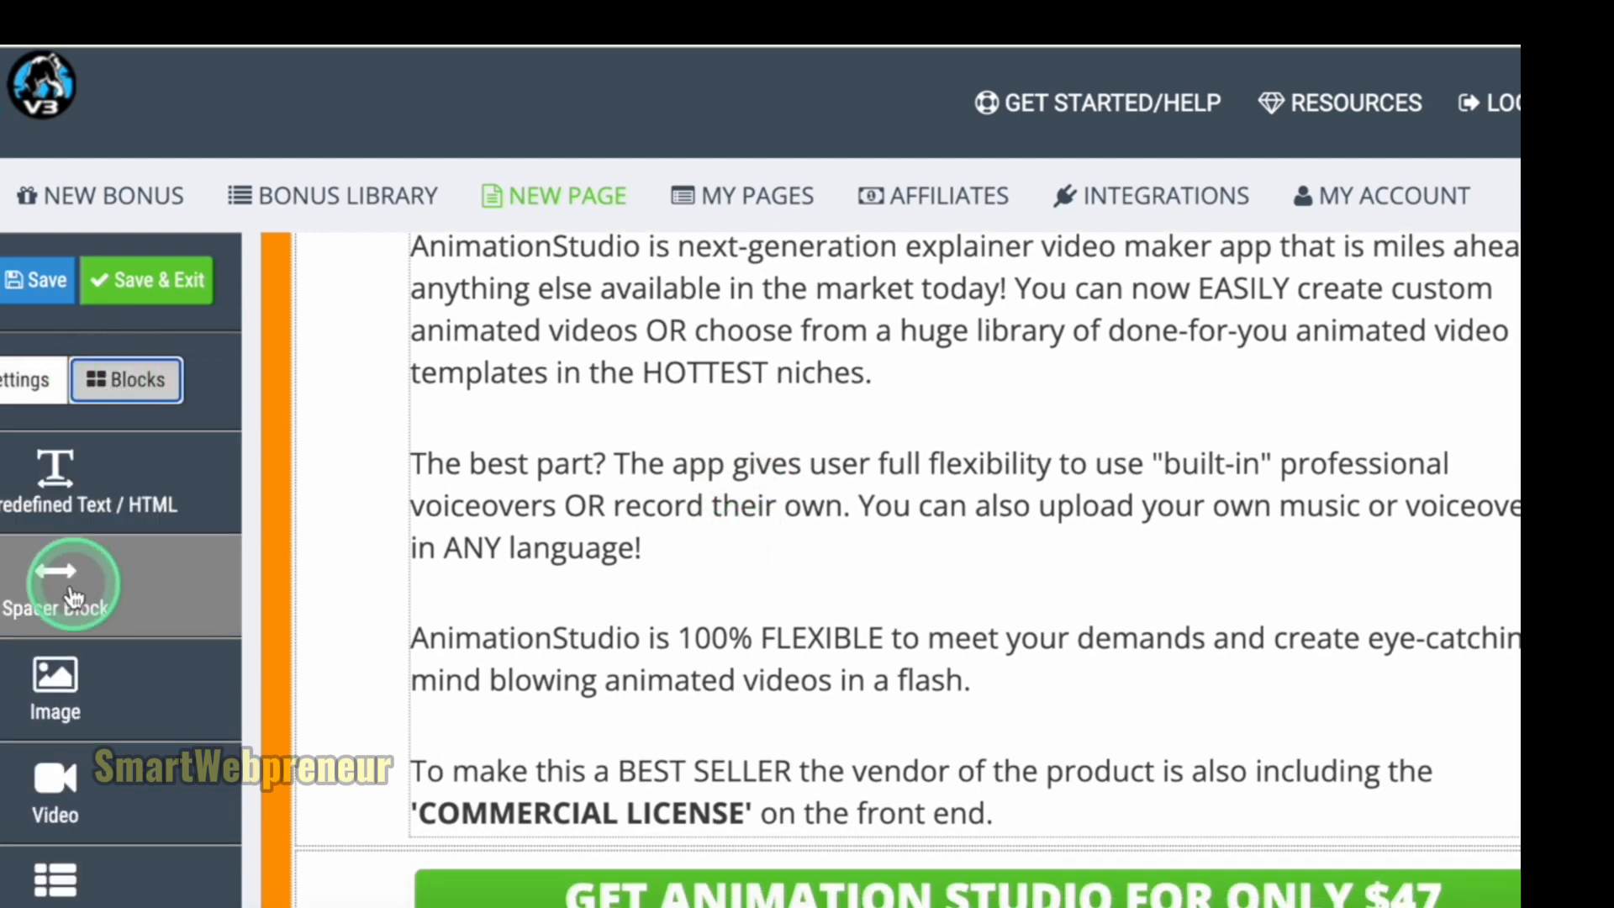
drag(53, 585, 615, 832)
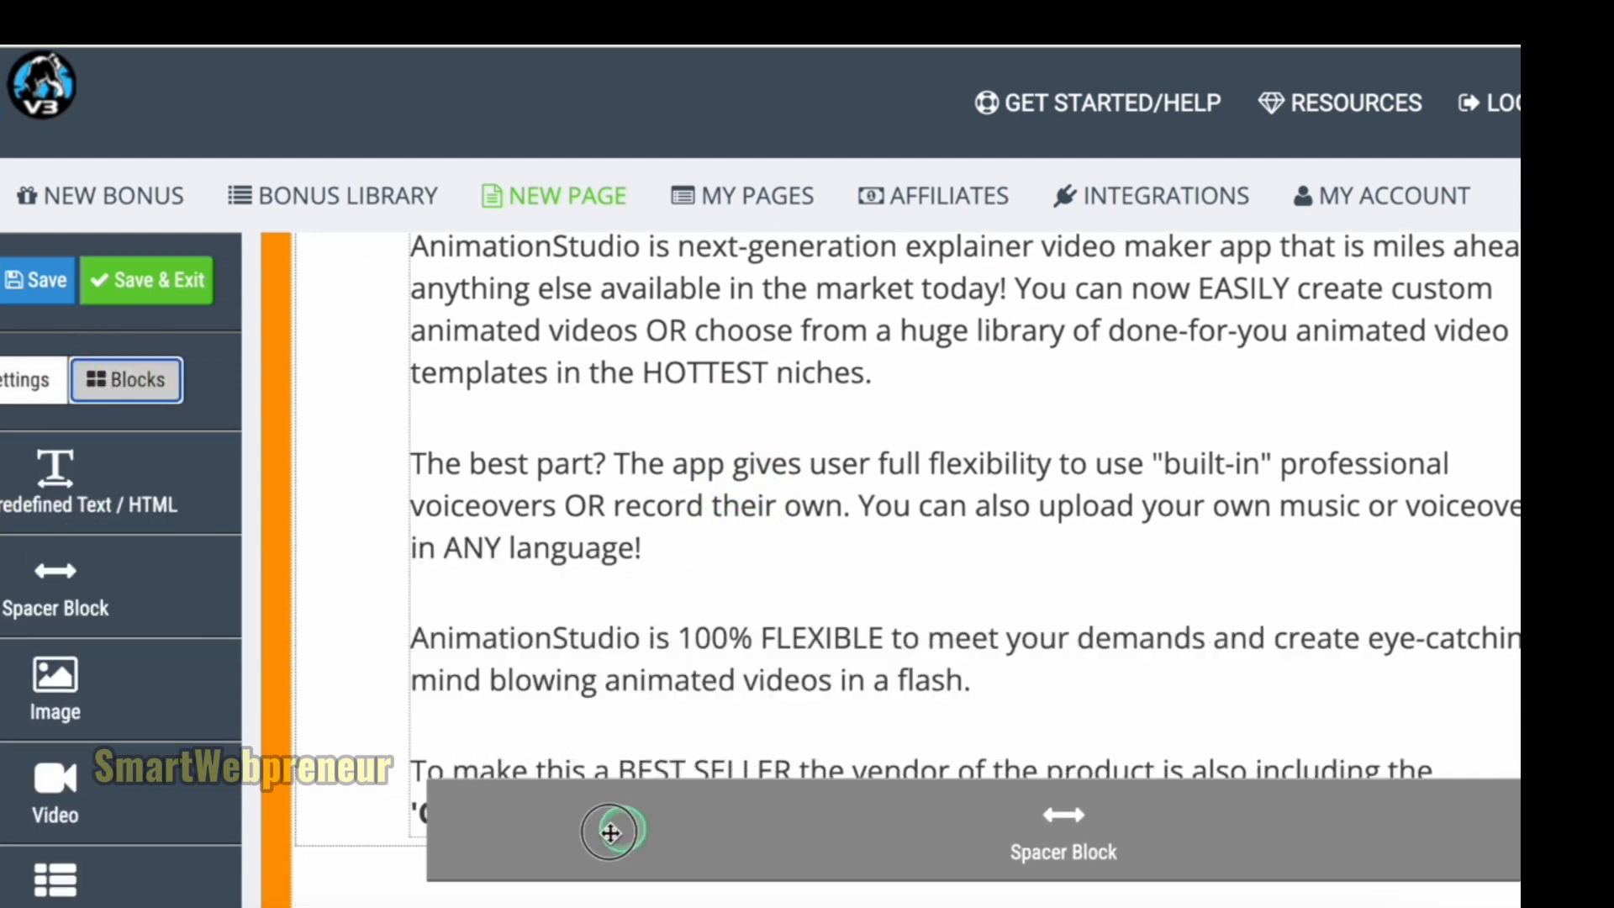
From My Pages, preview the built-in 'Promote Conversion Gorilla' template.
click(754, 195)
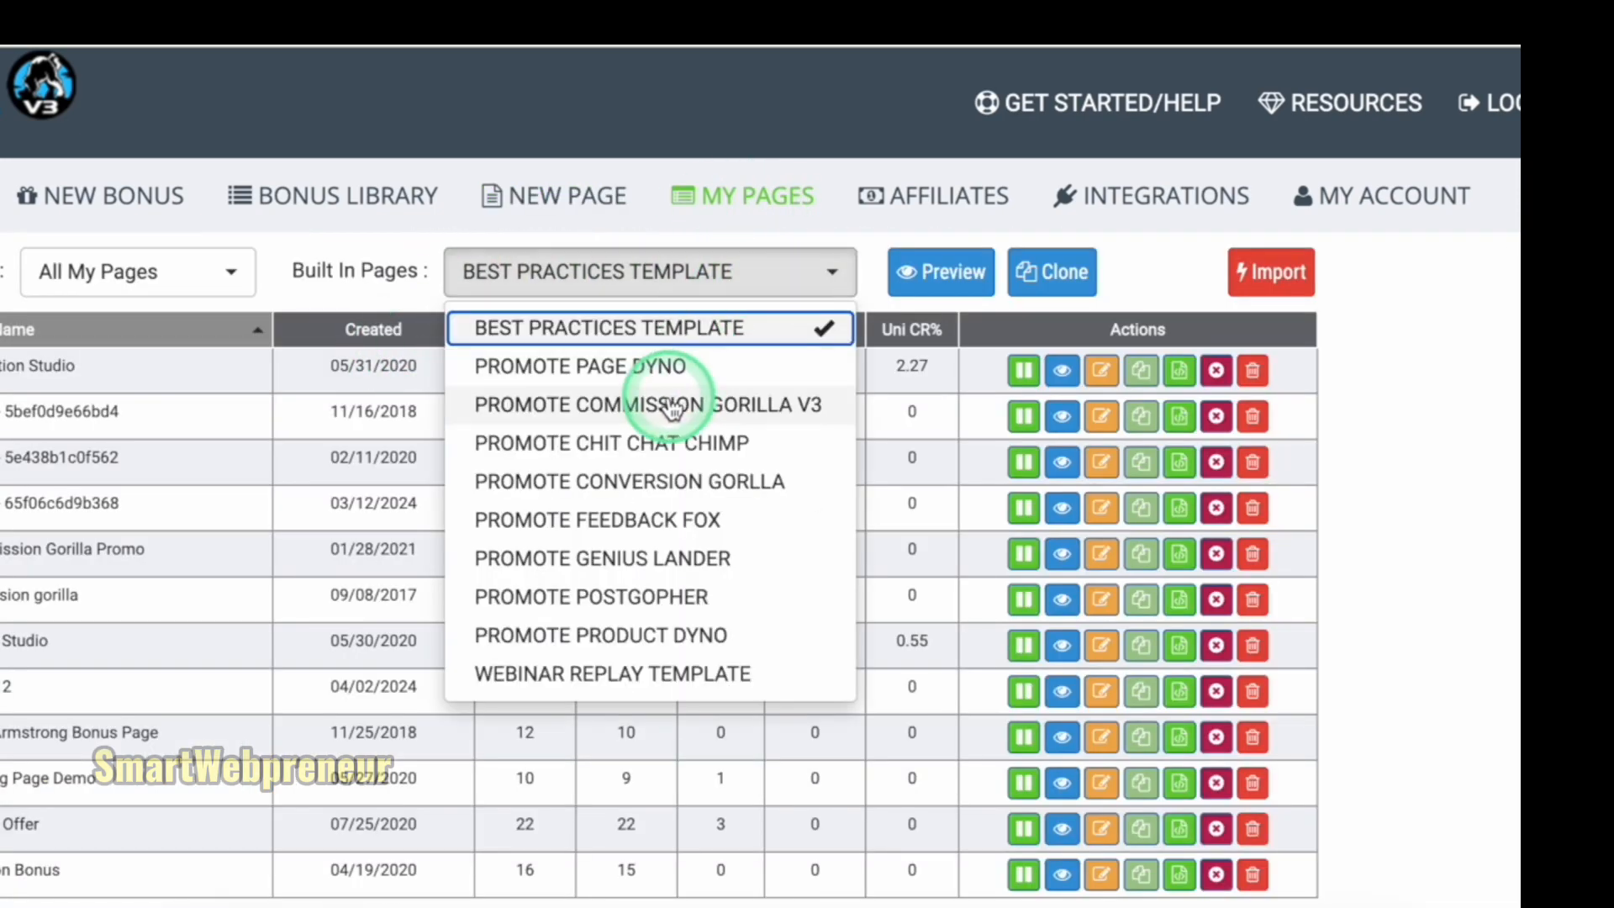
click(646, 404)
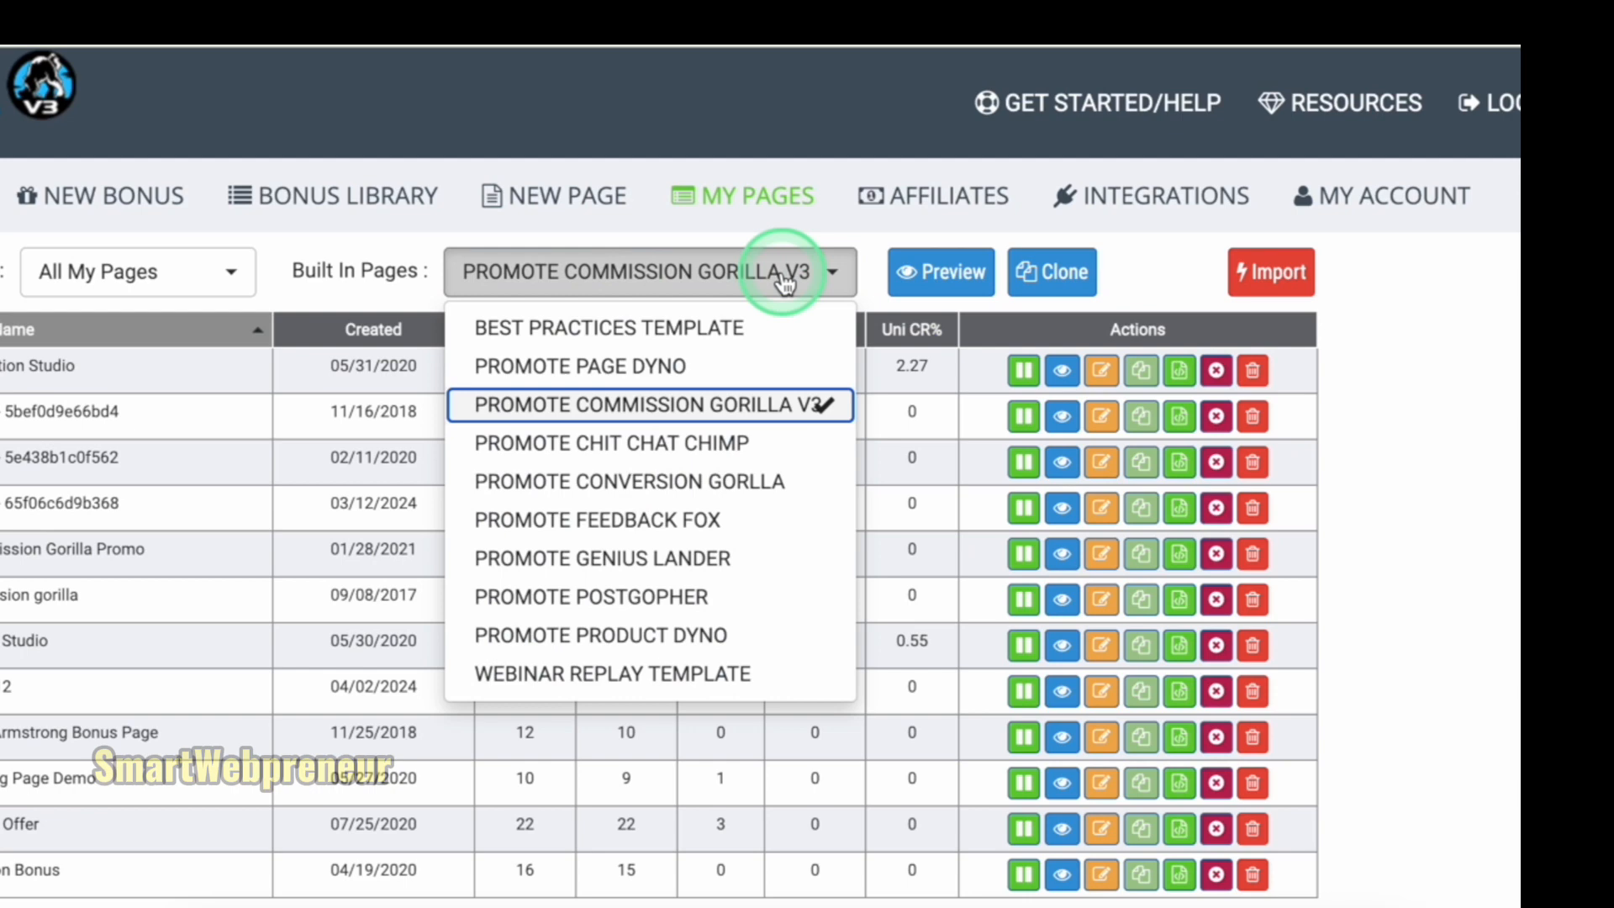
click(627, 481)
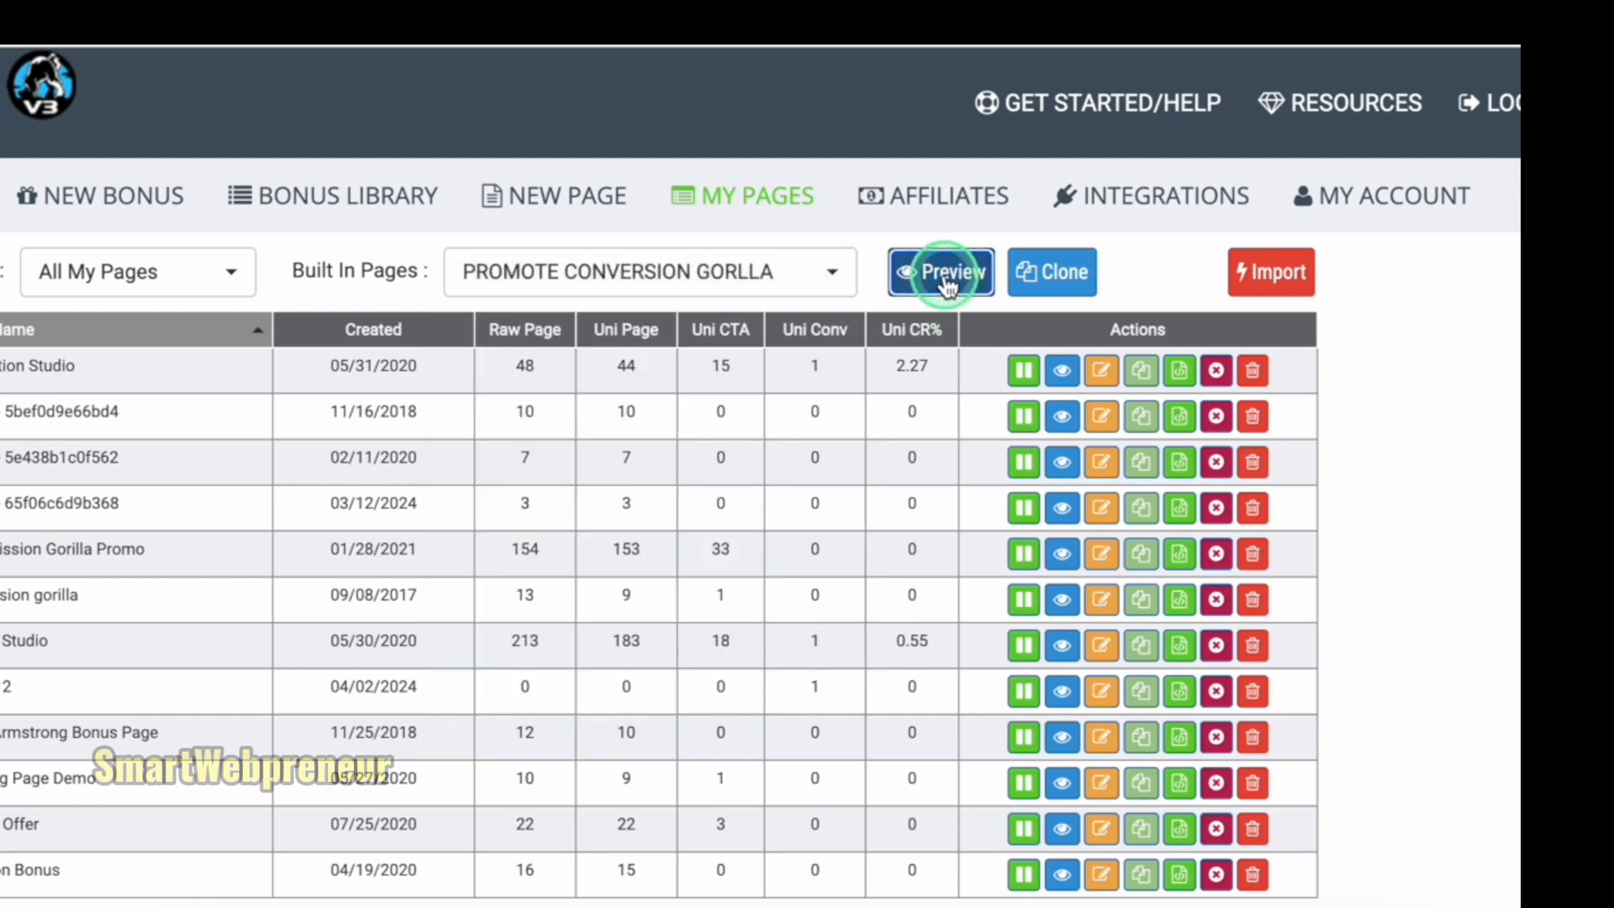
click(938, 272)
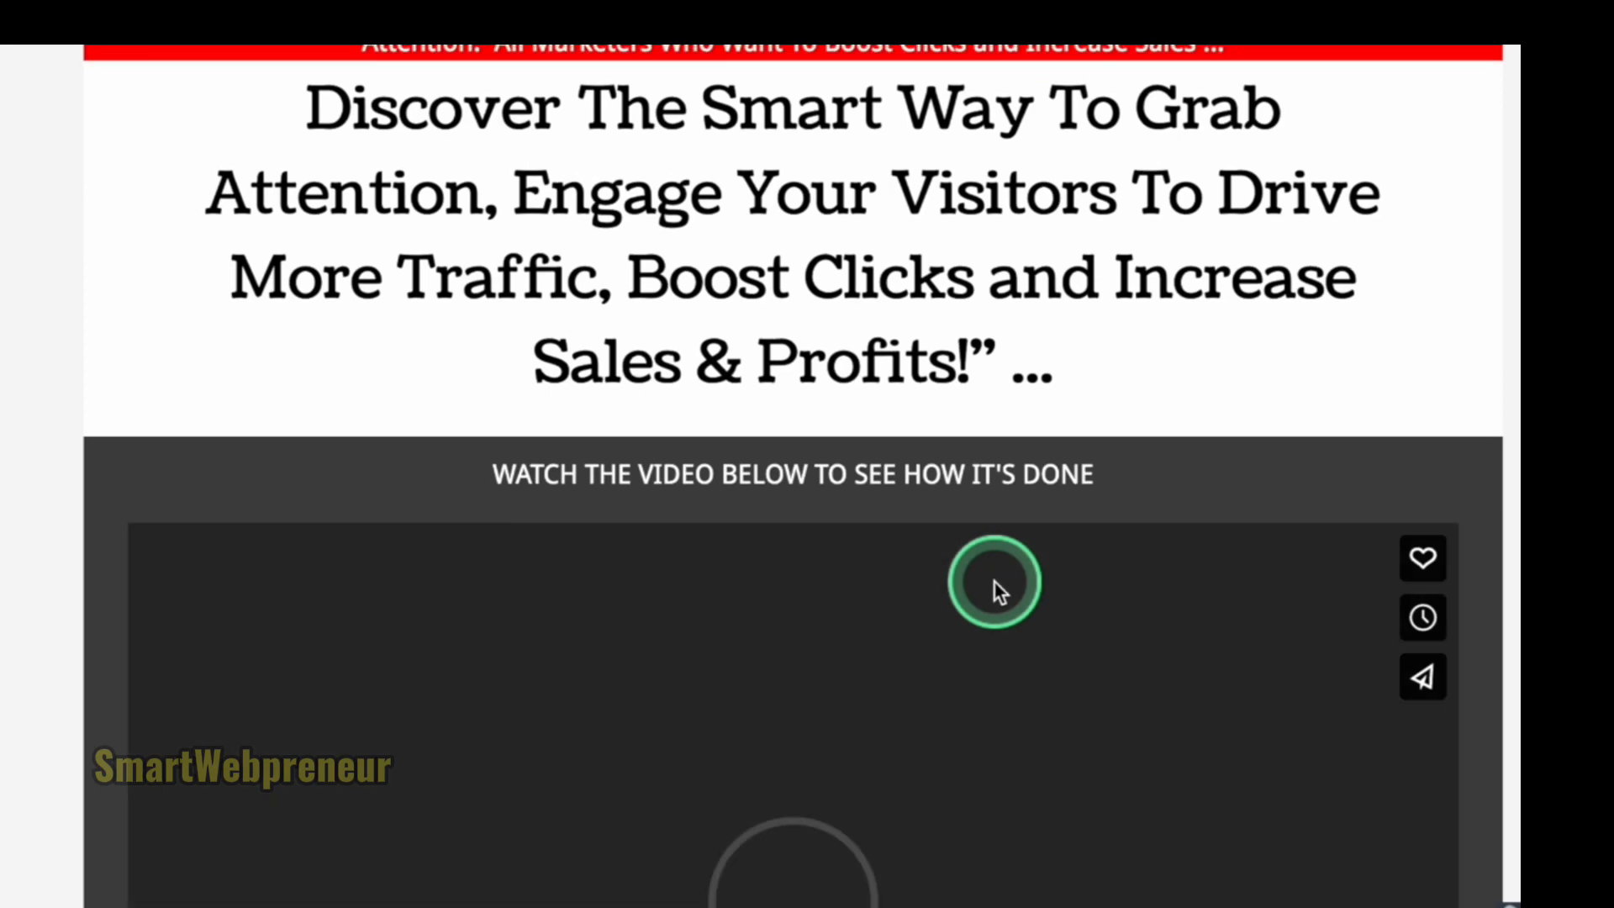
scroll(down, 3)
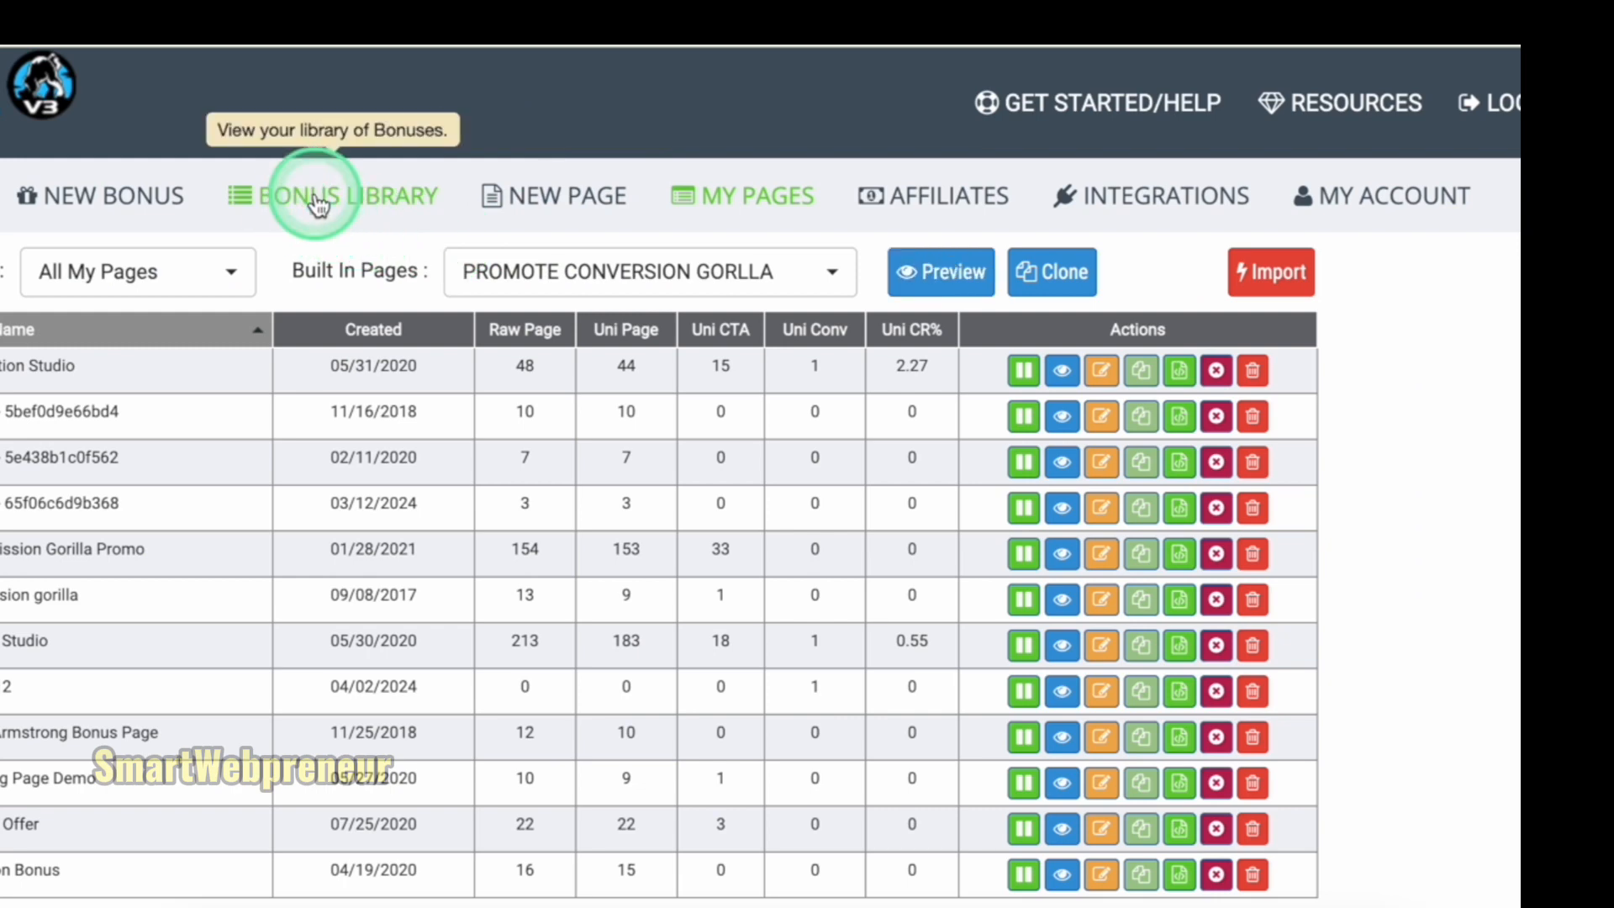
Browse the Bonus Library, then return to My Pages and preview the Best Practices template.
click(345, 195)
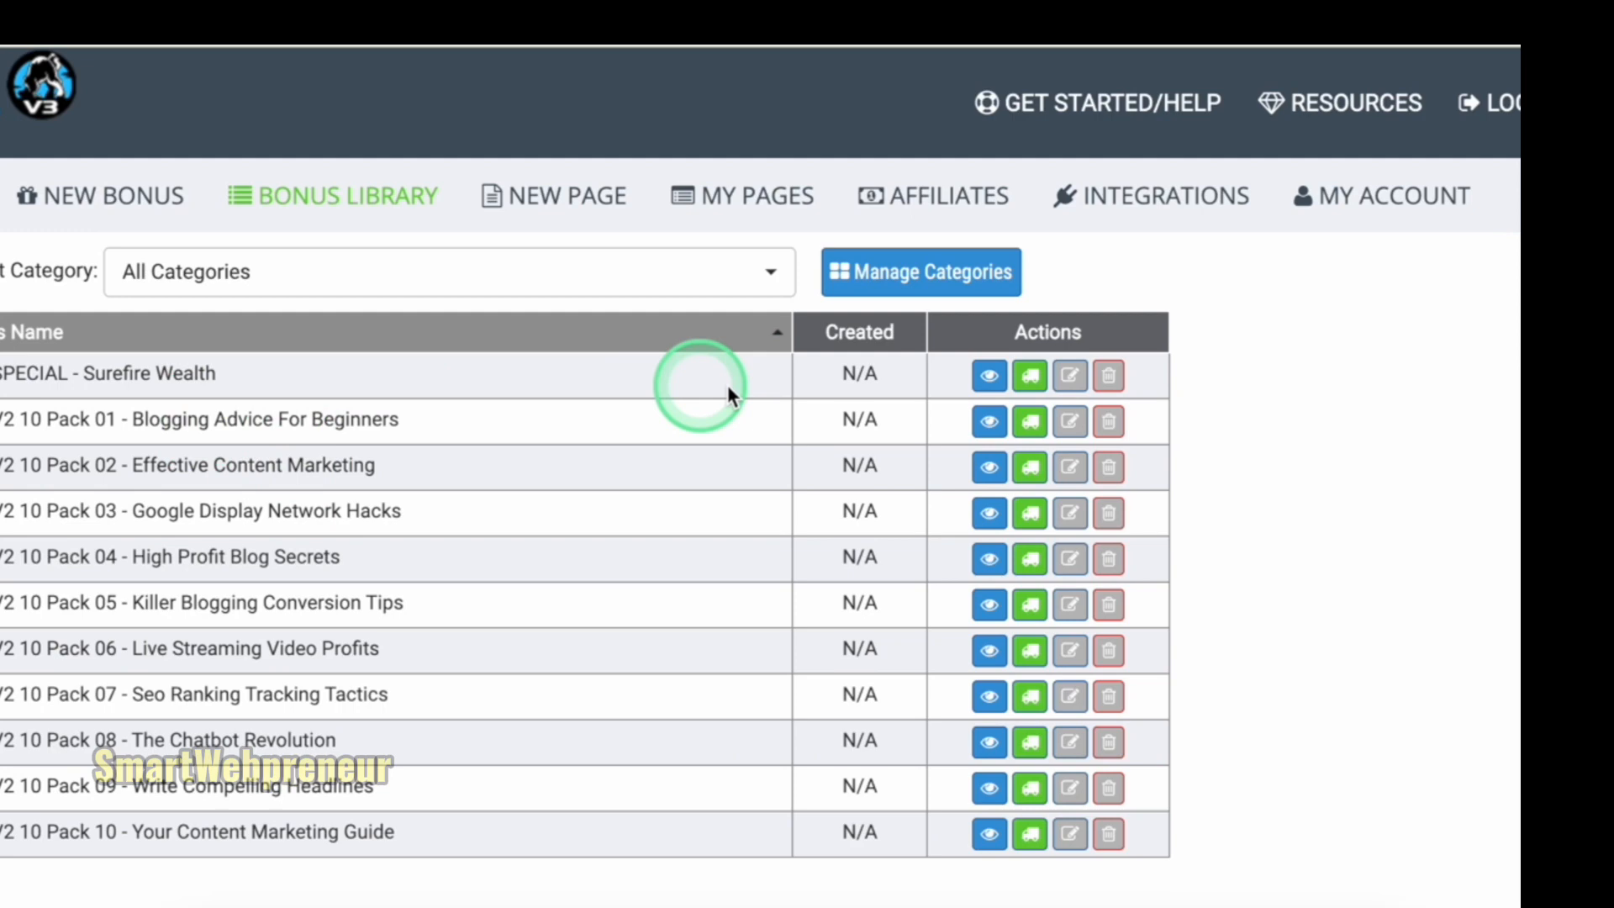
mouse_move(1236, 469)
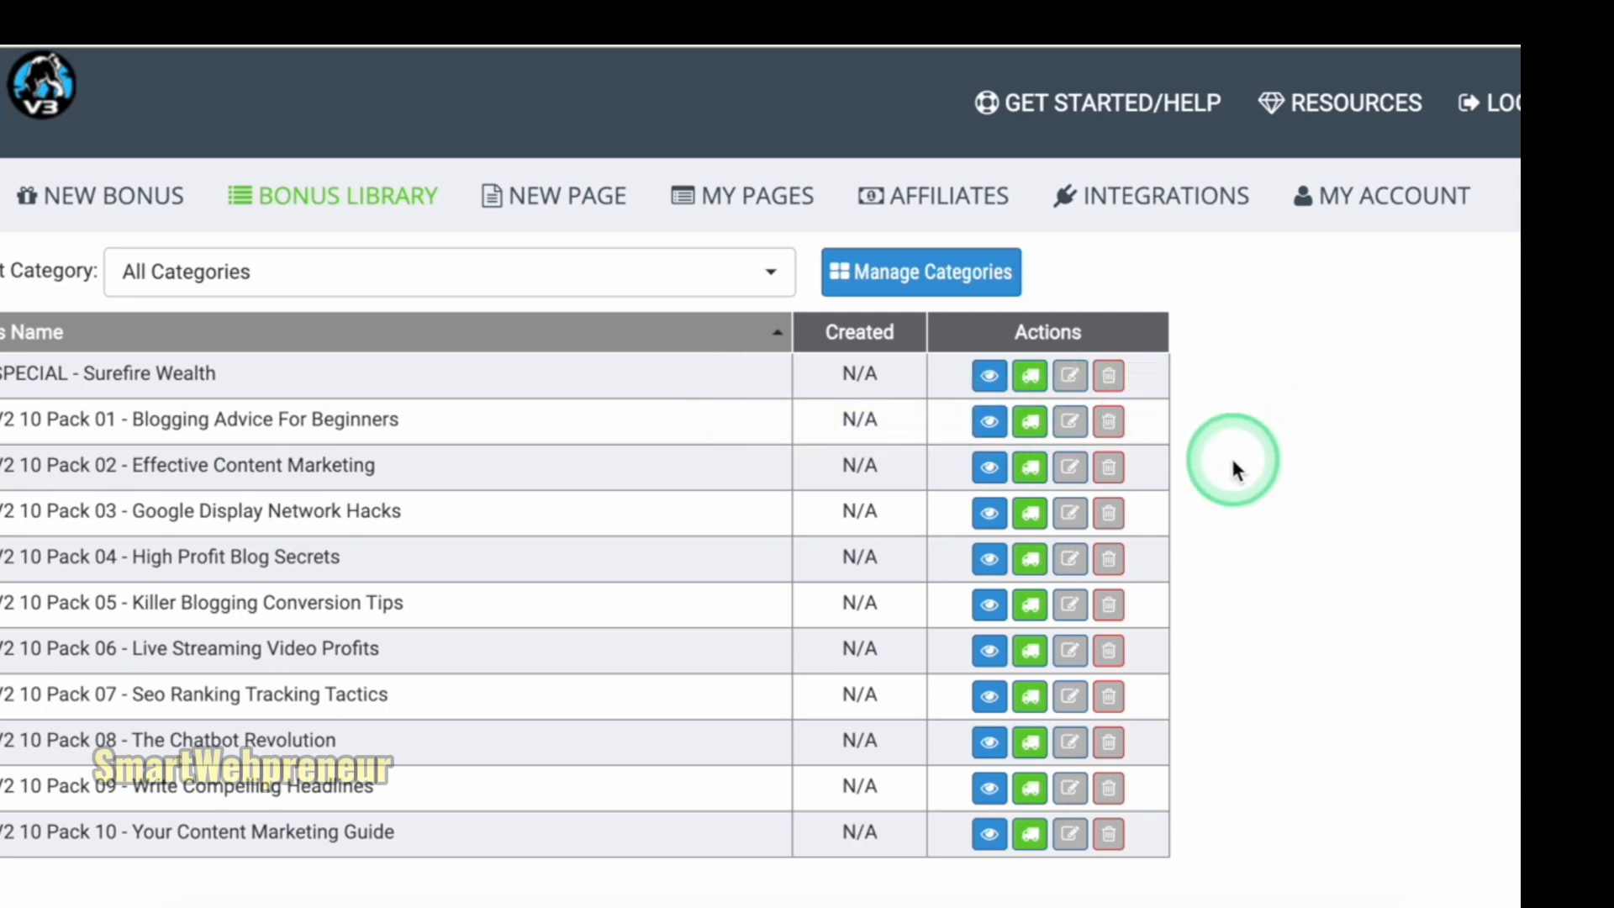
mouse_move(1403, 365)
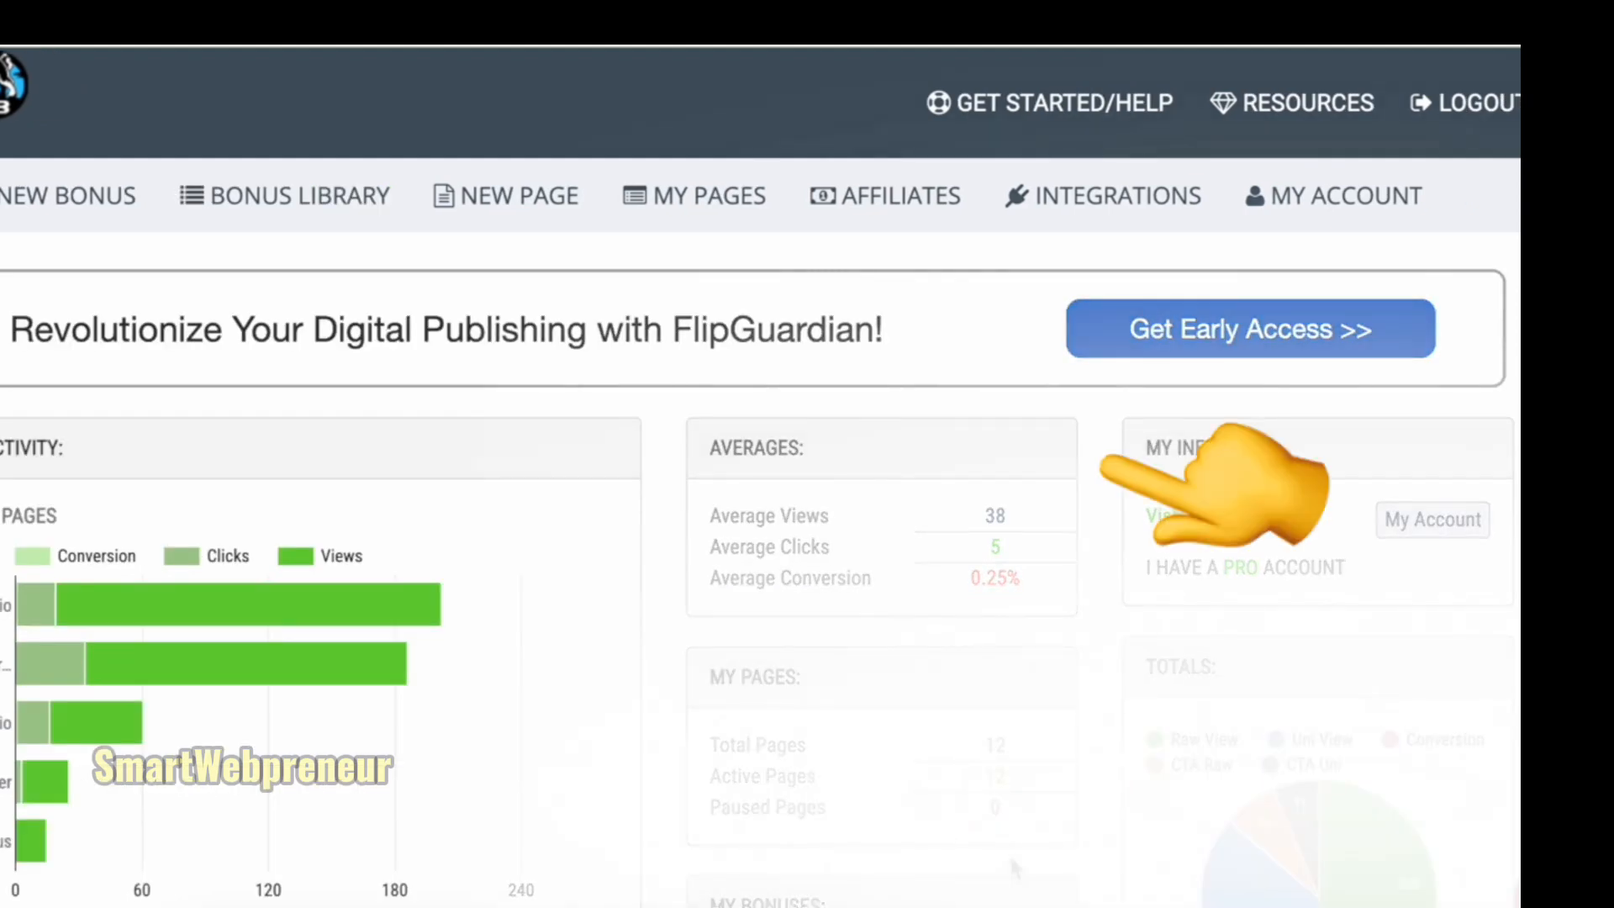
mouse_move(1427, 594)
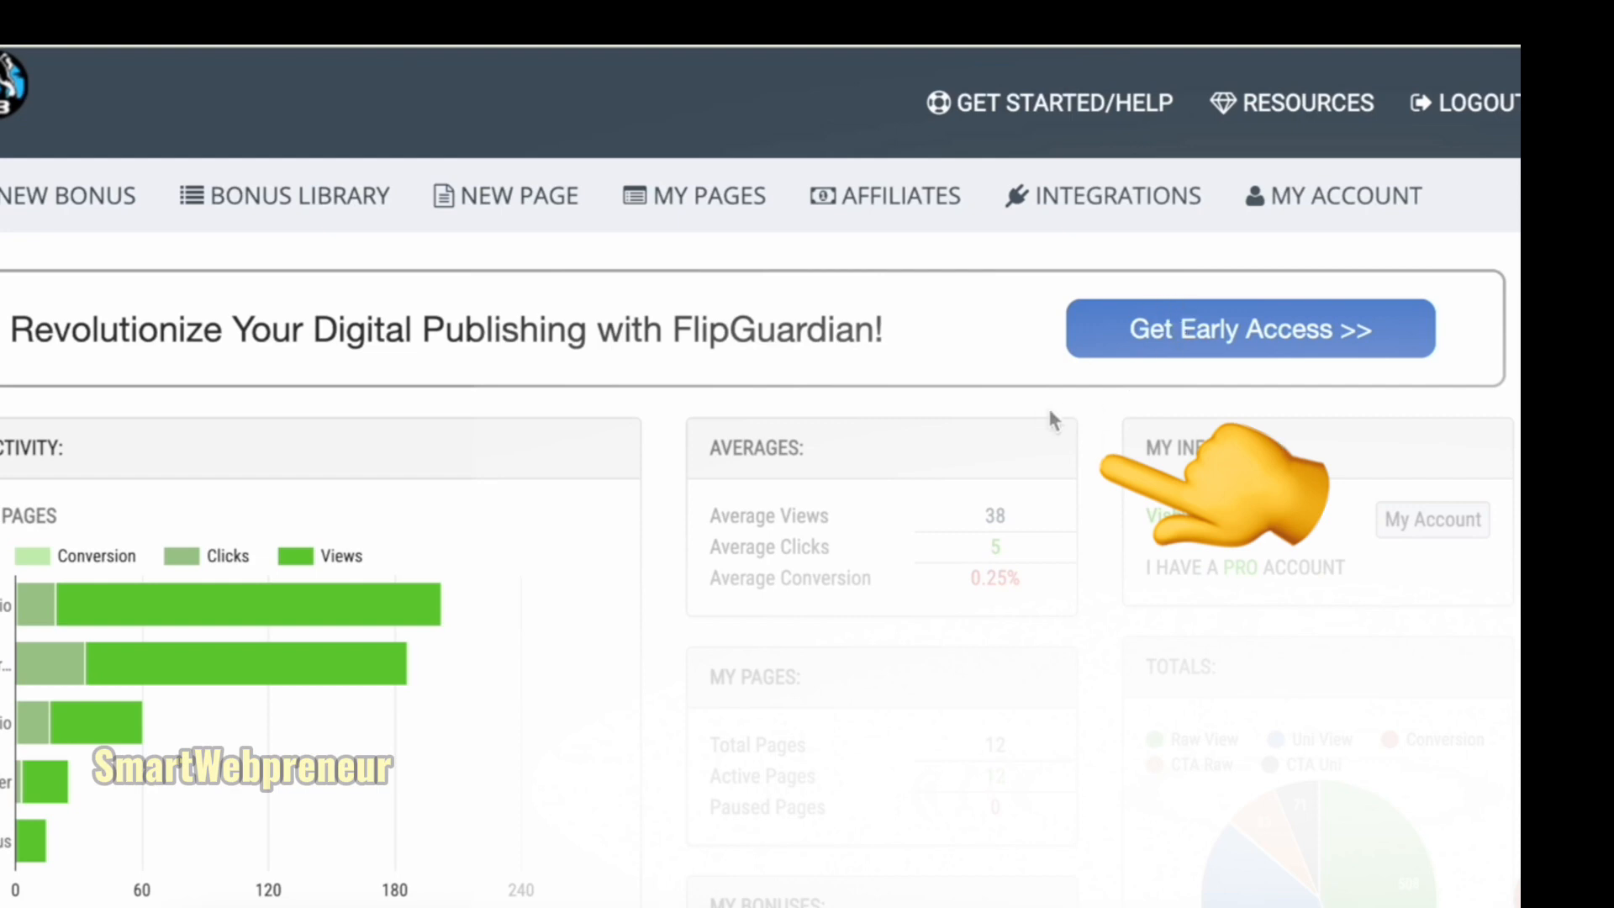
click(692, 195)
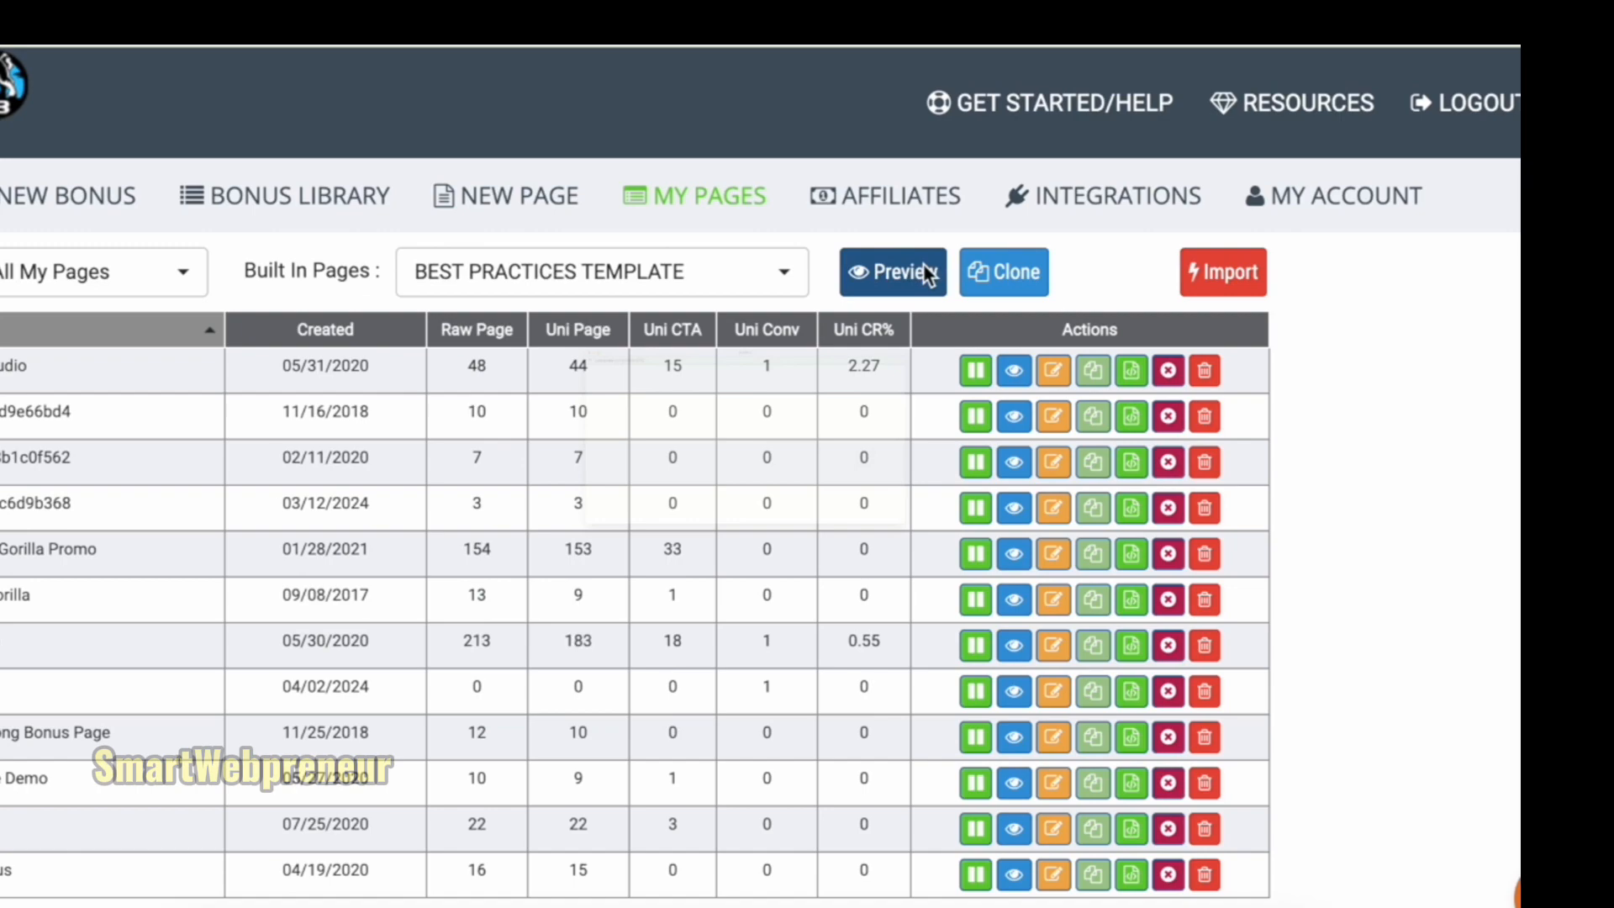
click(891, 272)
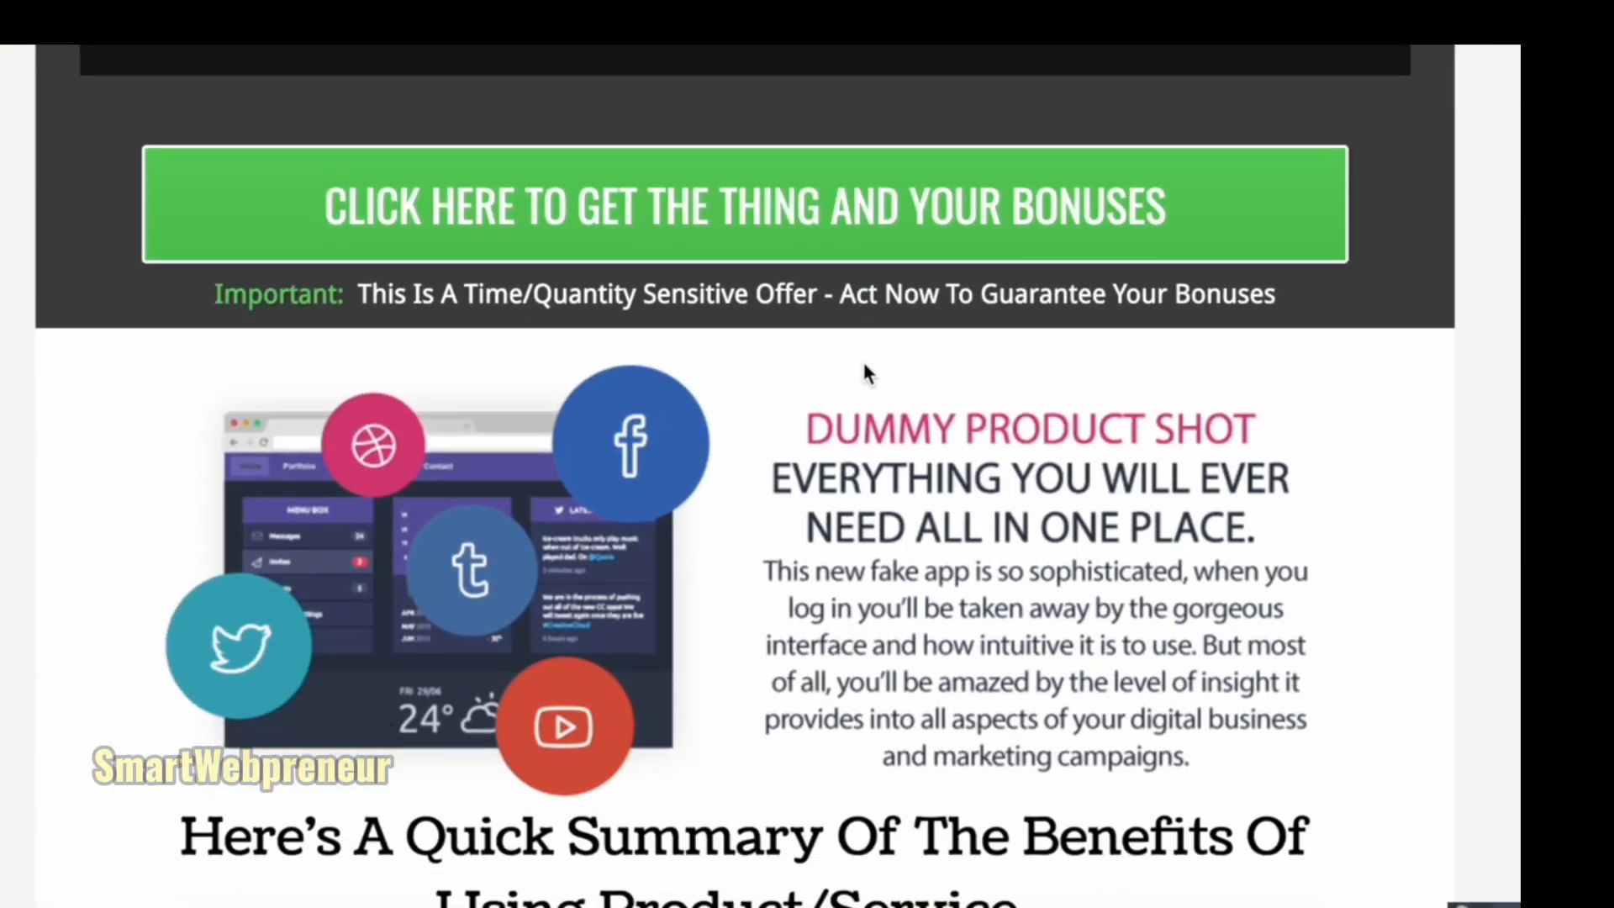
scroll(down, 3)
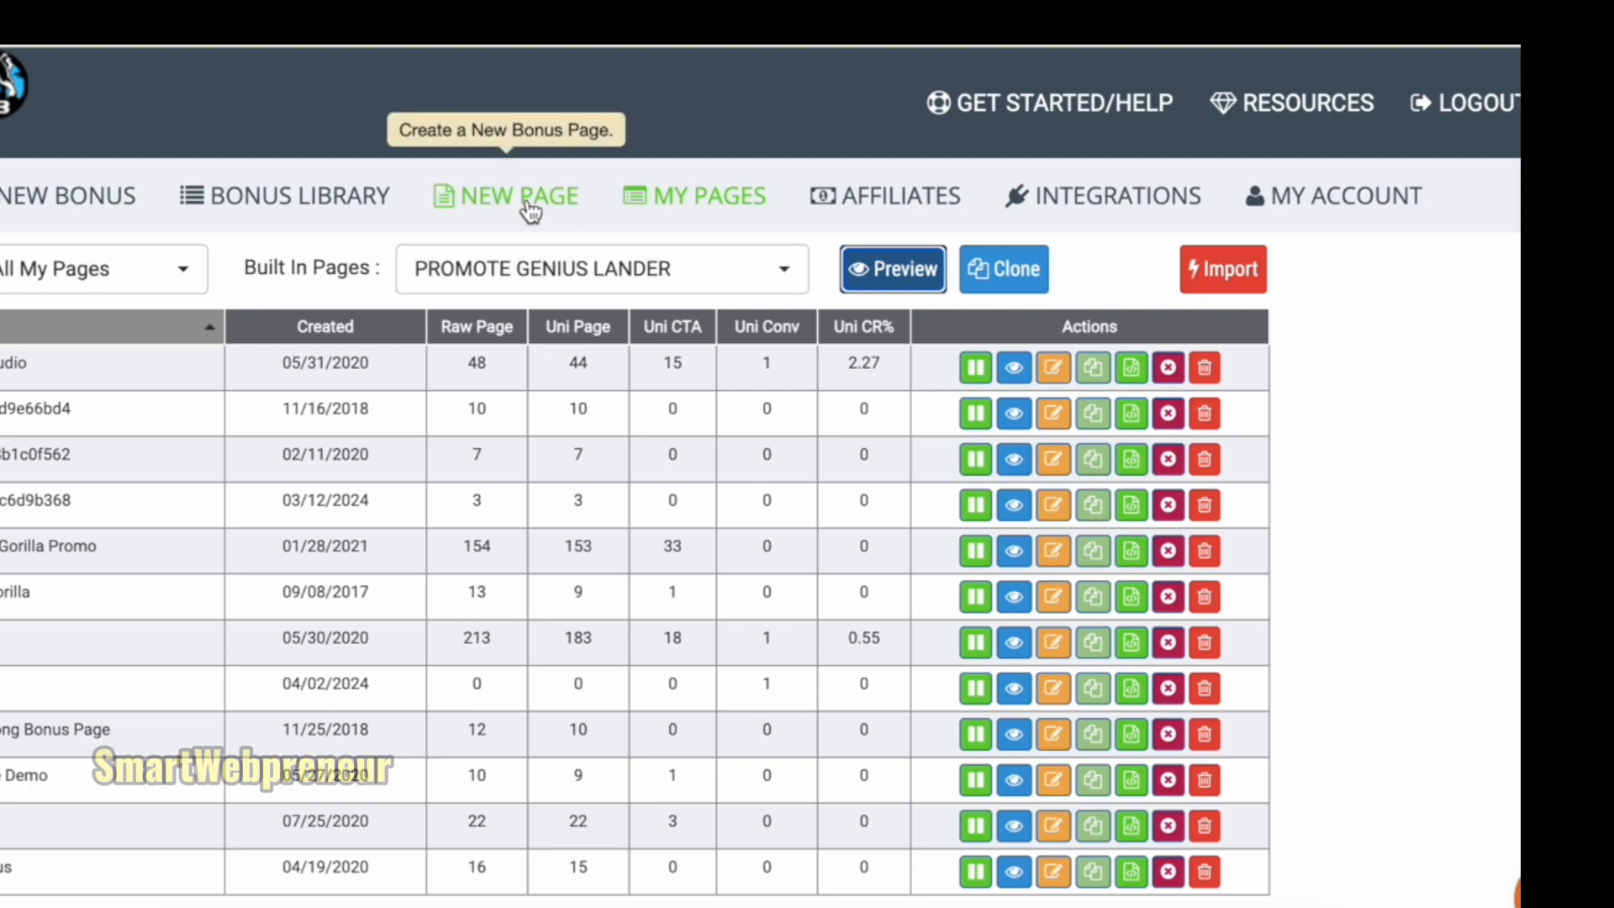
Create a new bonus page and name it 'Demo Page' in its settings.
click(518, 195)
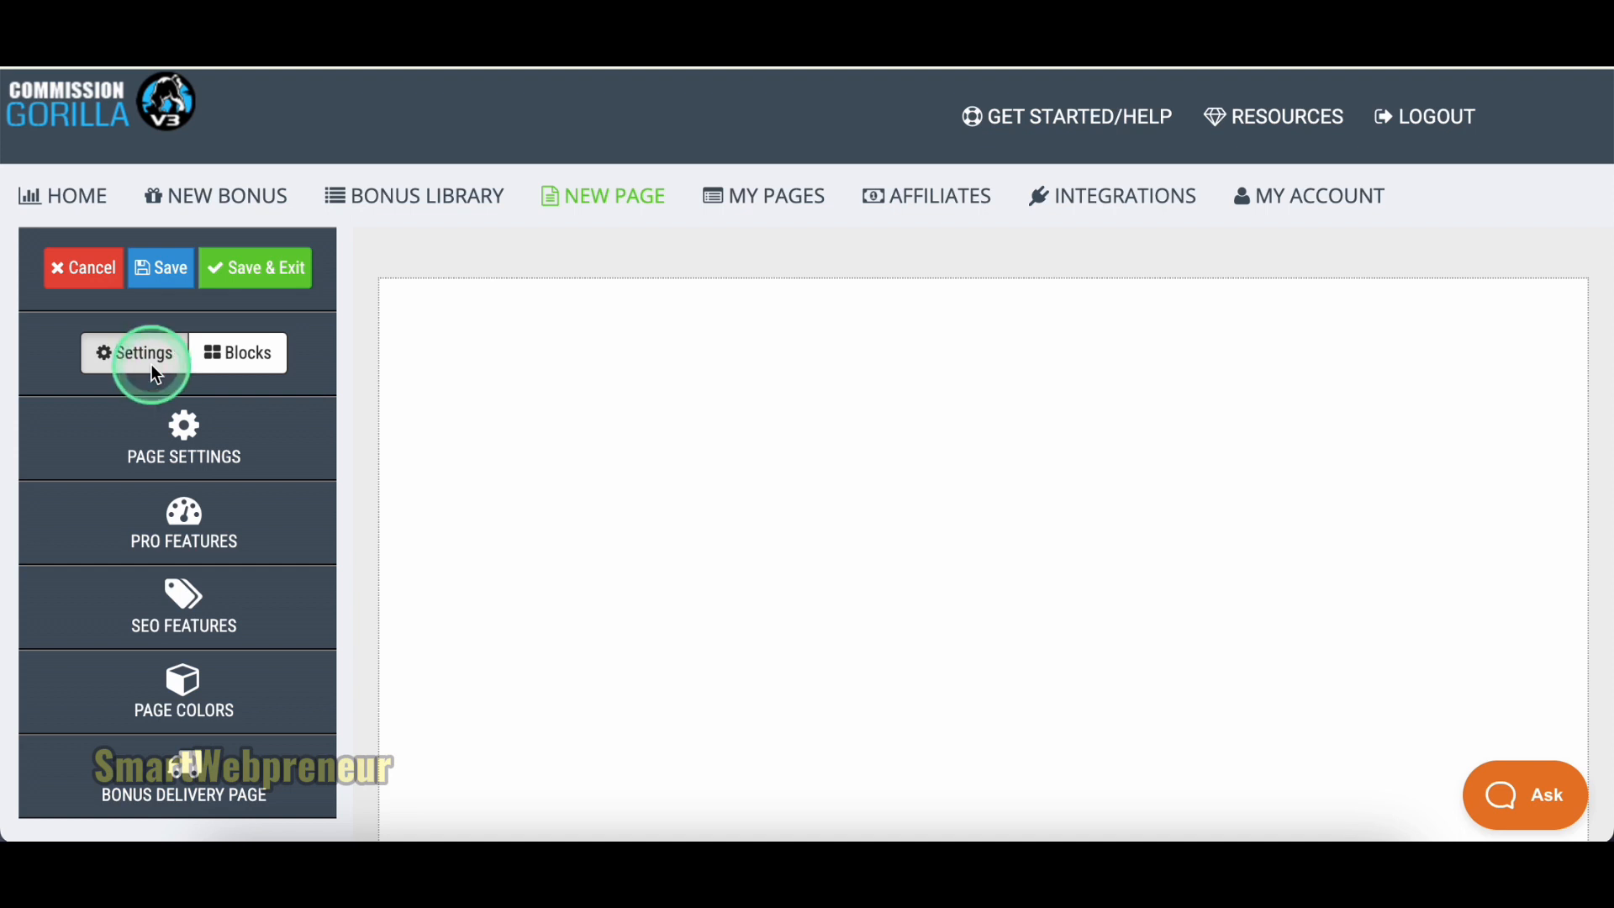
click(237, 352)
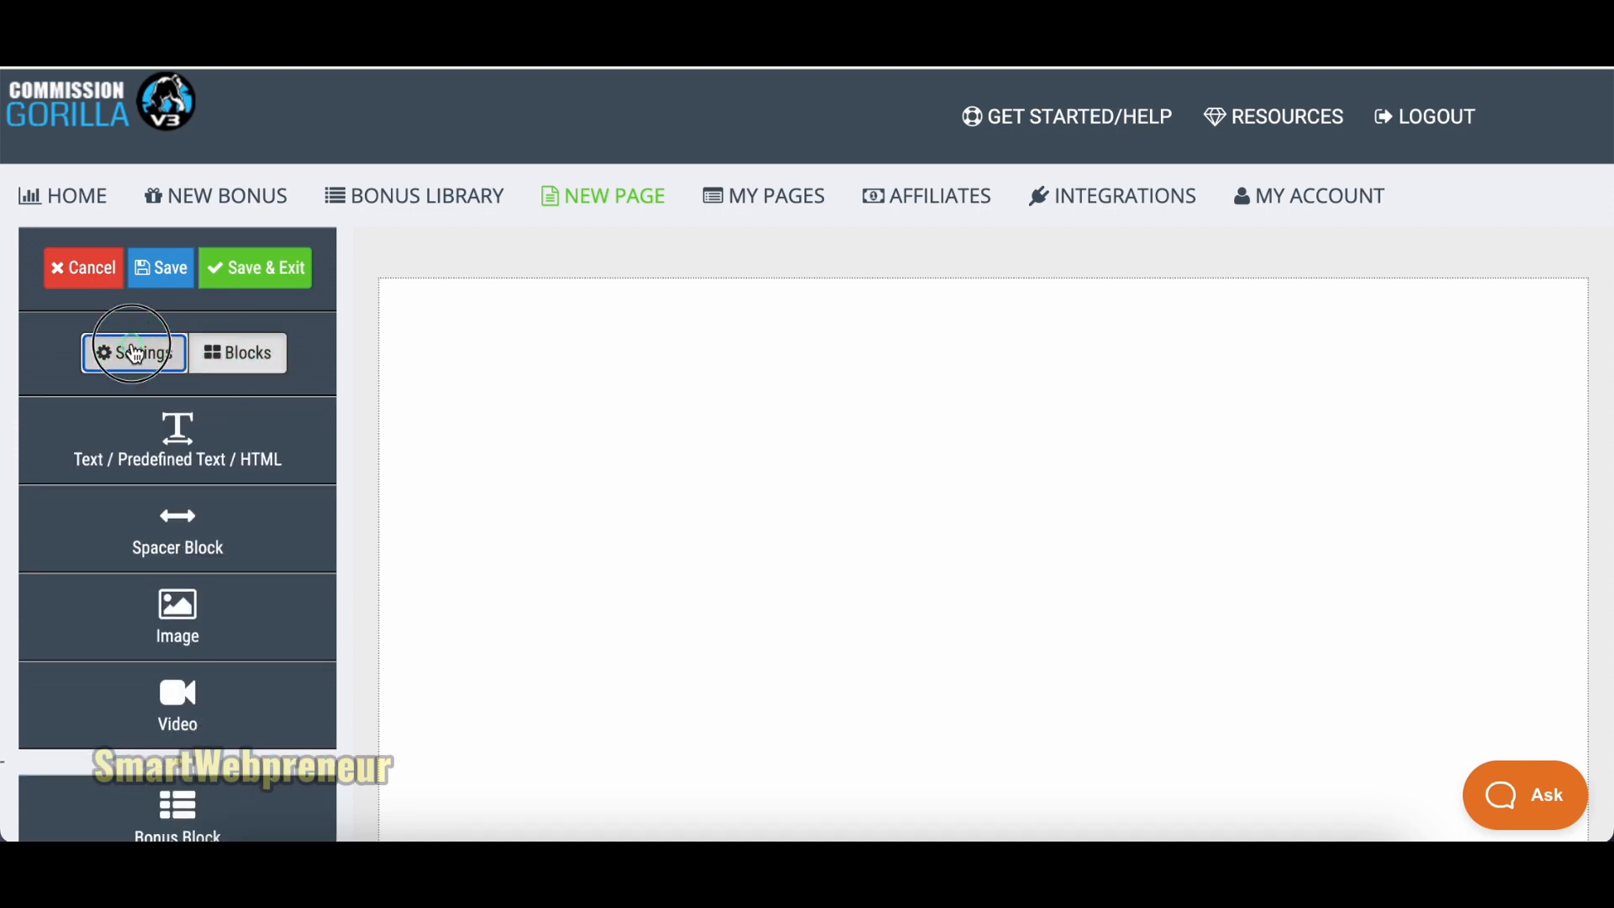
click(134, 352)
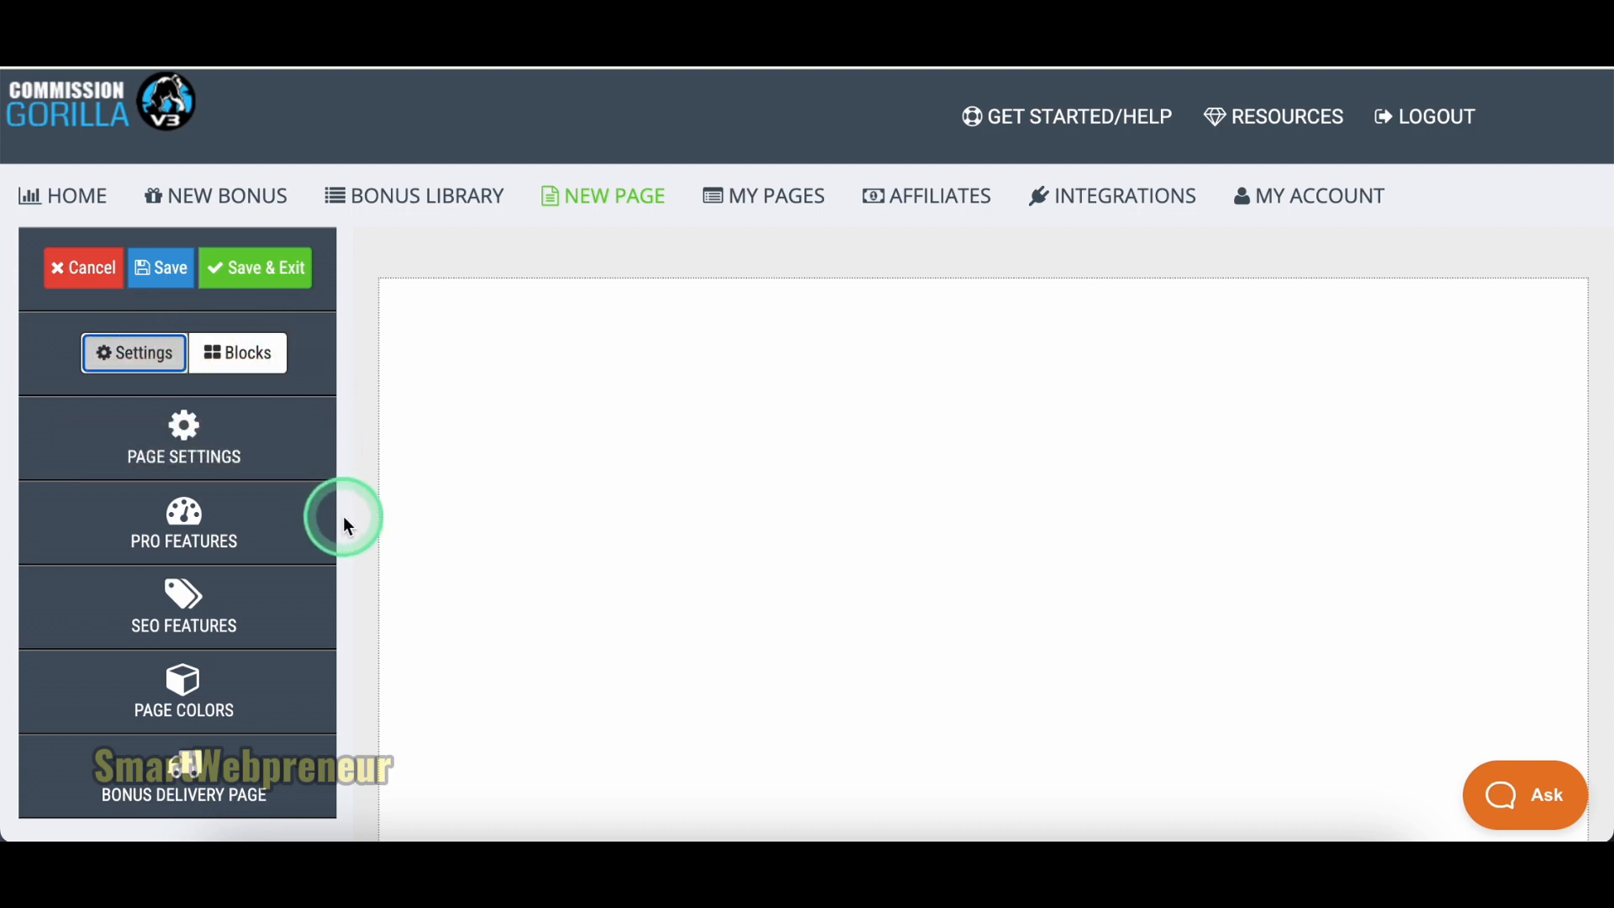
click(183, 437)
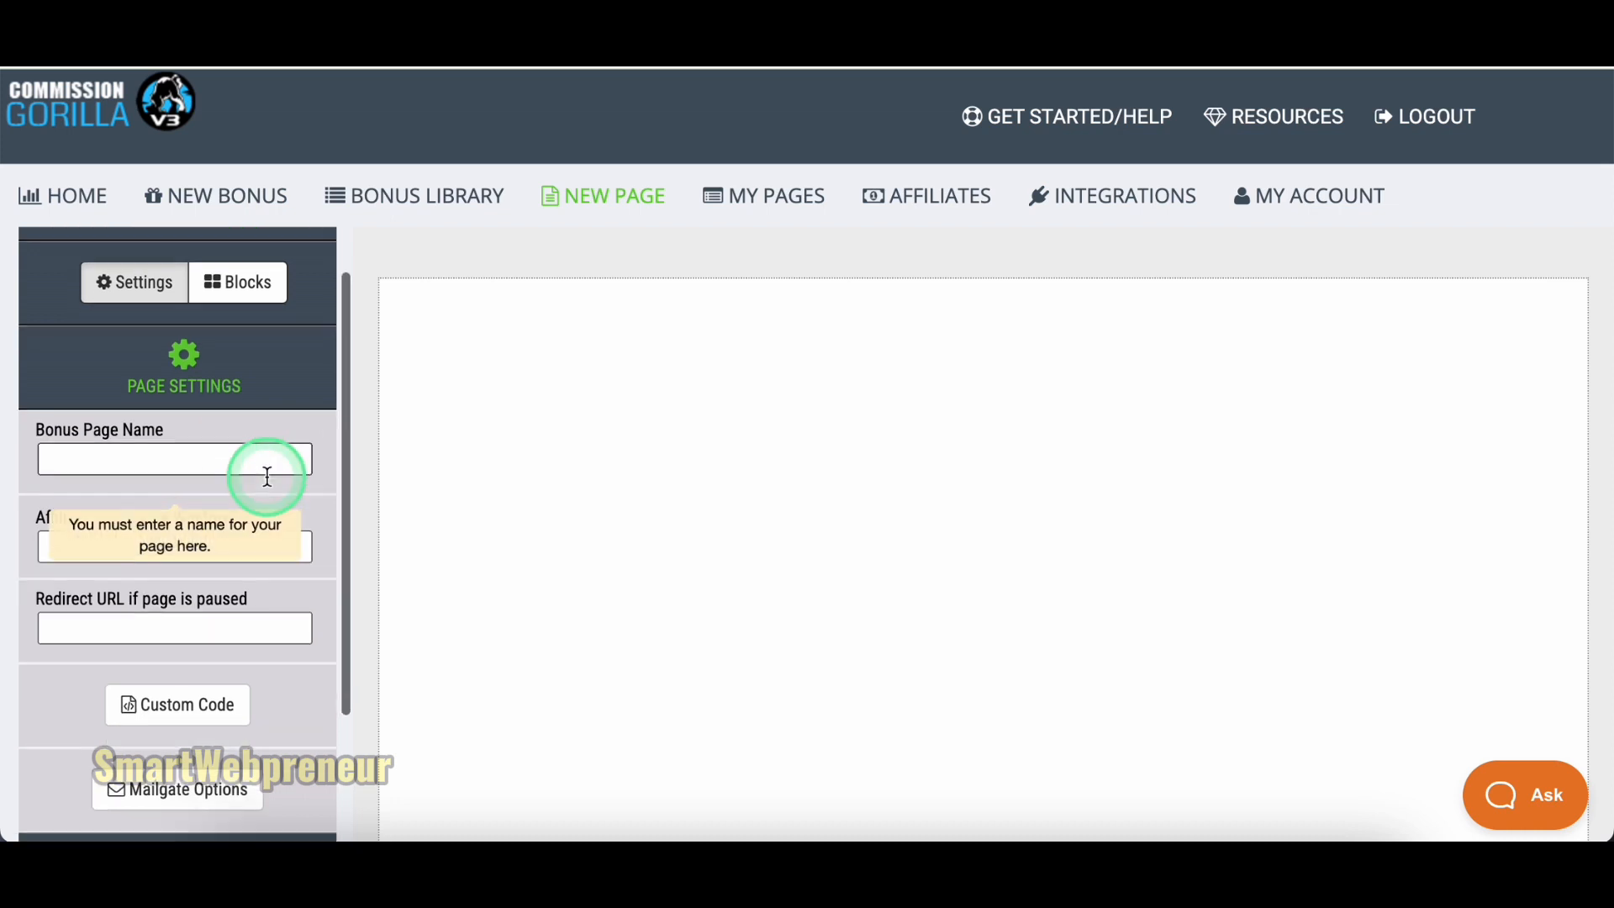
scroll(down, 3)
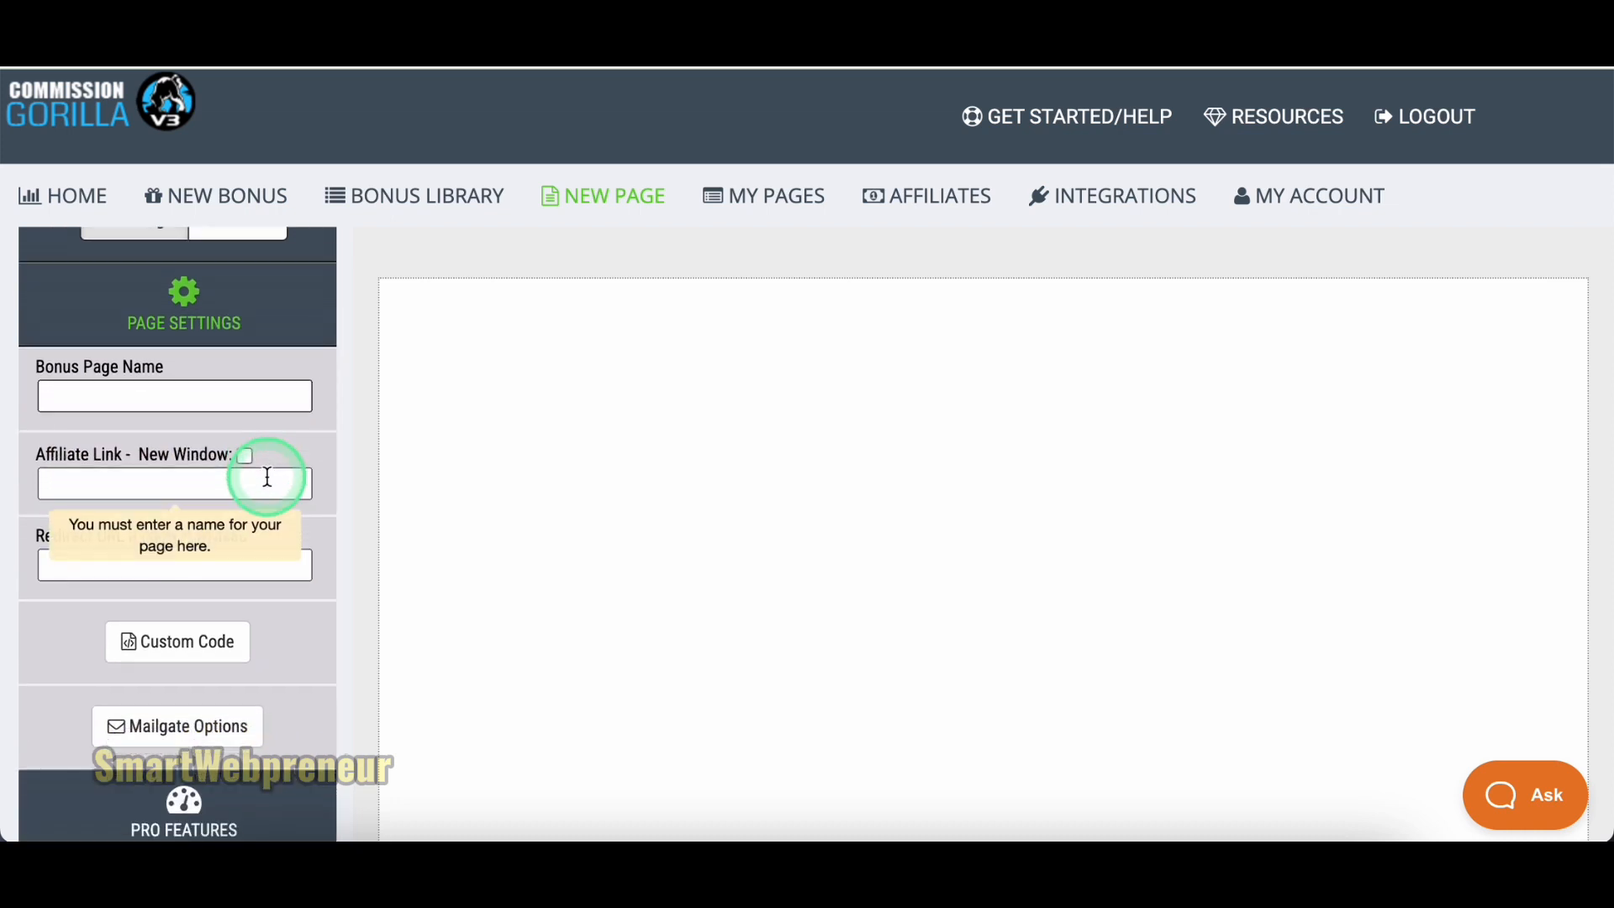
text(Demo Page 2)
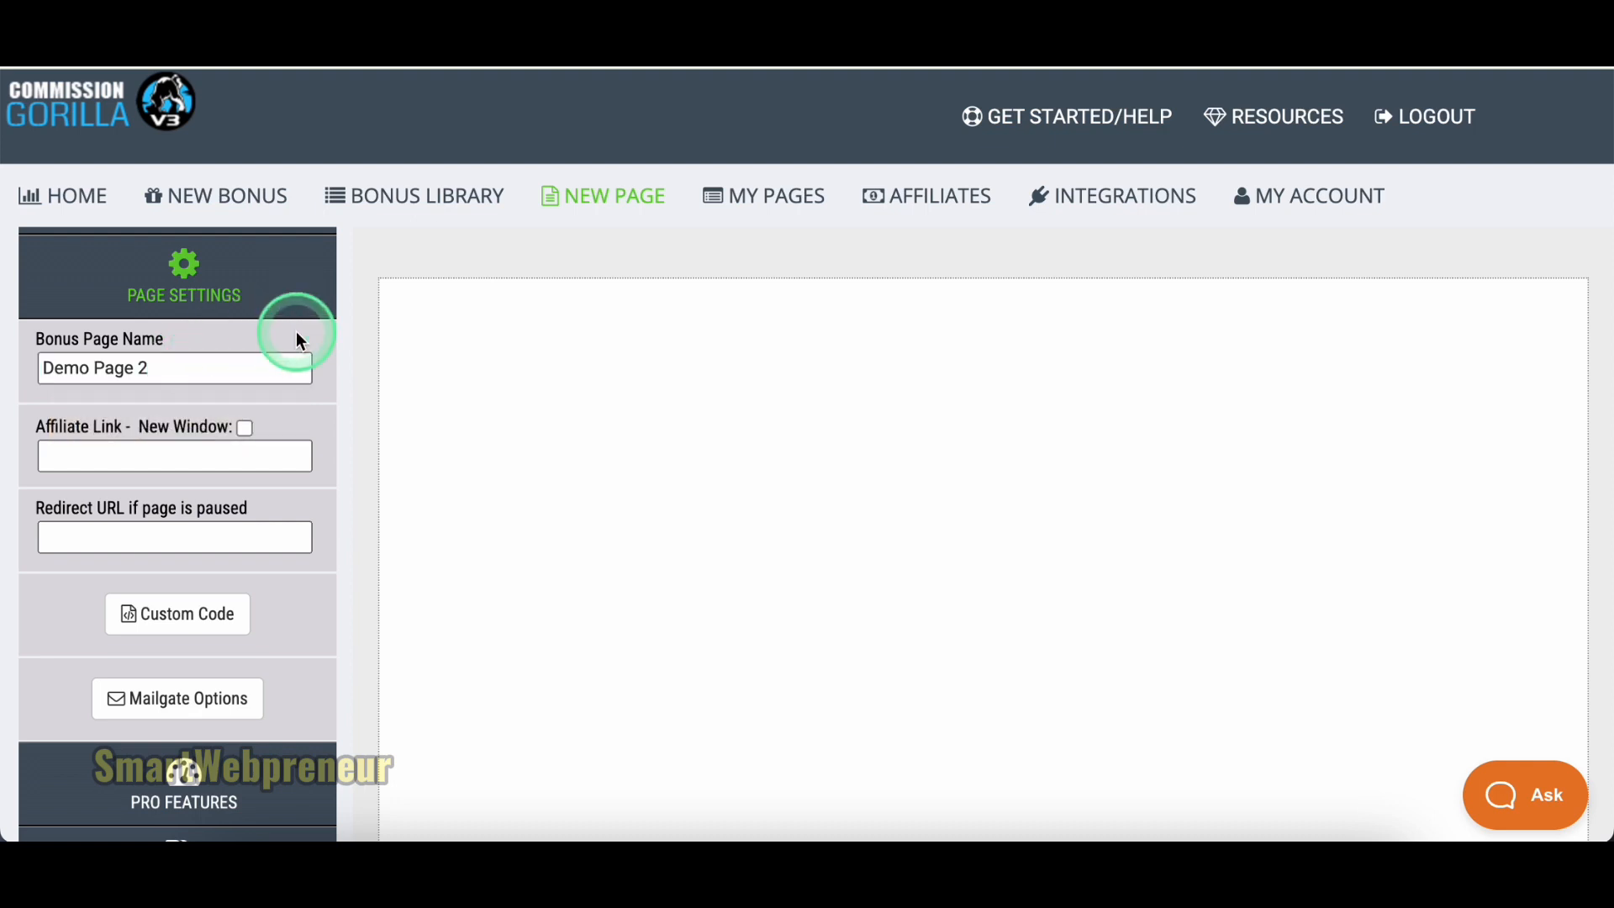
Start entering the affiliate link, beginning with 'https:'.
click(175, 455)
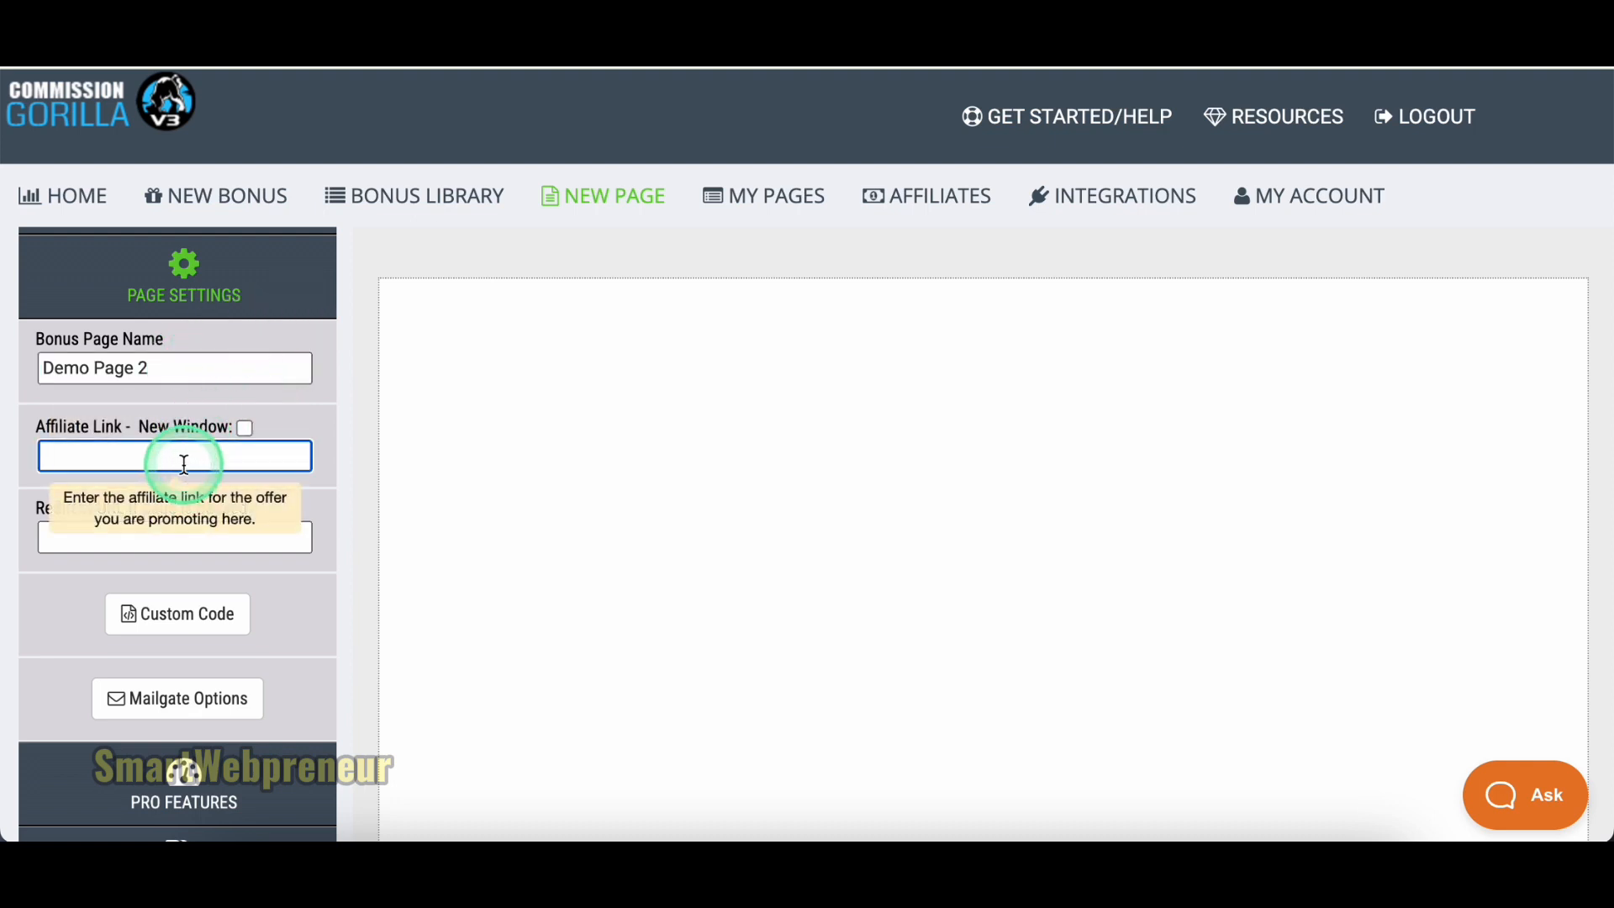
text(https:)
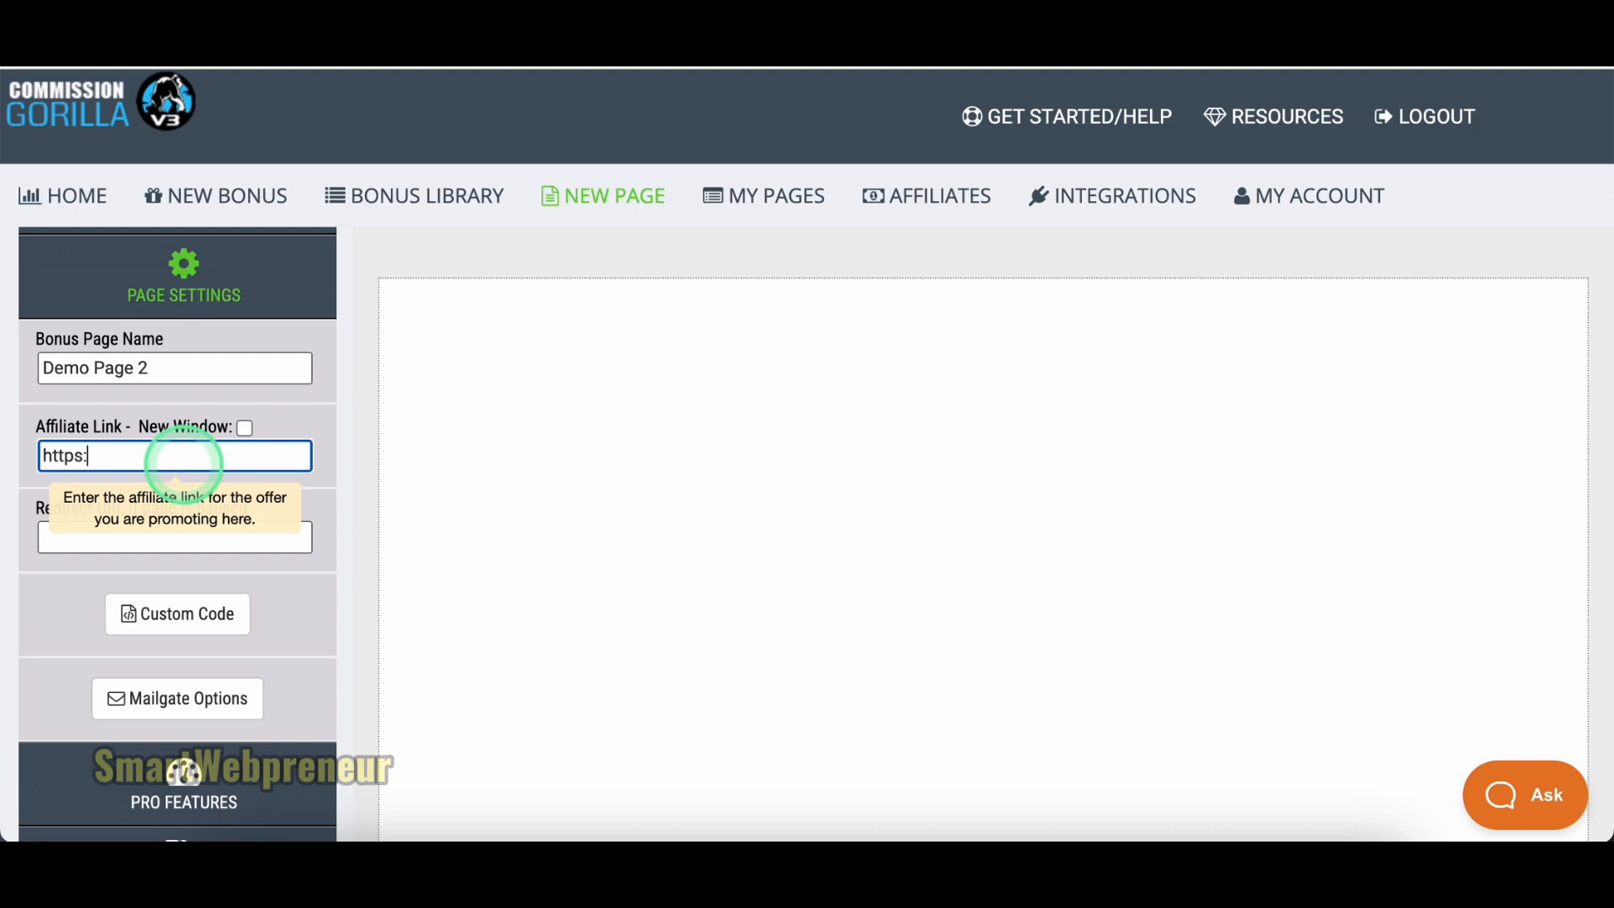
scroll(down, 3)
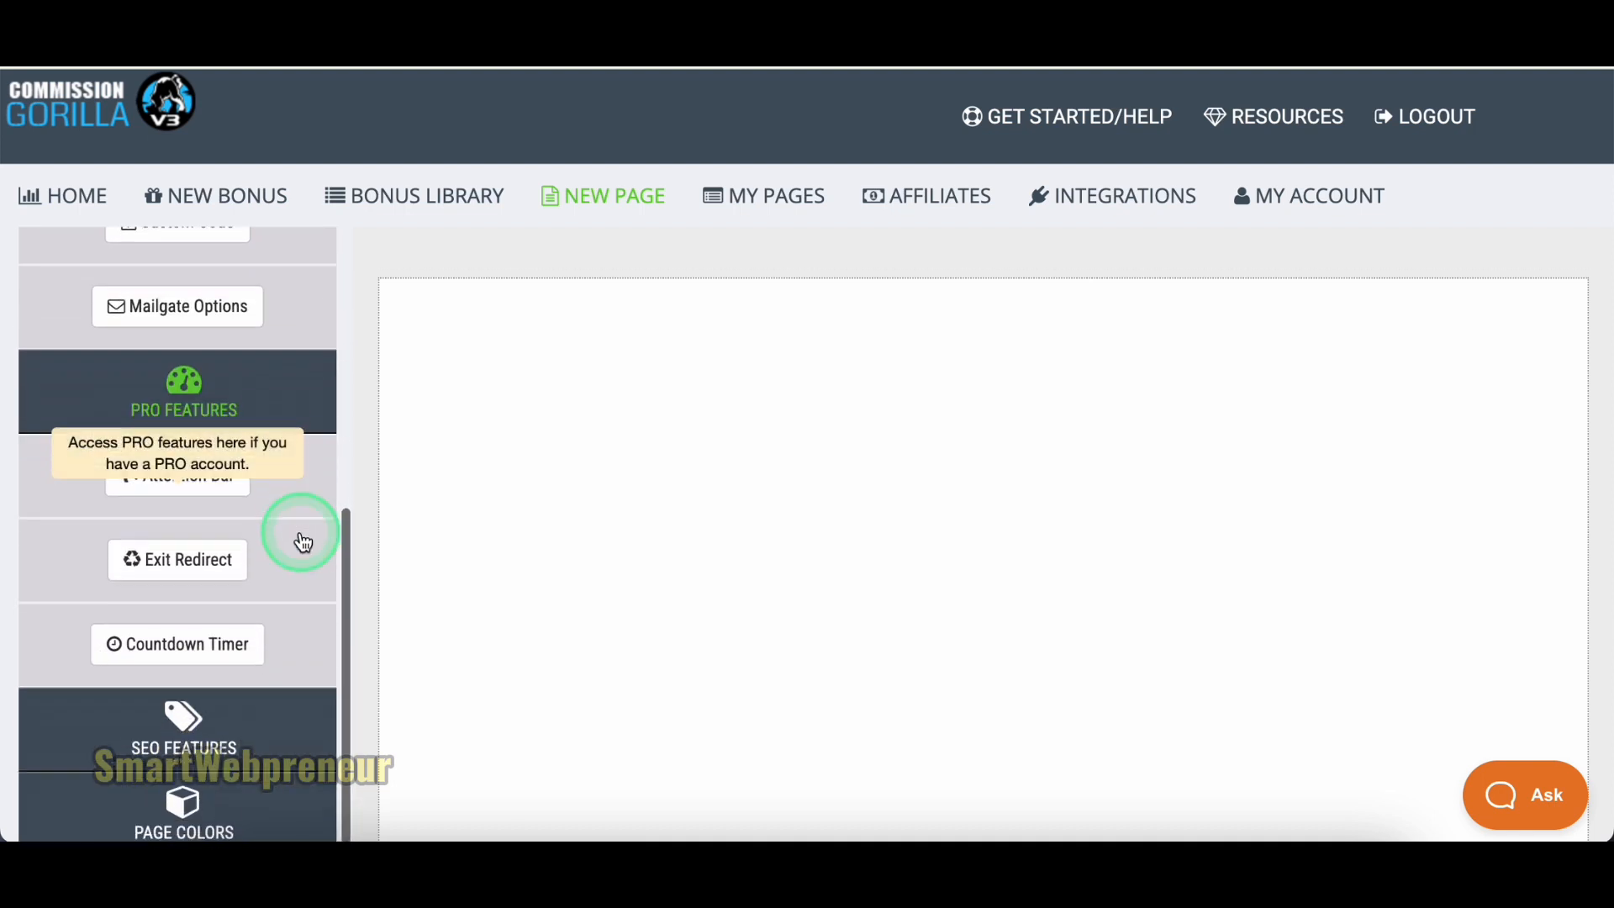
Look through the Attention Bar, SEO Features and Page Colors settings.
click(176, 461)
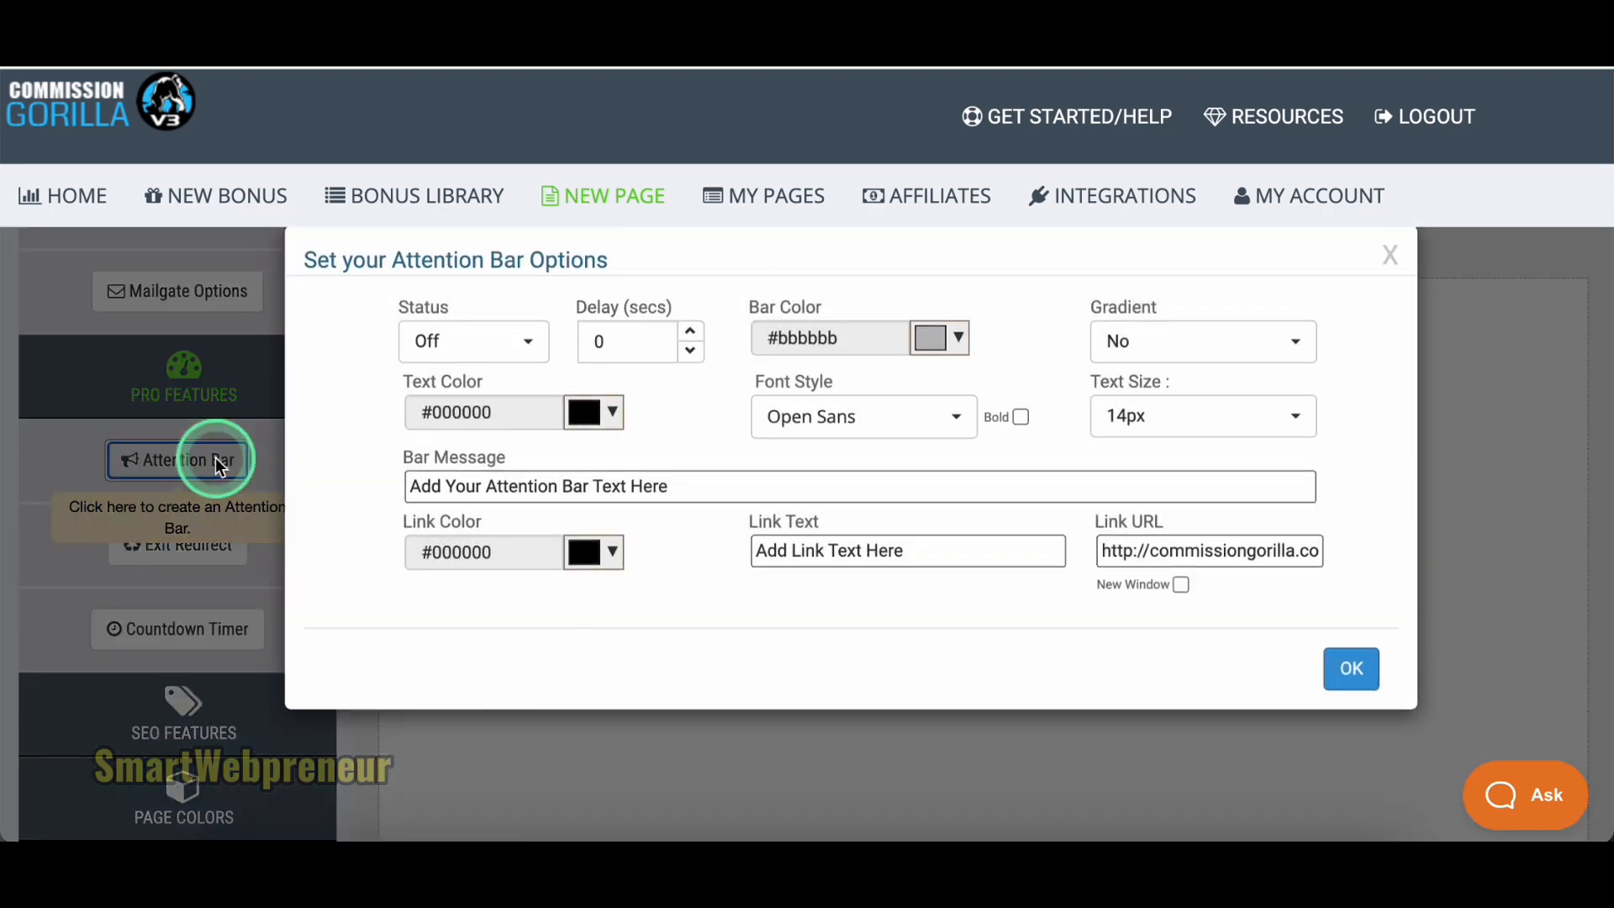
click(1350, 668)
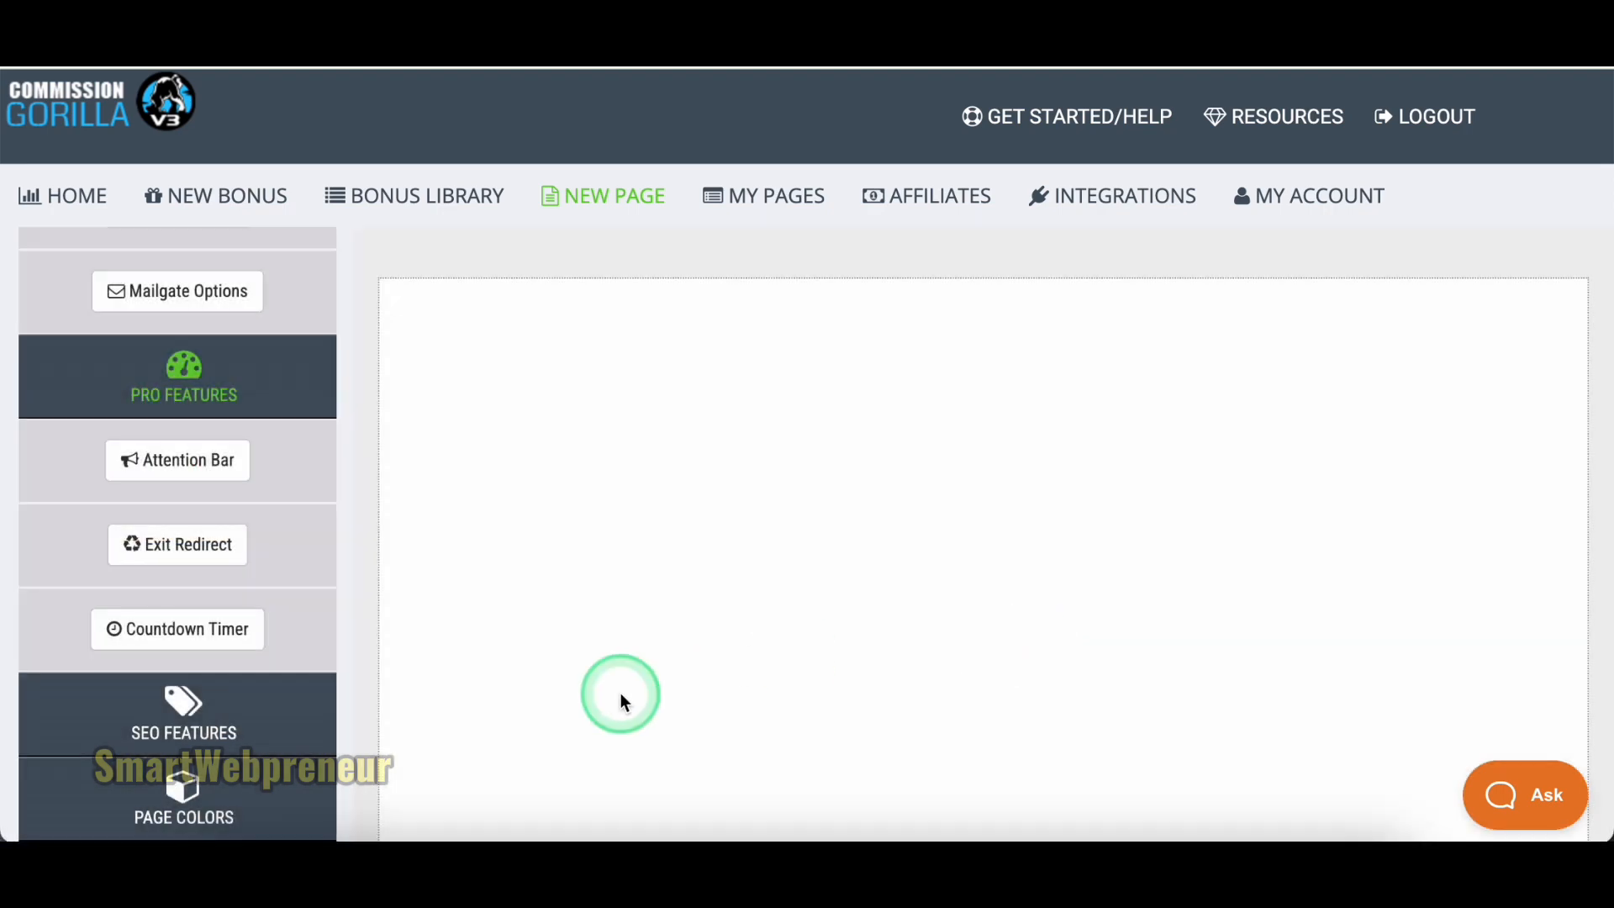
click(177, 543)
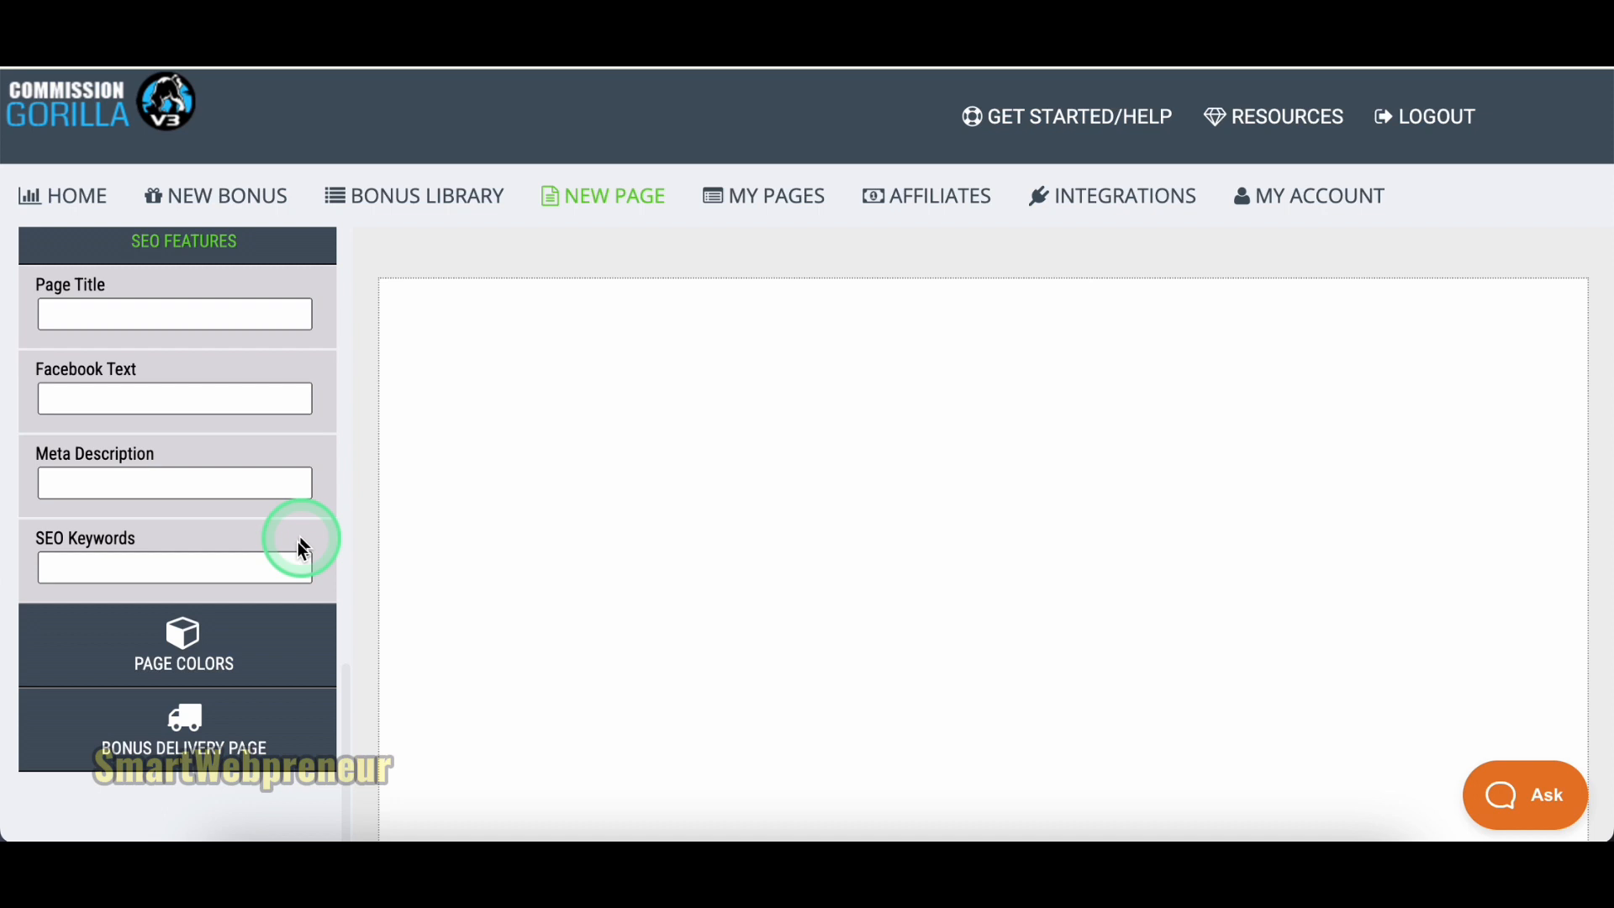
click(181, 644)
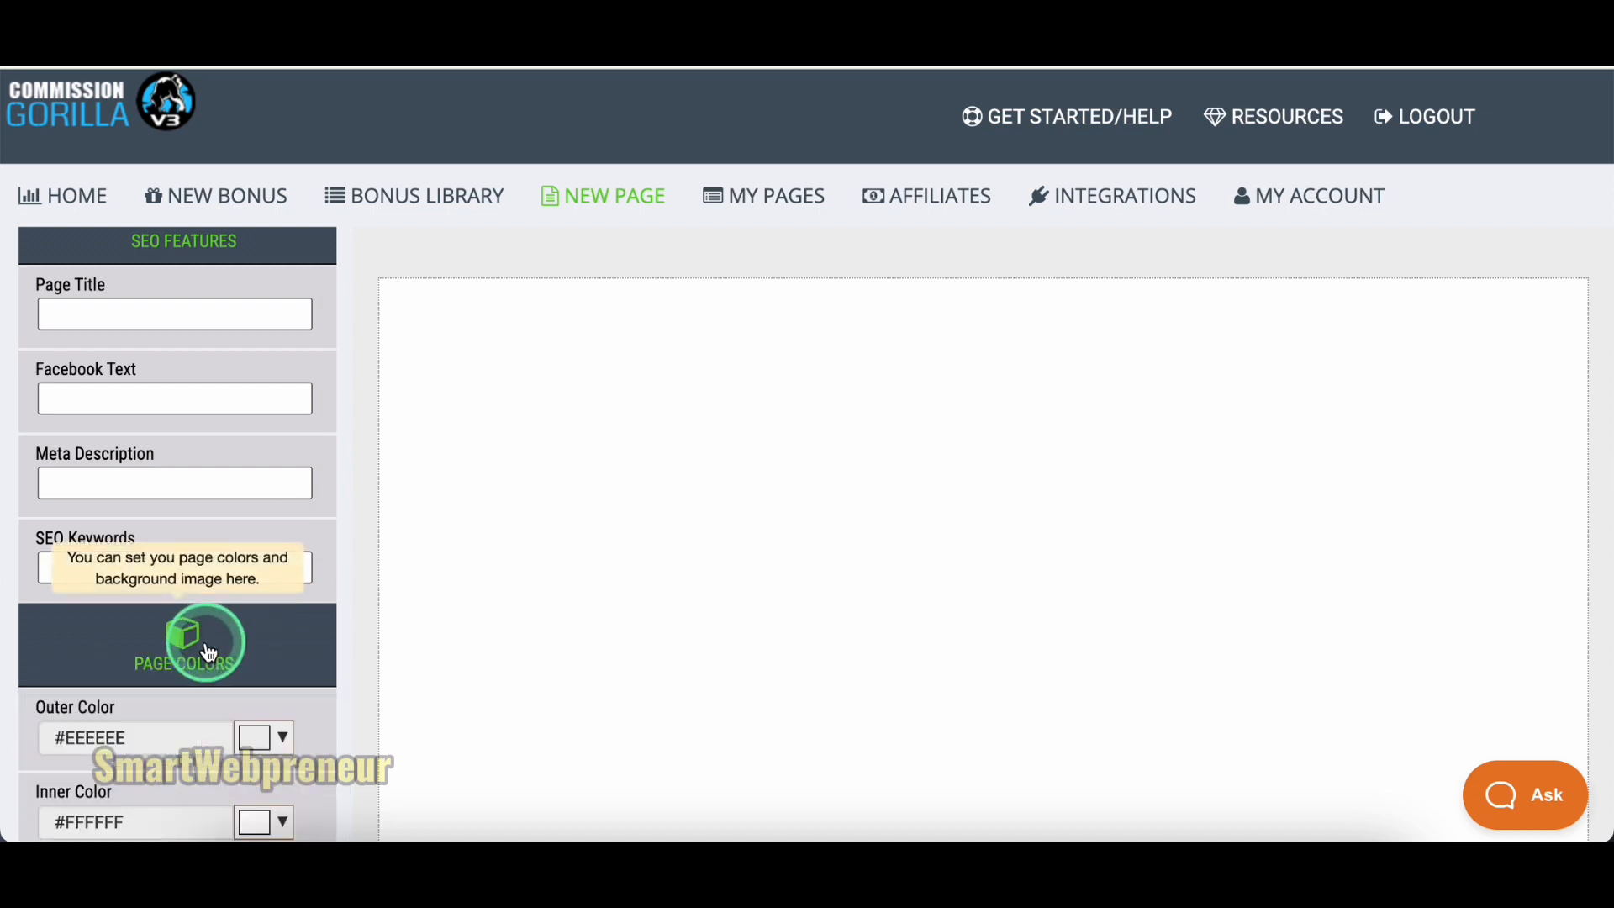
scroll(down, 3)
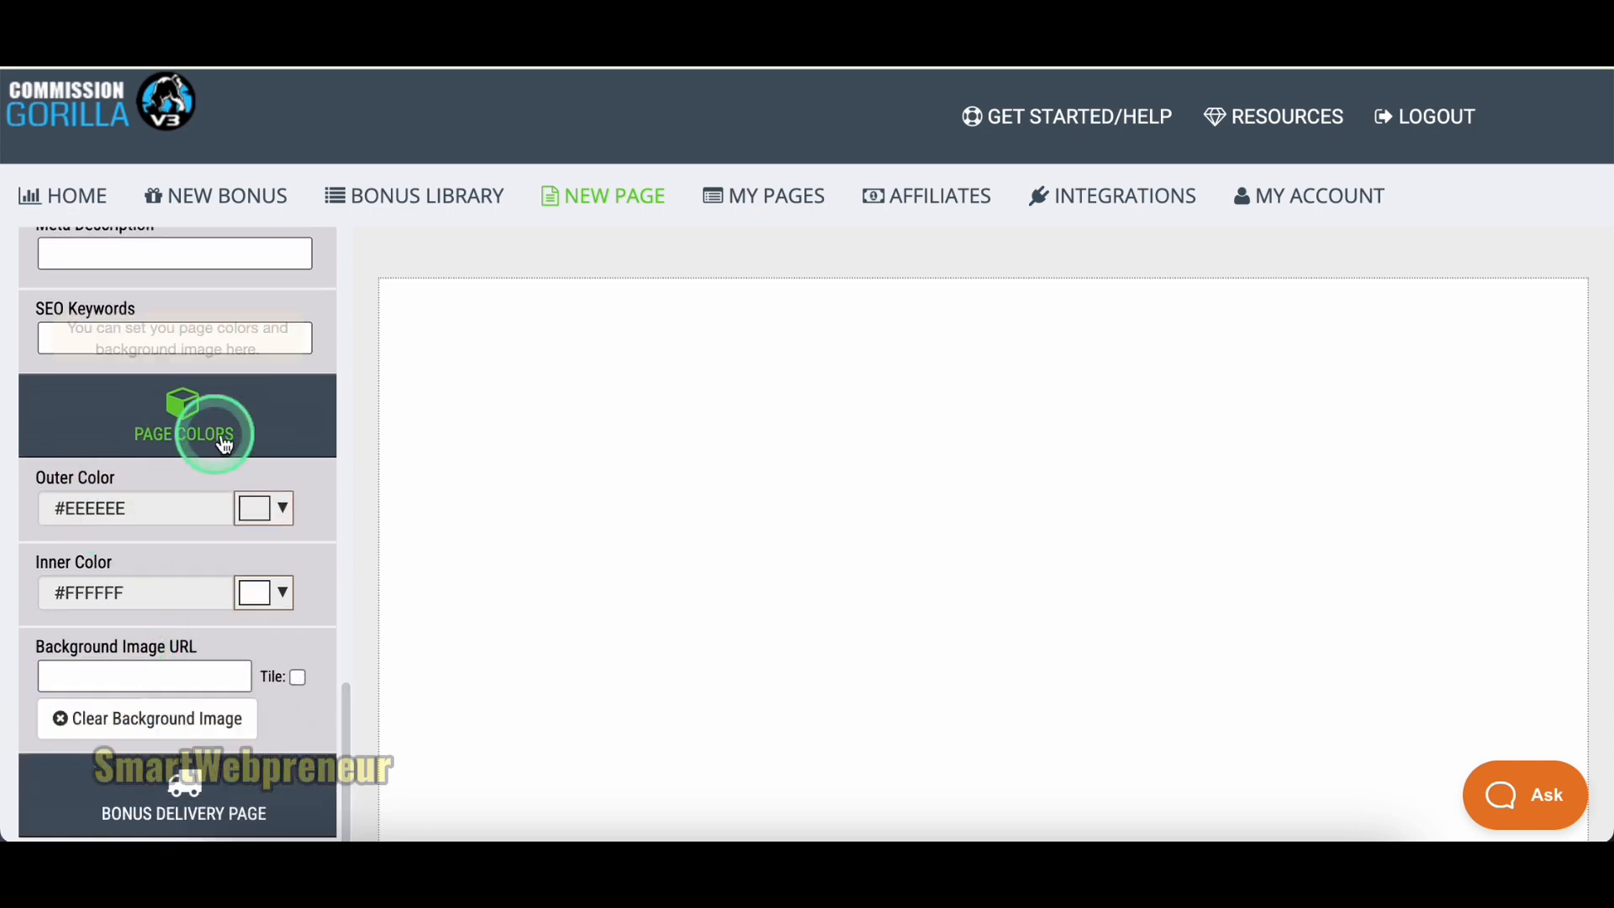
Try a magenta outer page colour, then bring up the list of content blocks.
click(262, 508)
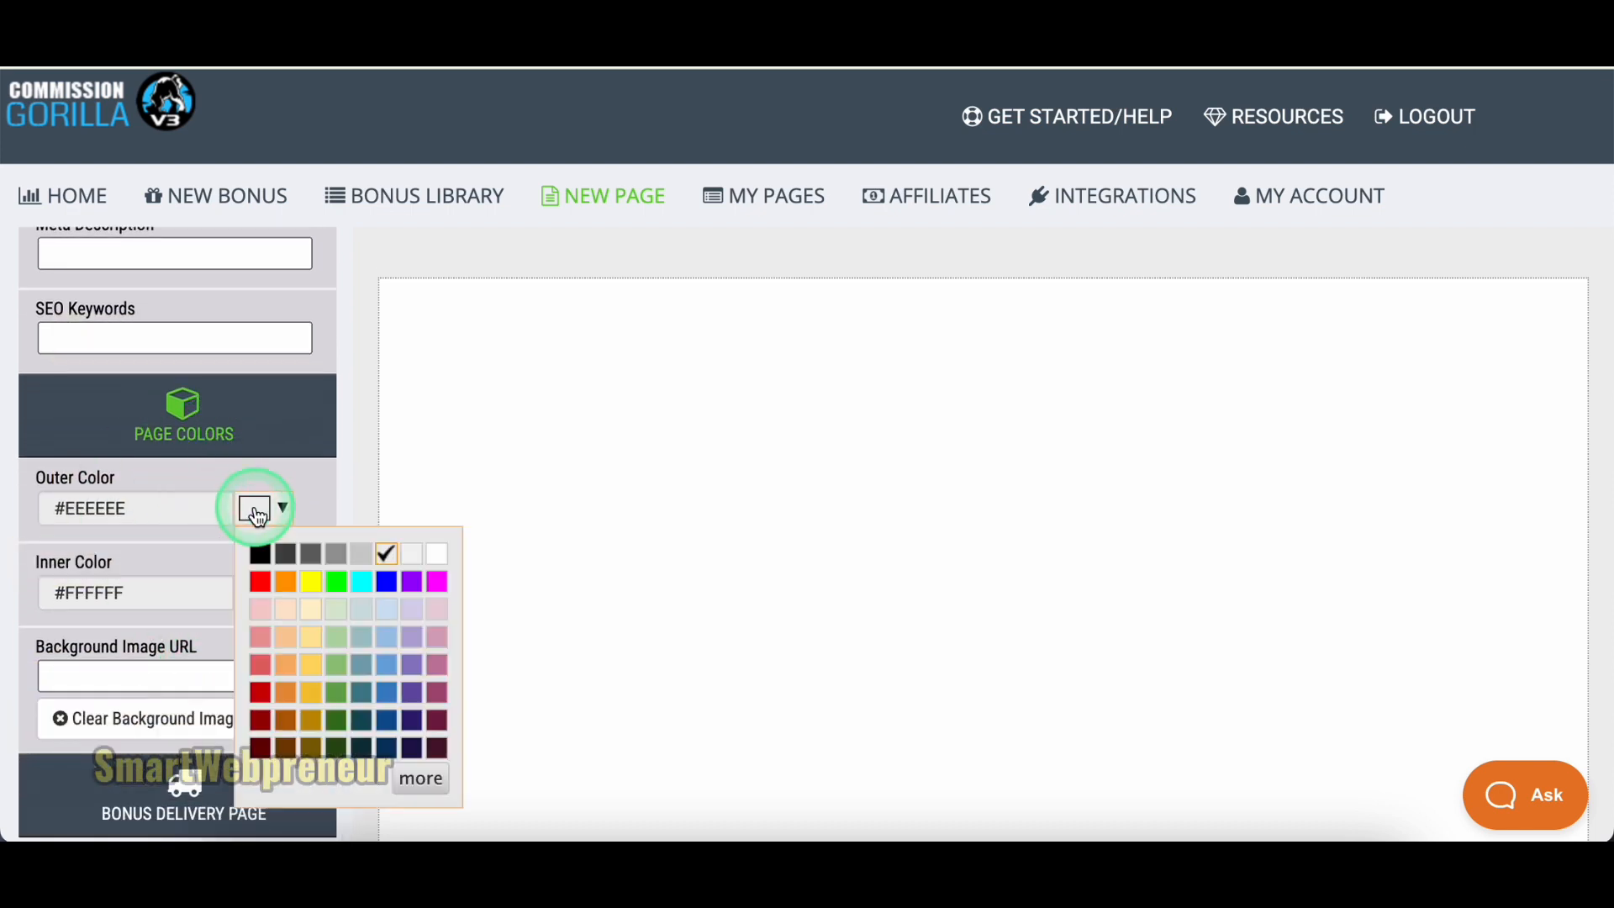
click(434, 581)
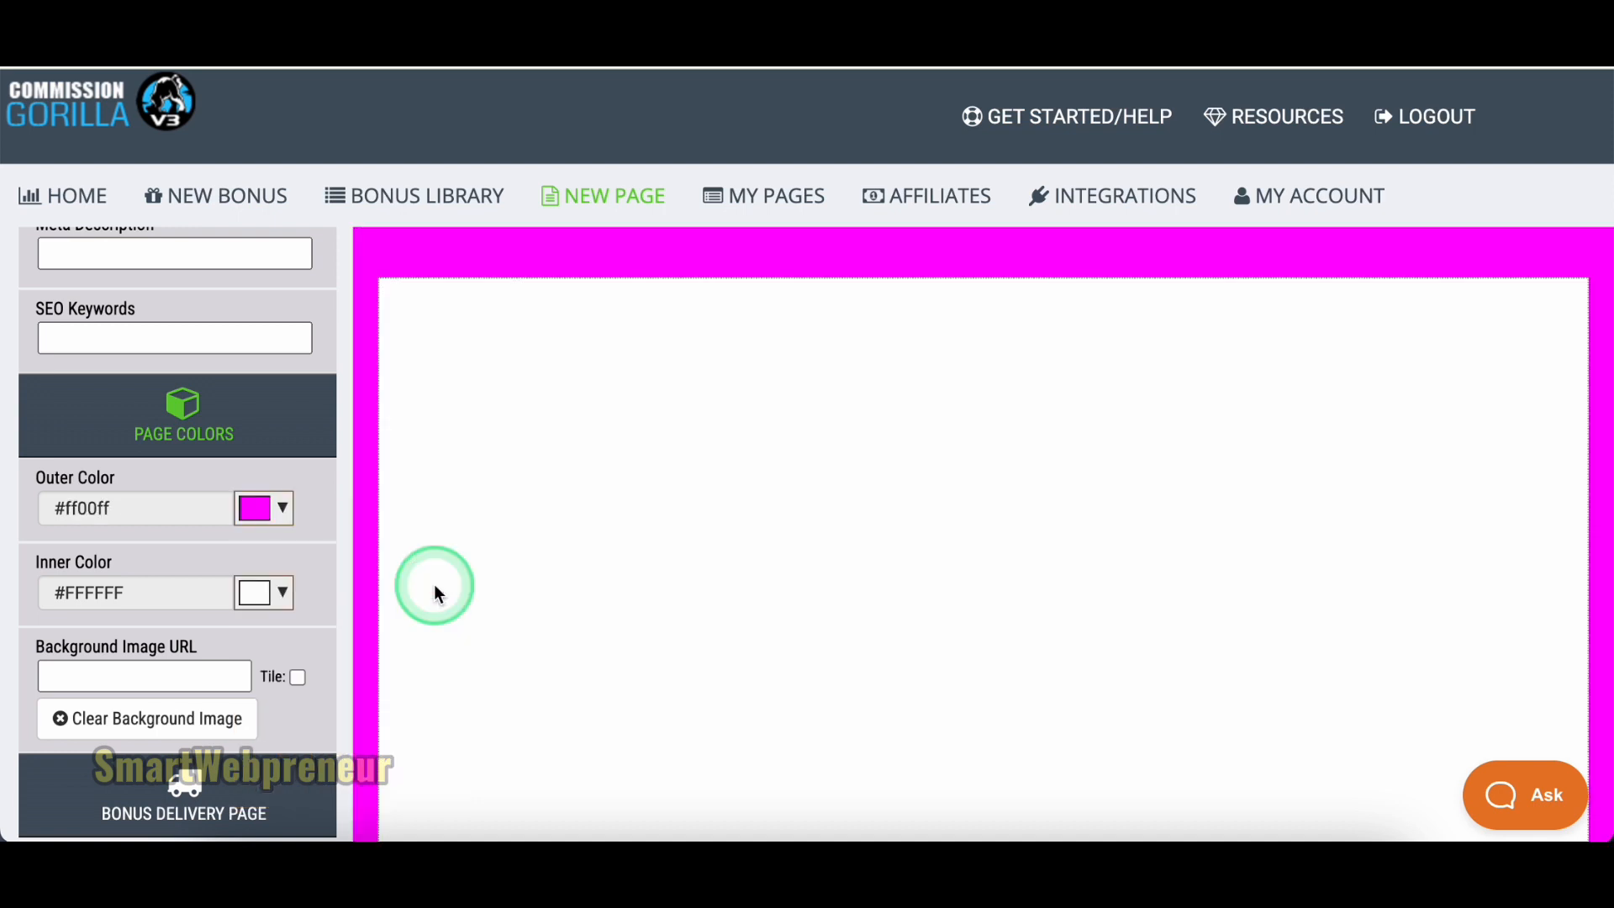
click(132, 353)
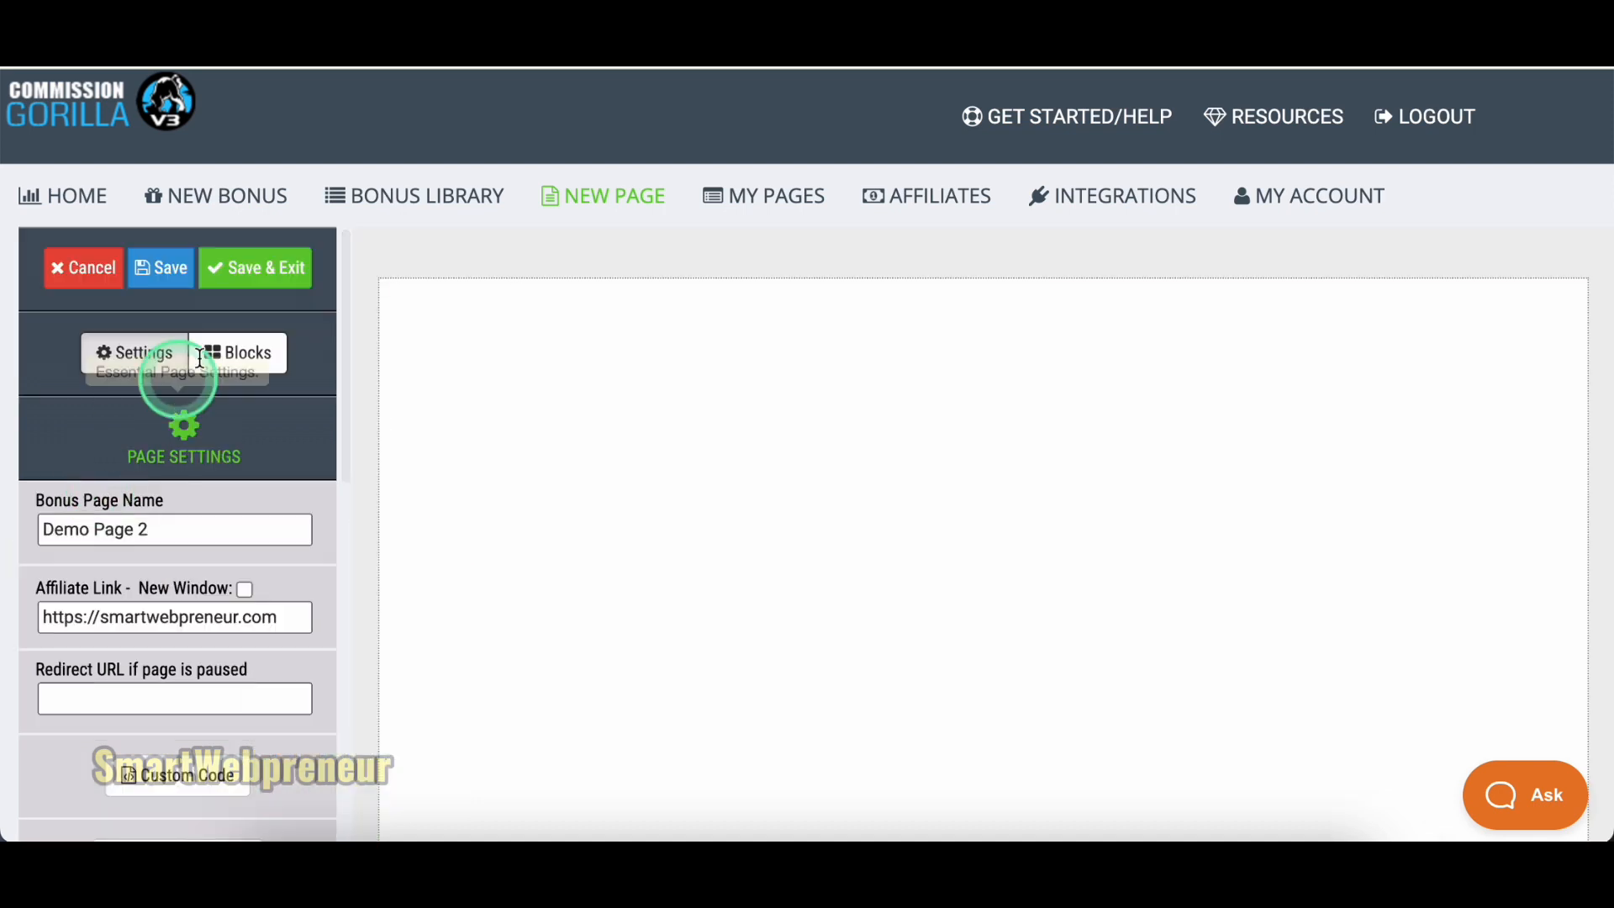
click(238, 353)
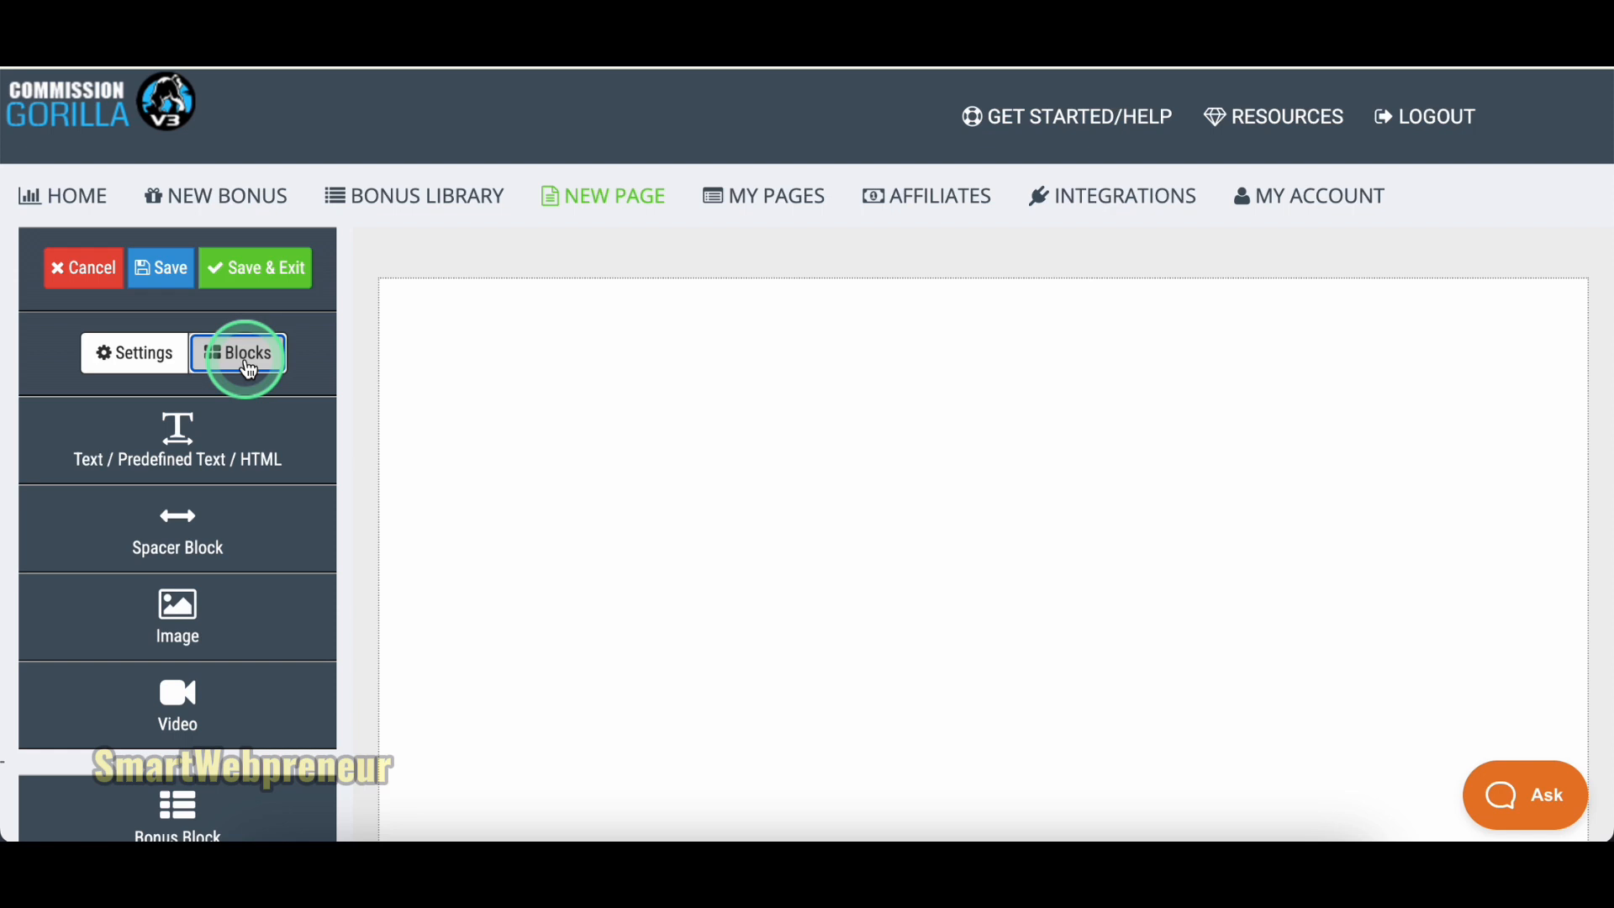
Add a top text block reading 'This is a DEMO Page' with white headline text.
scroll(down, 3)
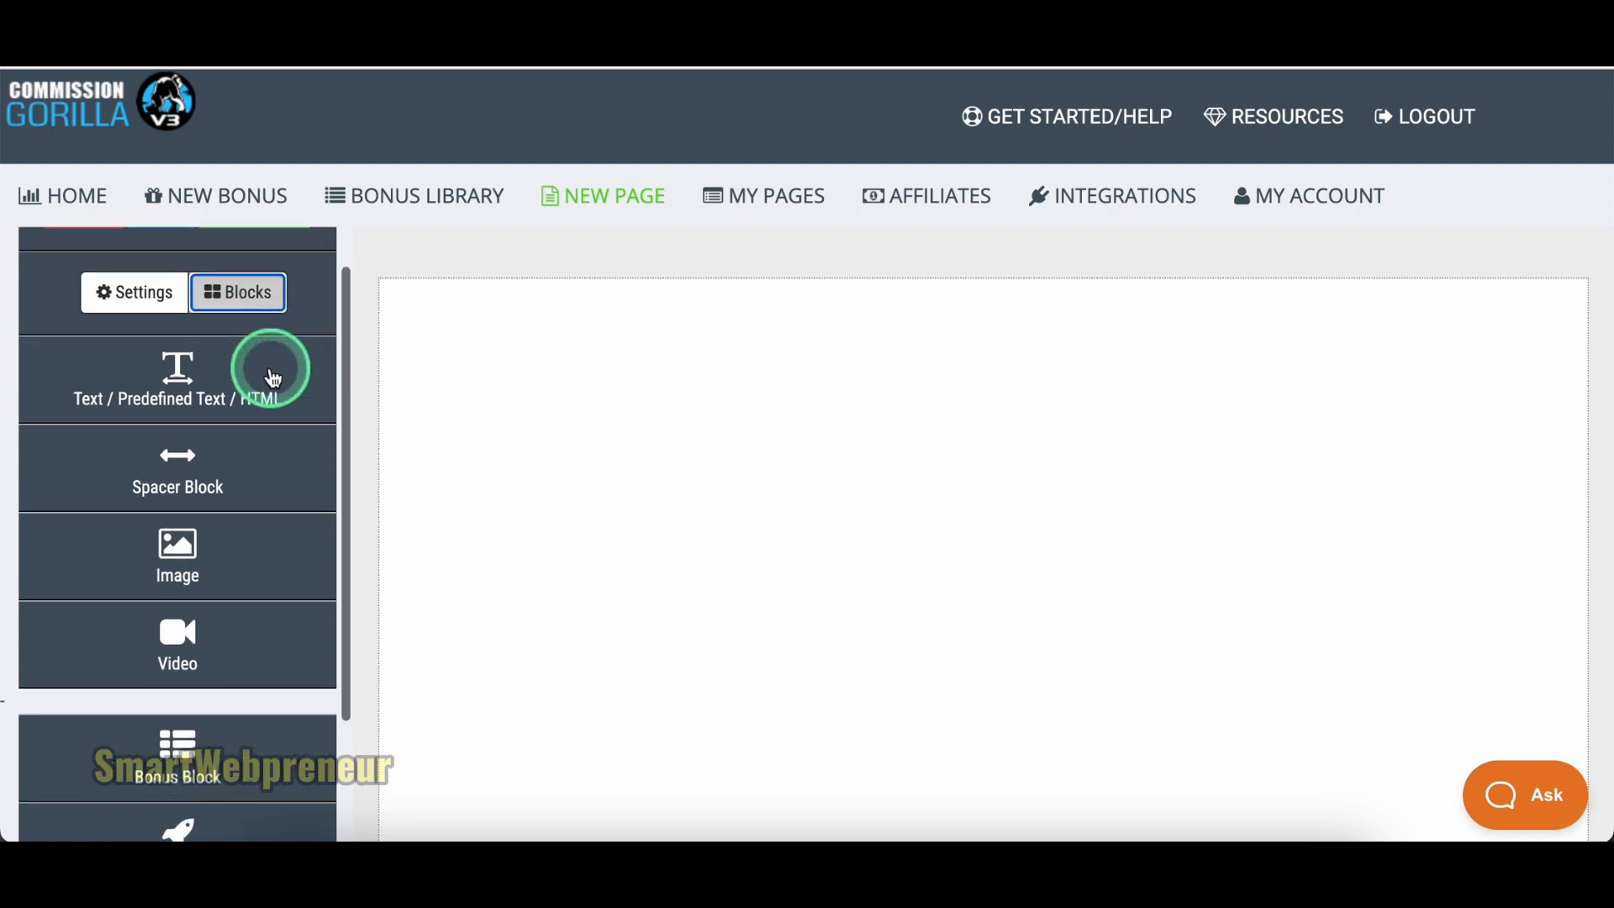
drag(268, 370, 605, 326)
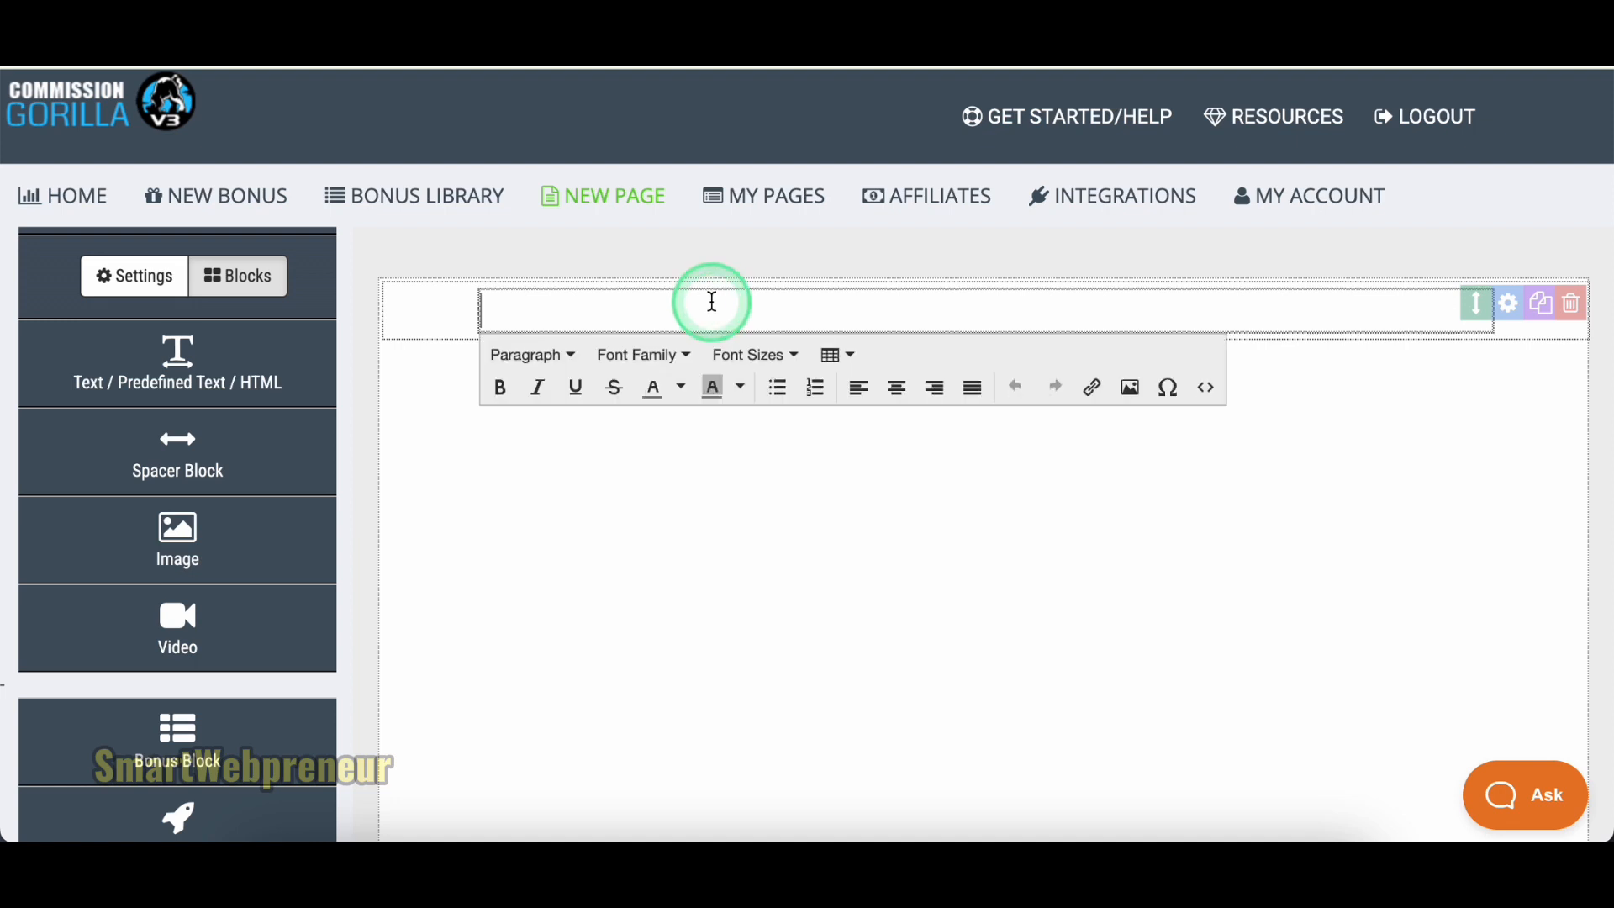
text(This is a DEMO Page)
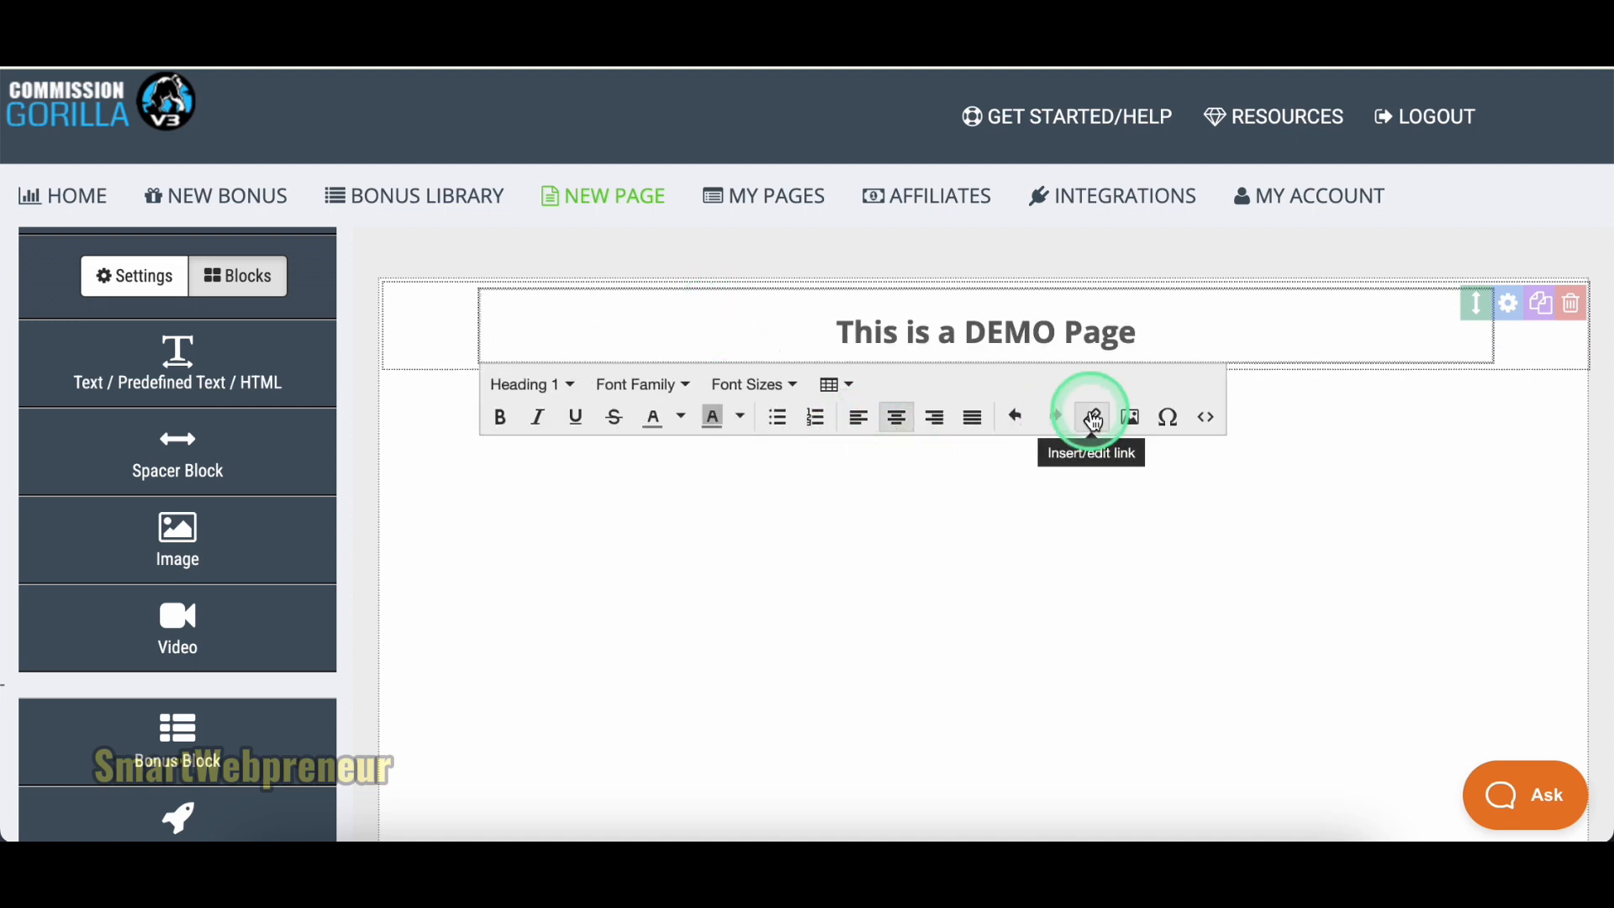
triple_click(984, 331)
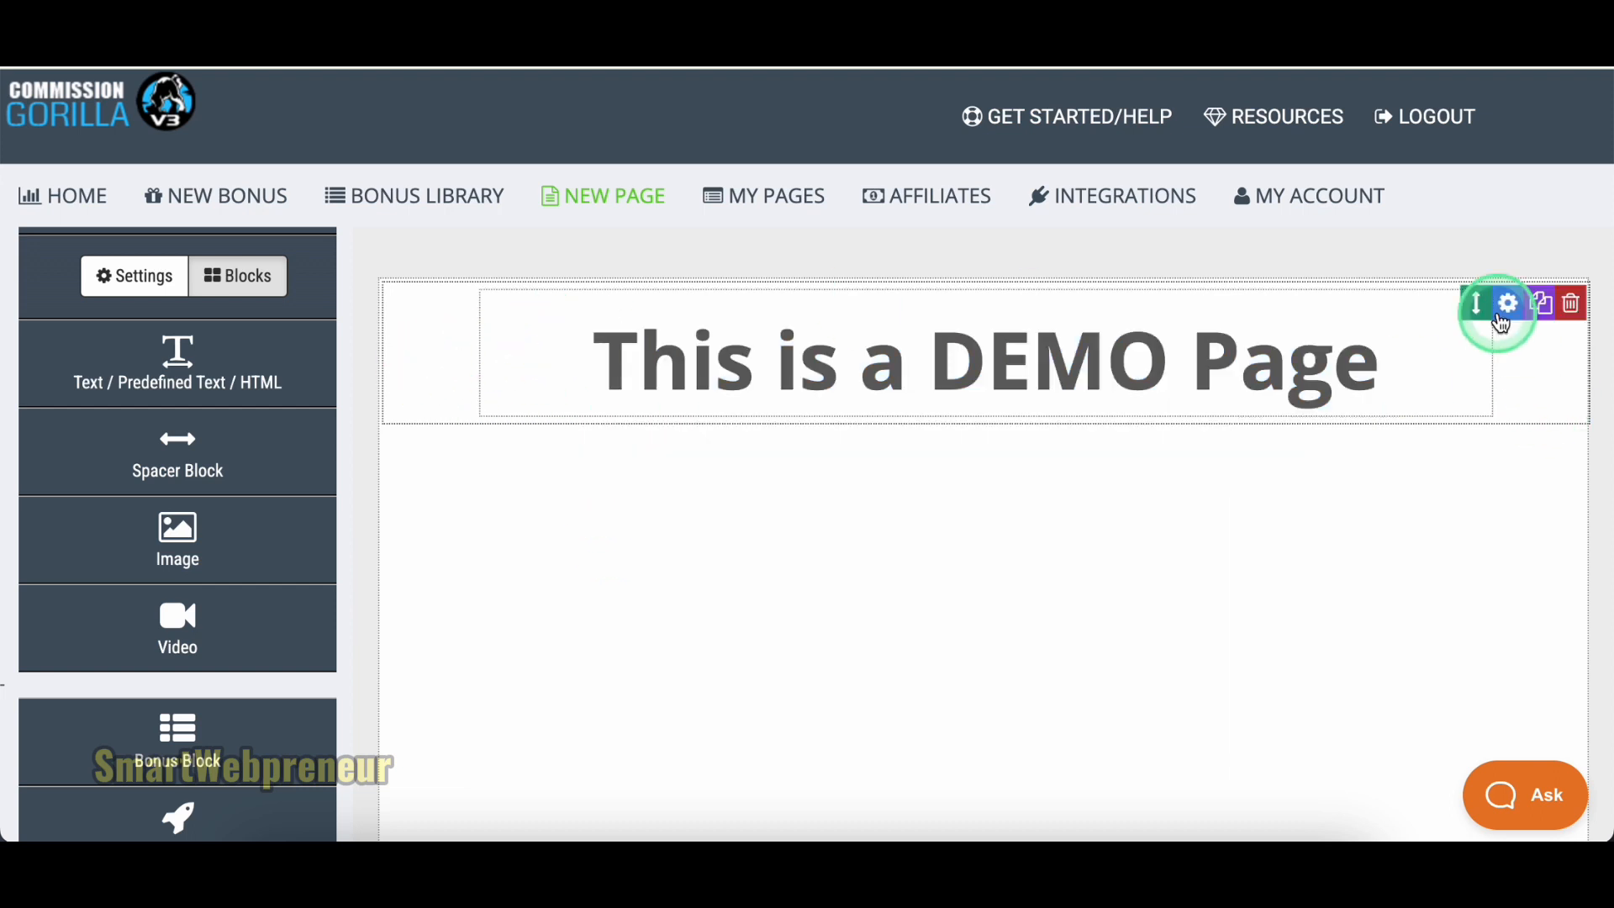
click(1506, 302)
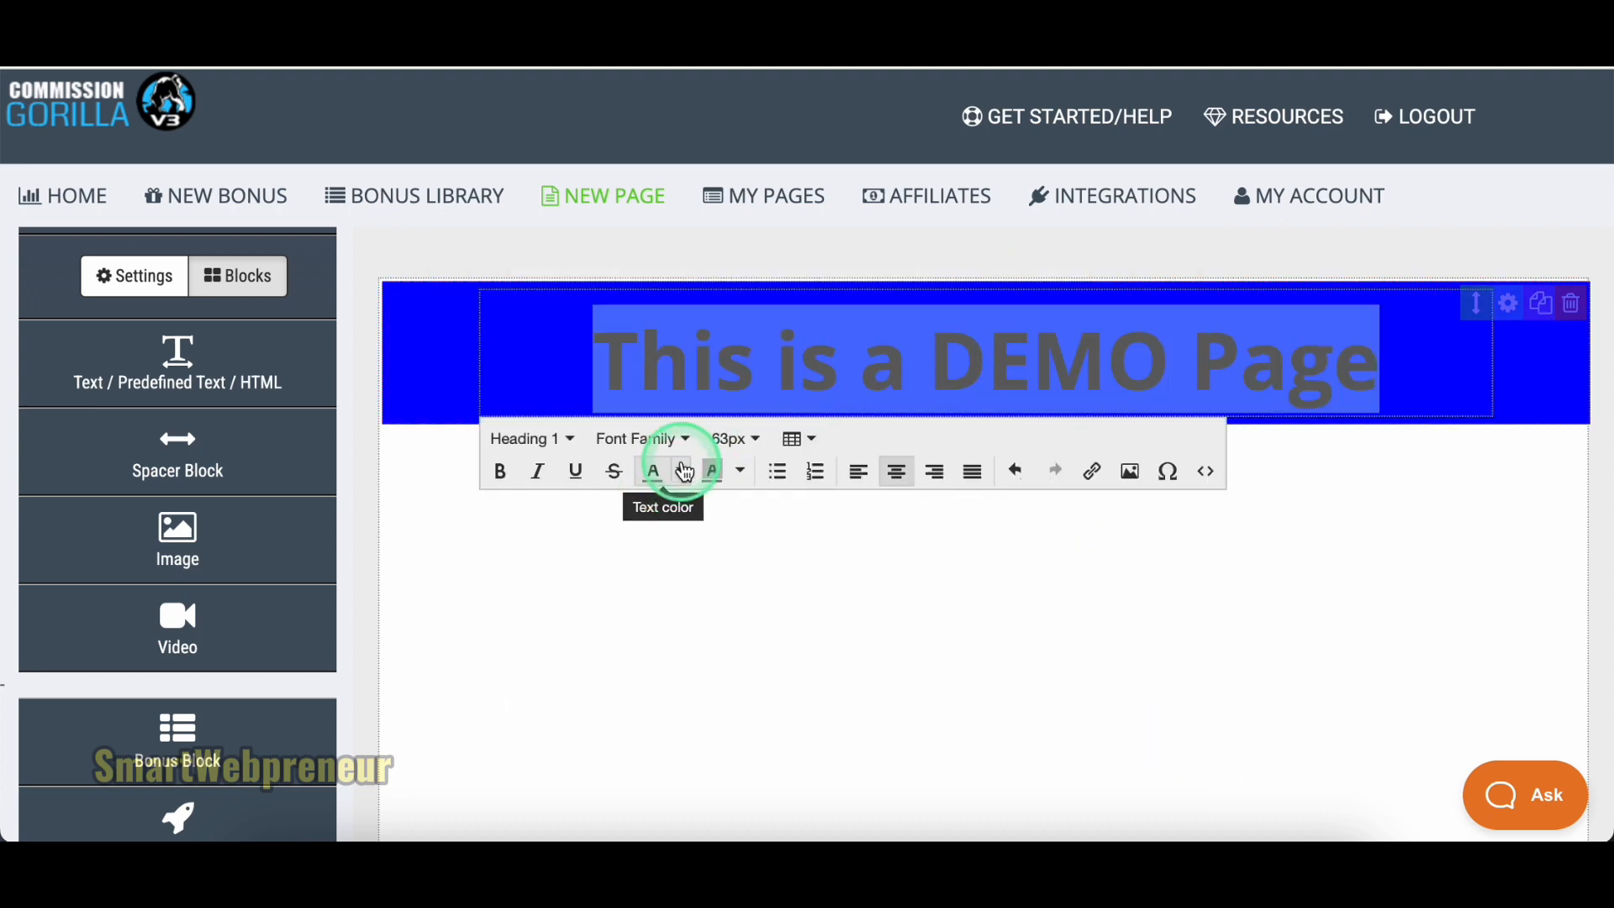
click(654, 471)
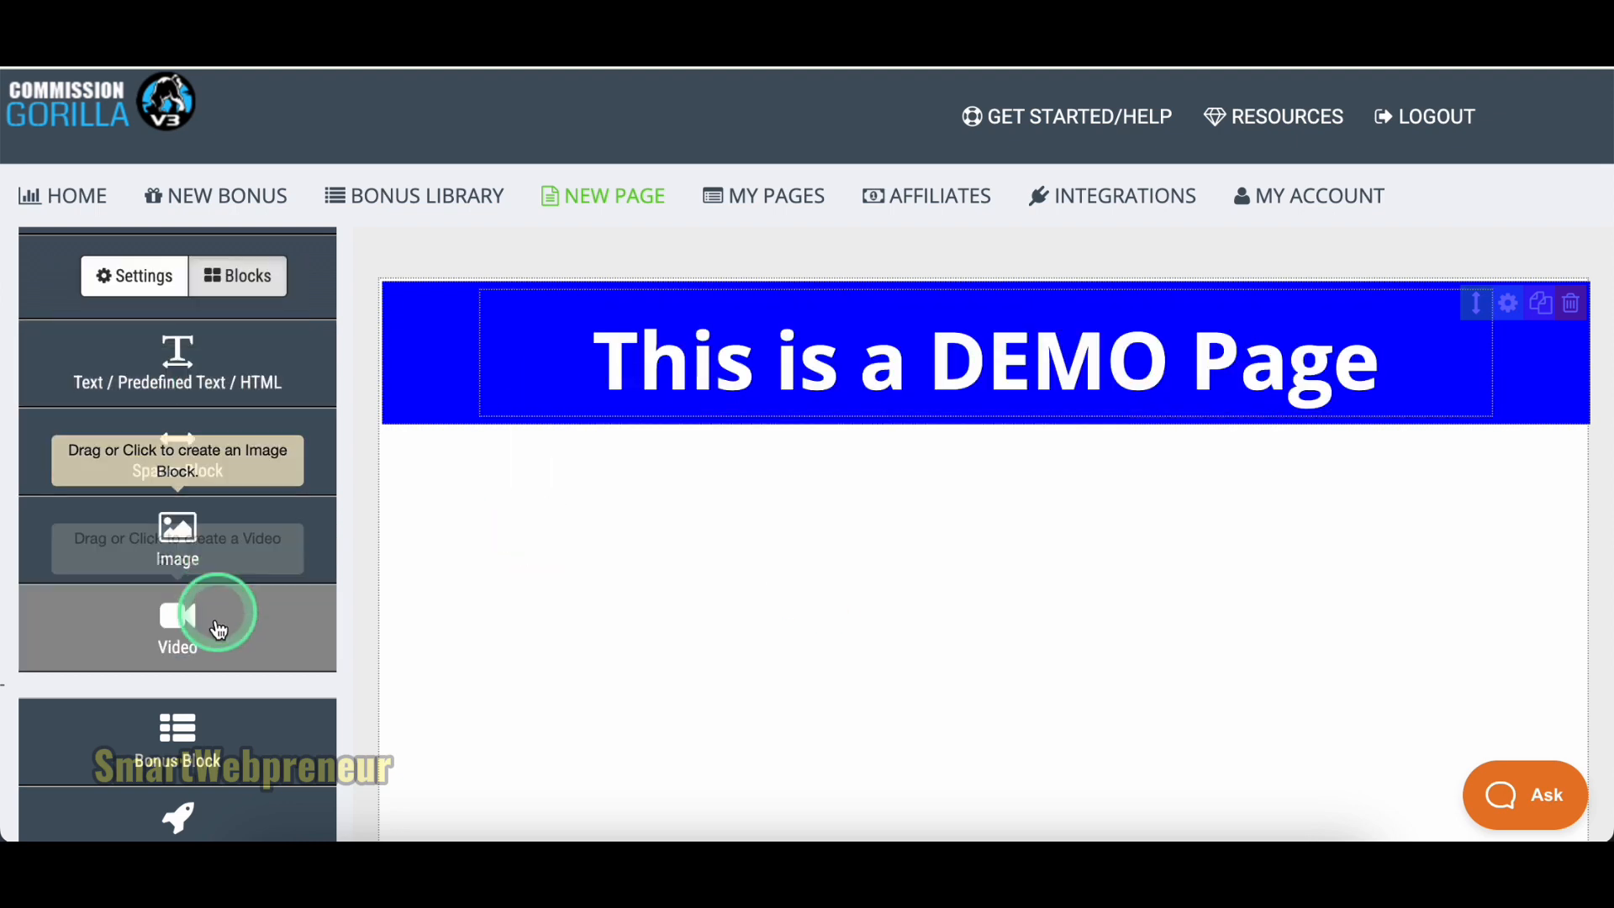
Add a video block and centre the welcome text.
click(176, 627)
text(Welcome to our demo bonus page. This is to show you how easy the tool is to)
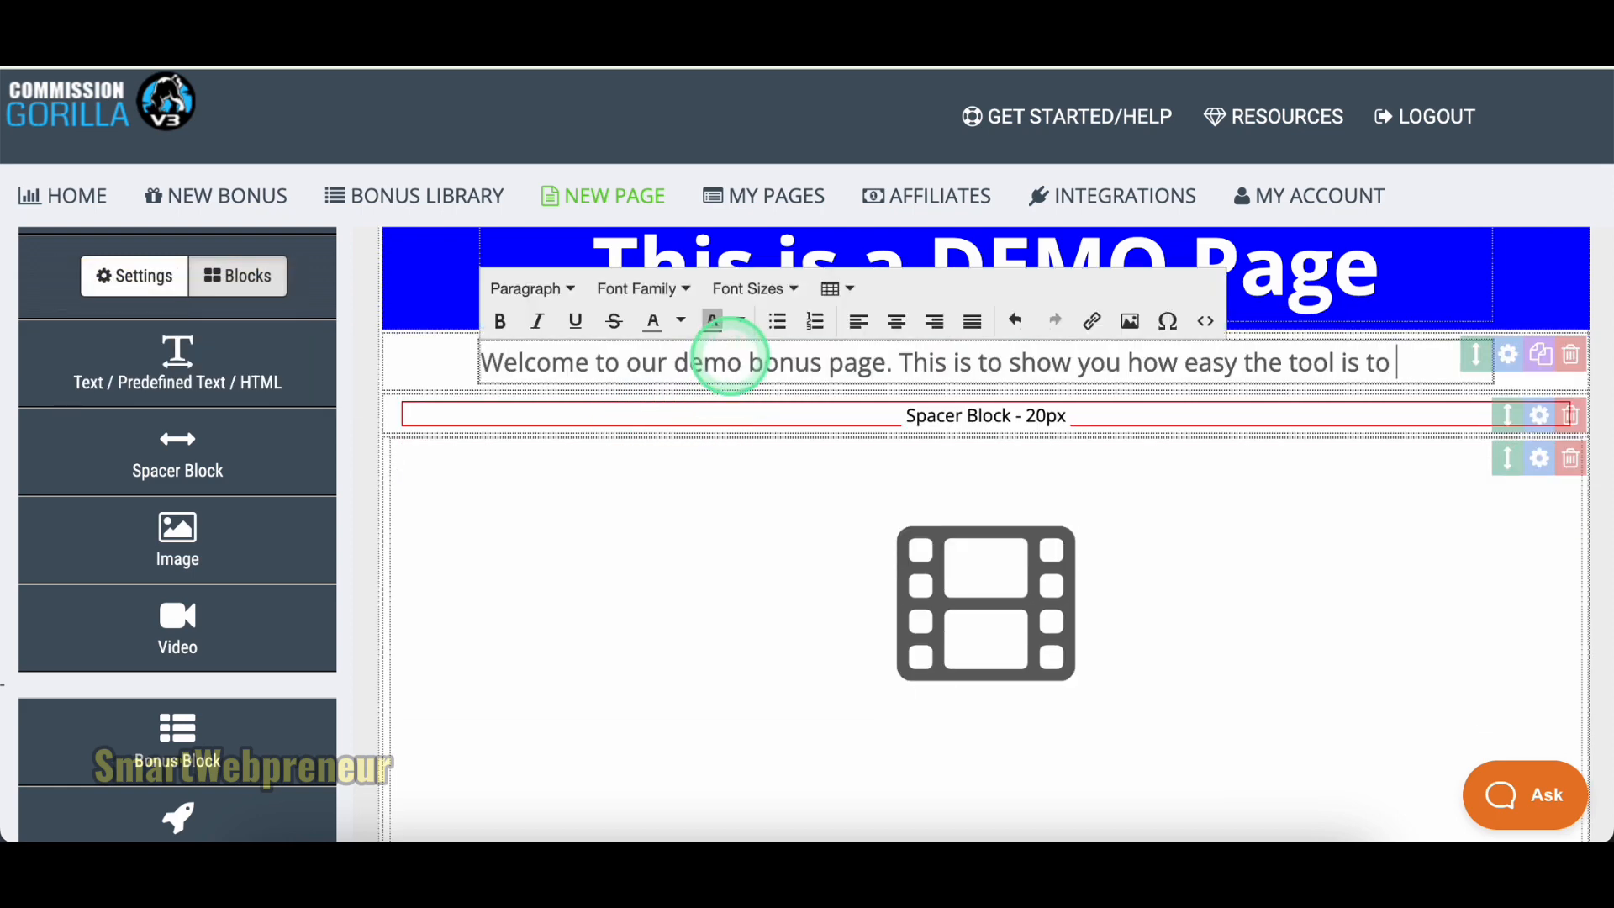
click(896, 321)
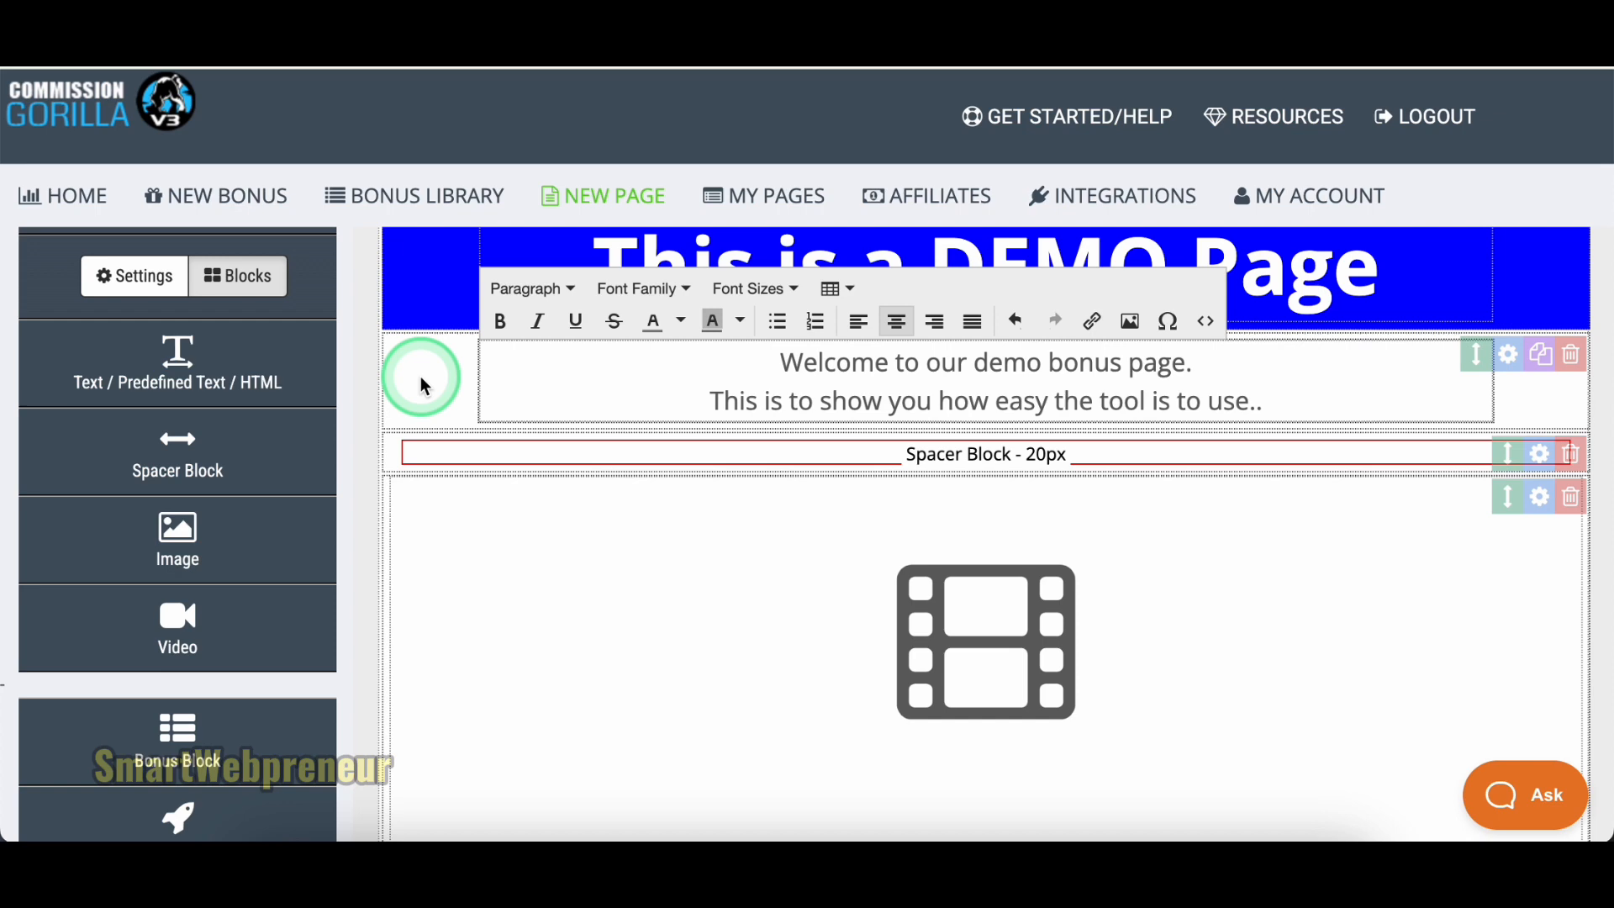
drag(782, 361, 1260, 400)
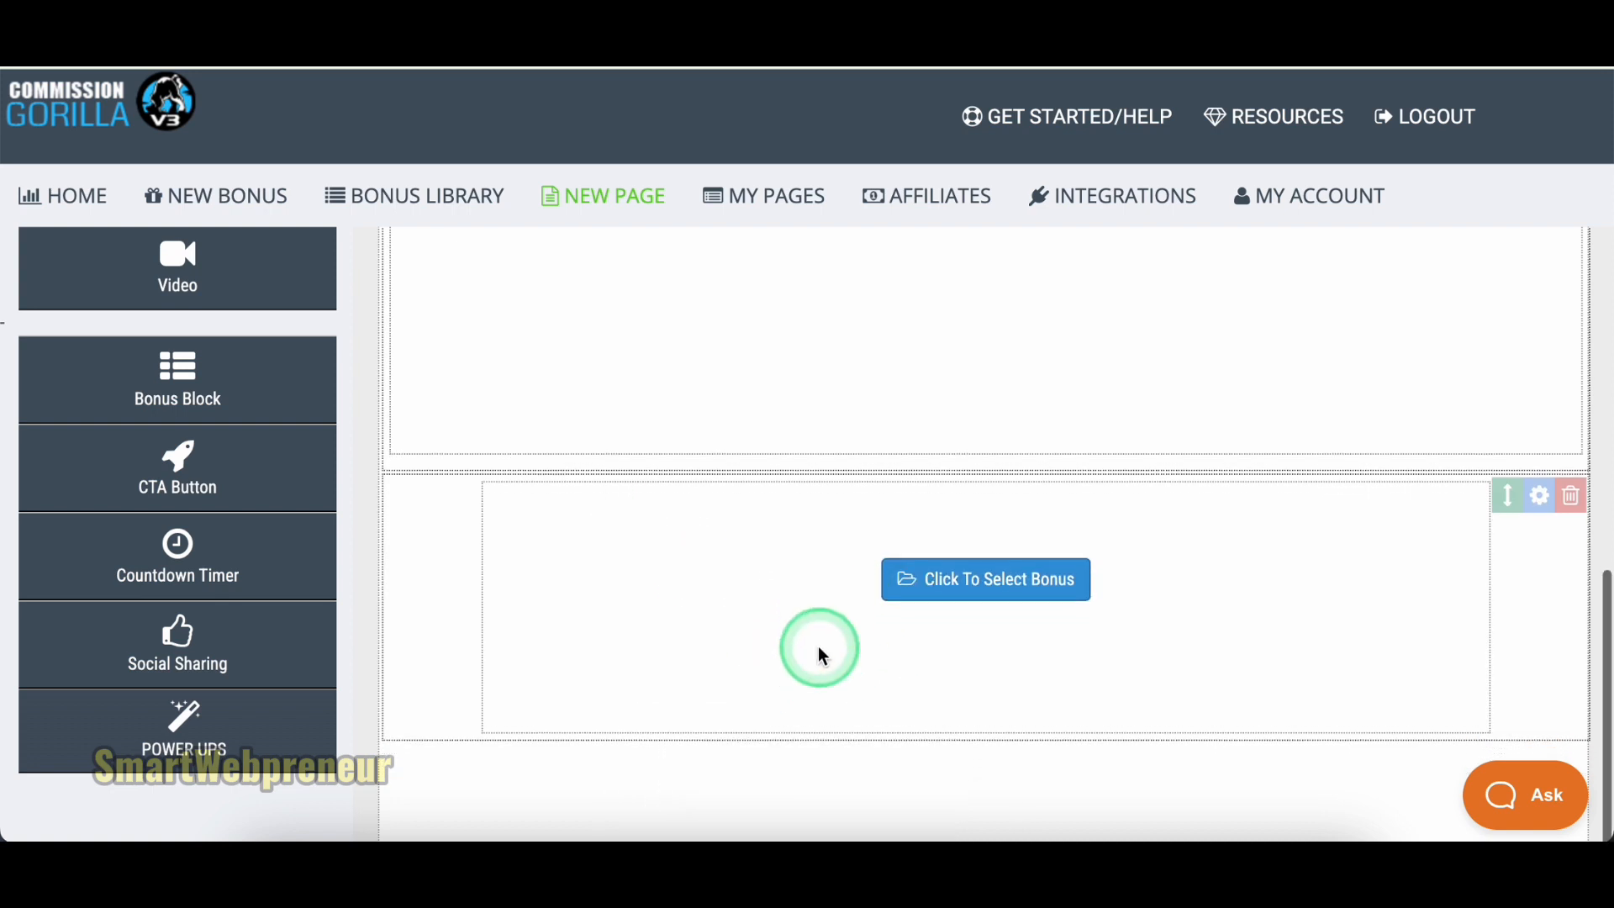
Choose the Content Marketing Guide bonus from the bonus chooser for the bonus block.
scroll(down, 3)
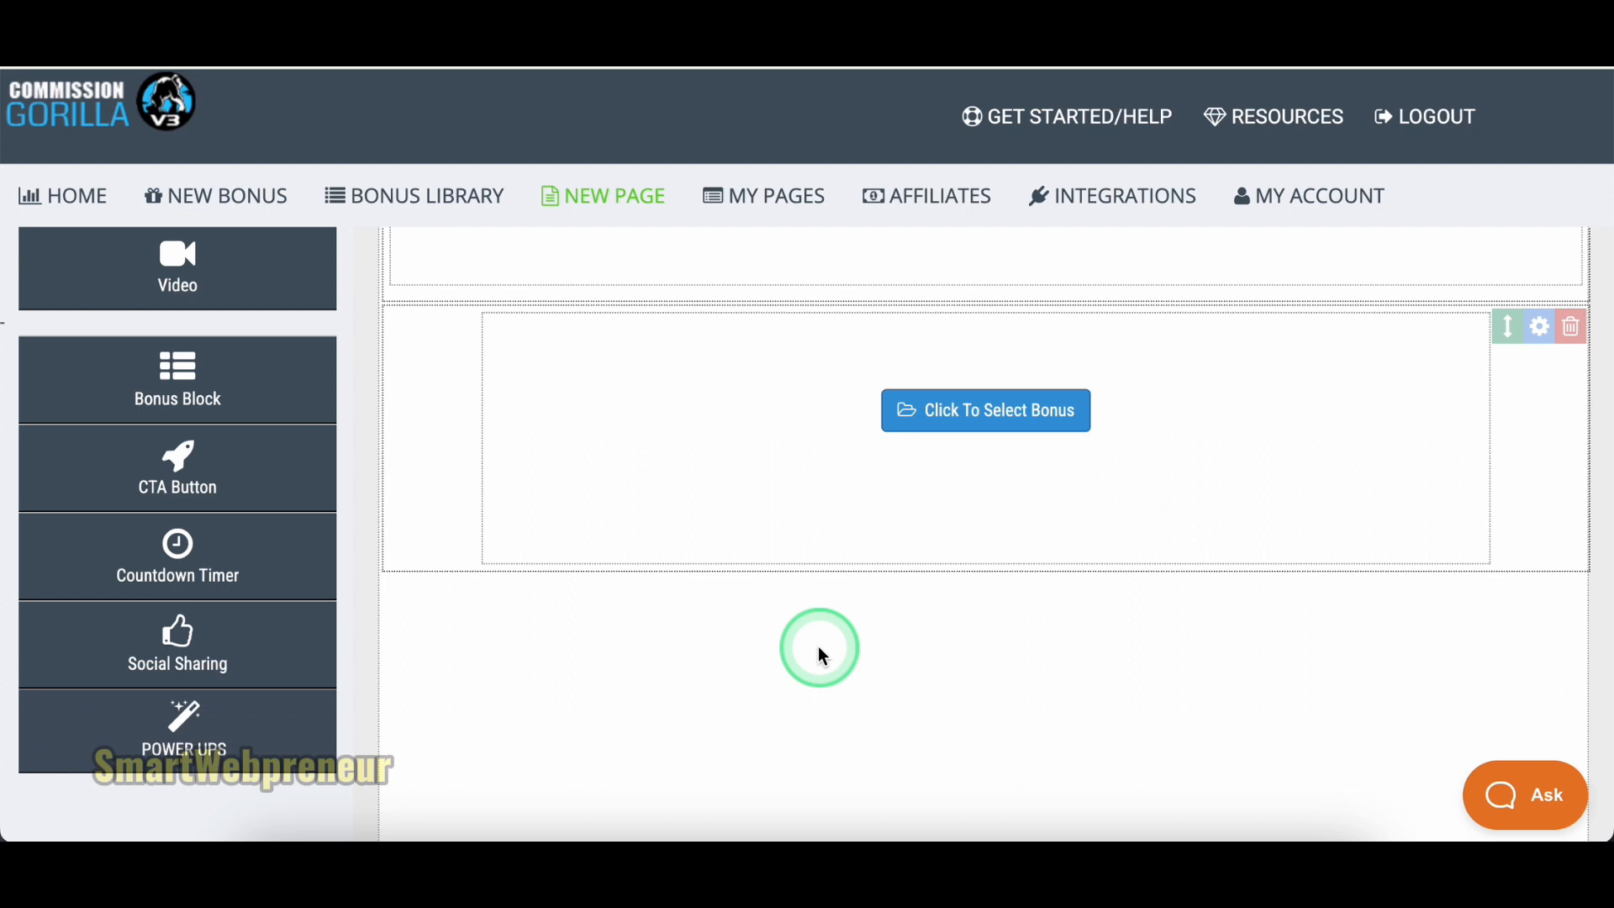
mouse_move(978, 595)
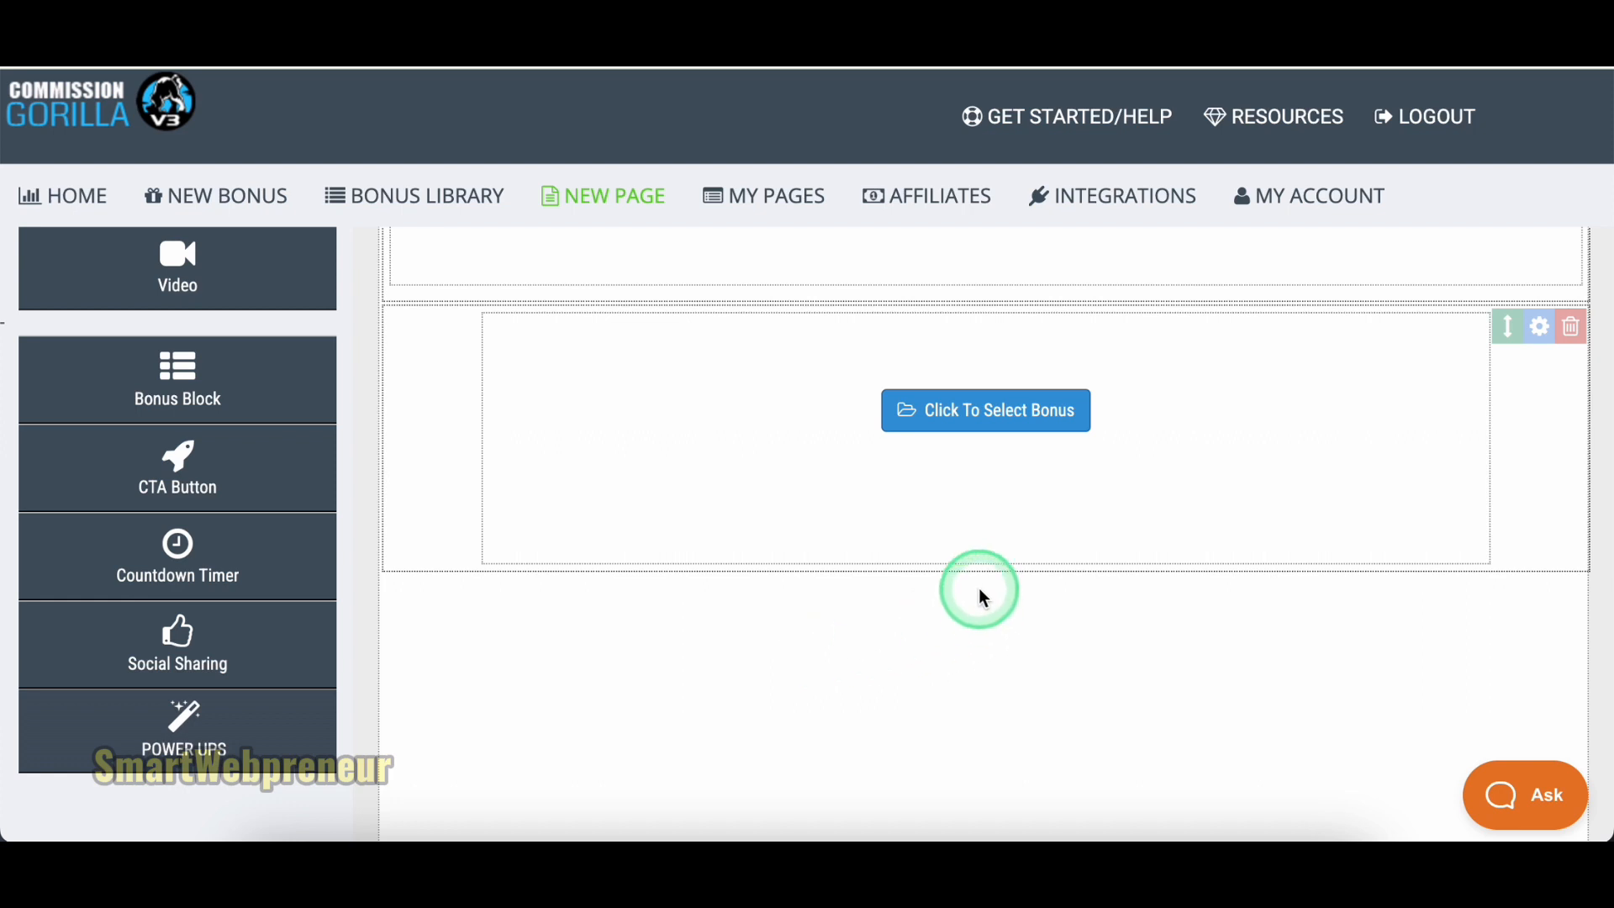
click(983, 410)
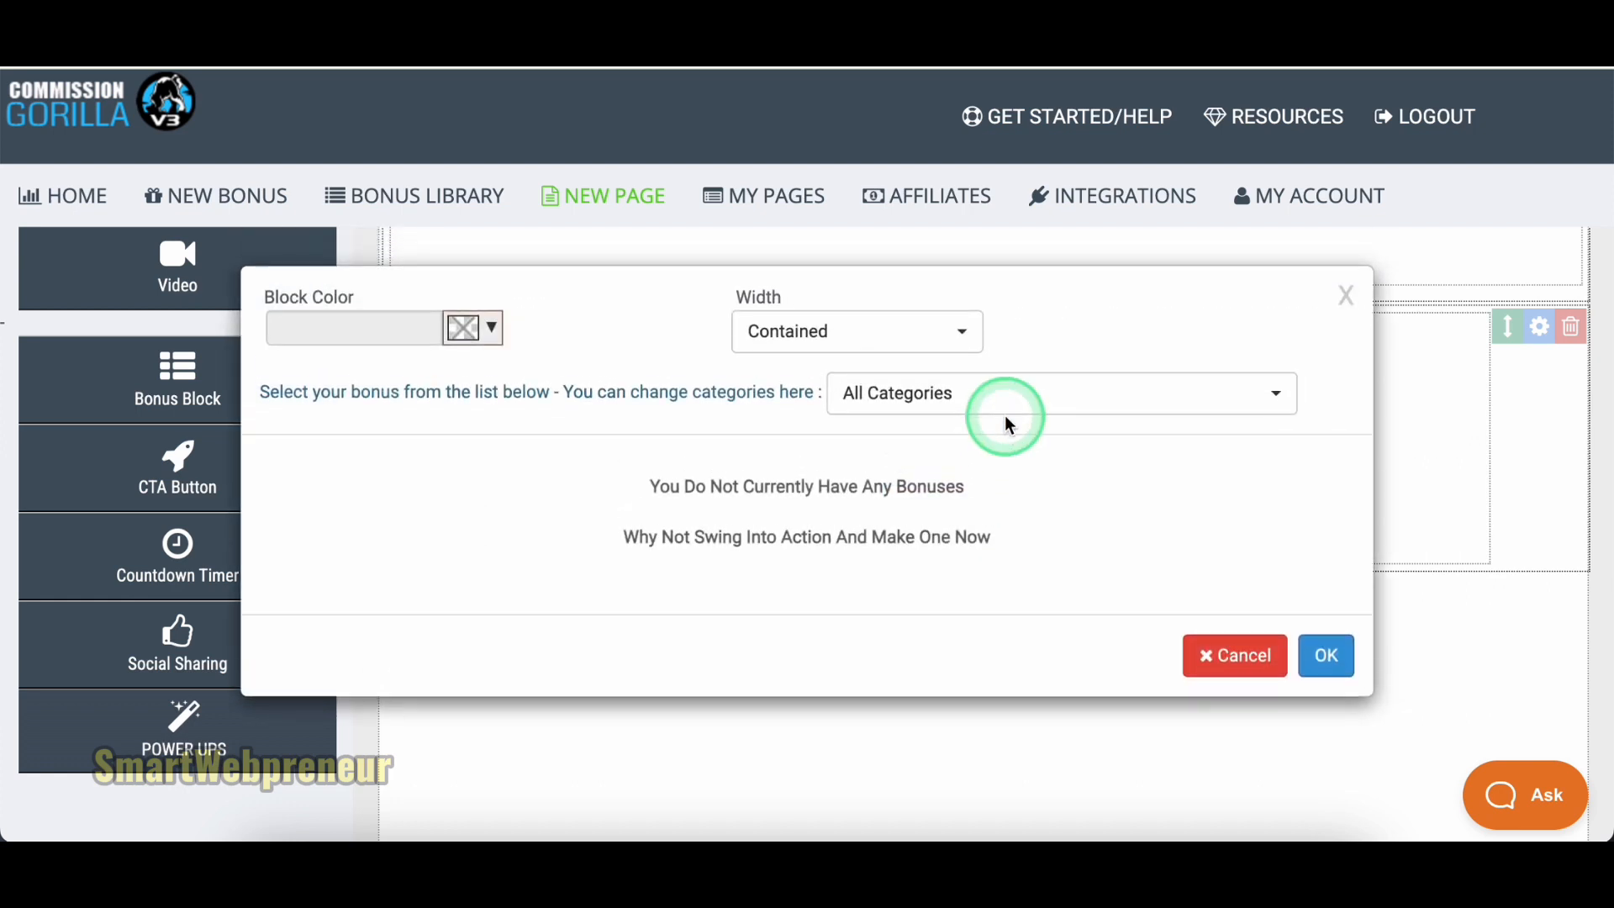
click(1061, 392)
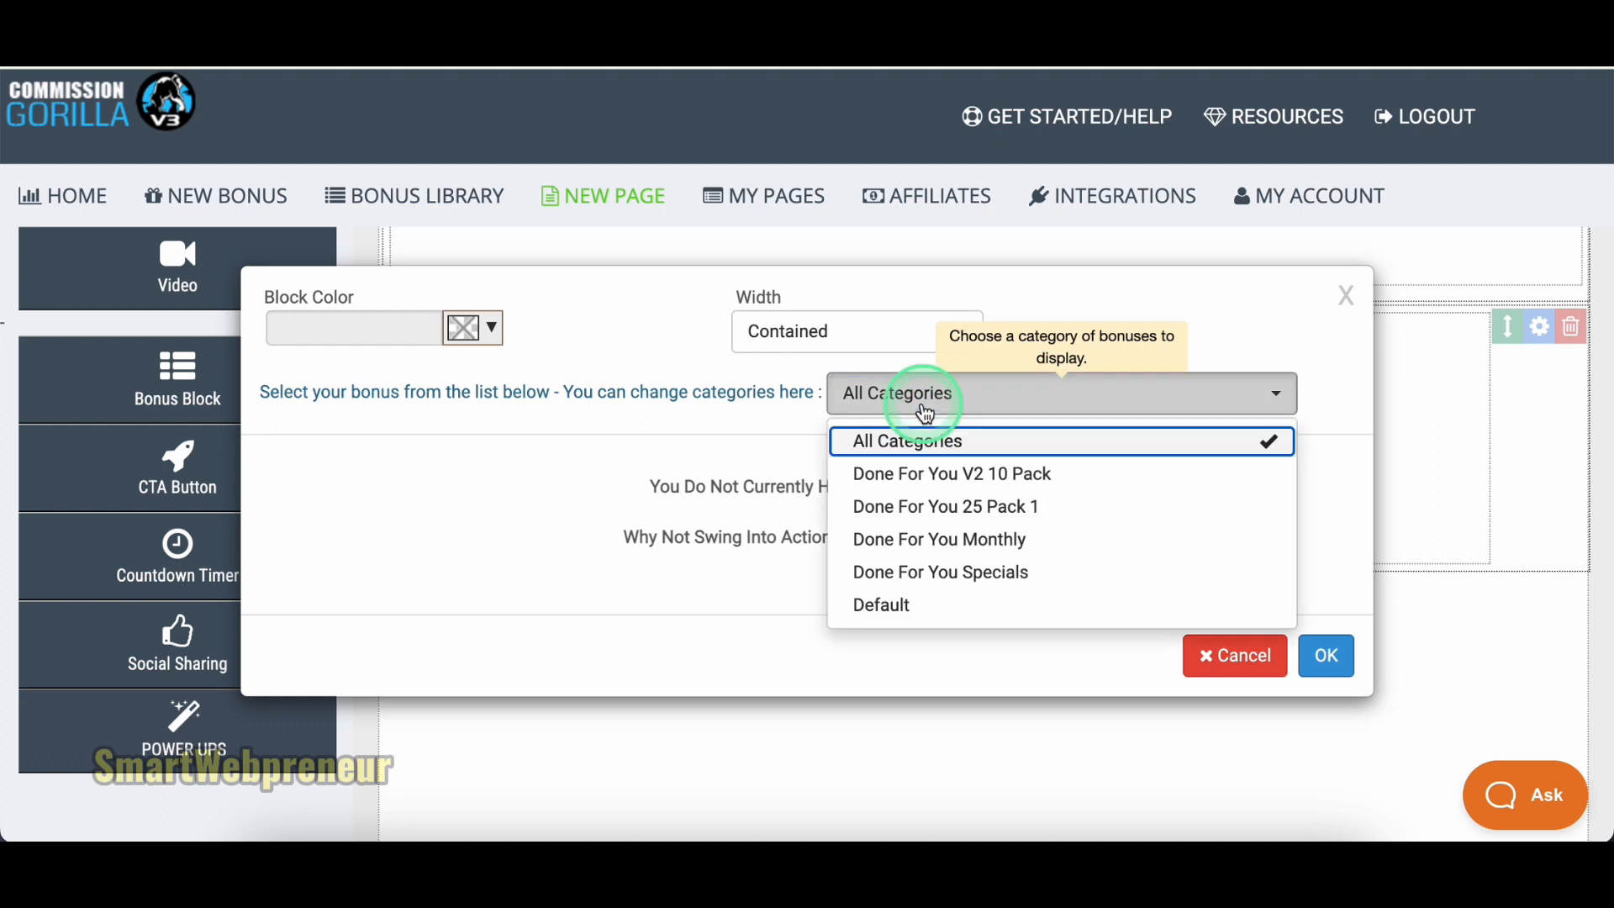
click(950, 474)
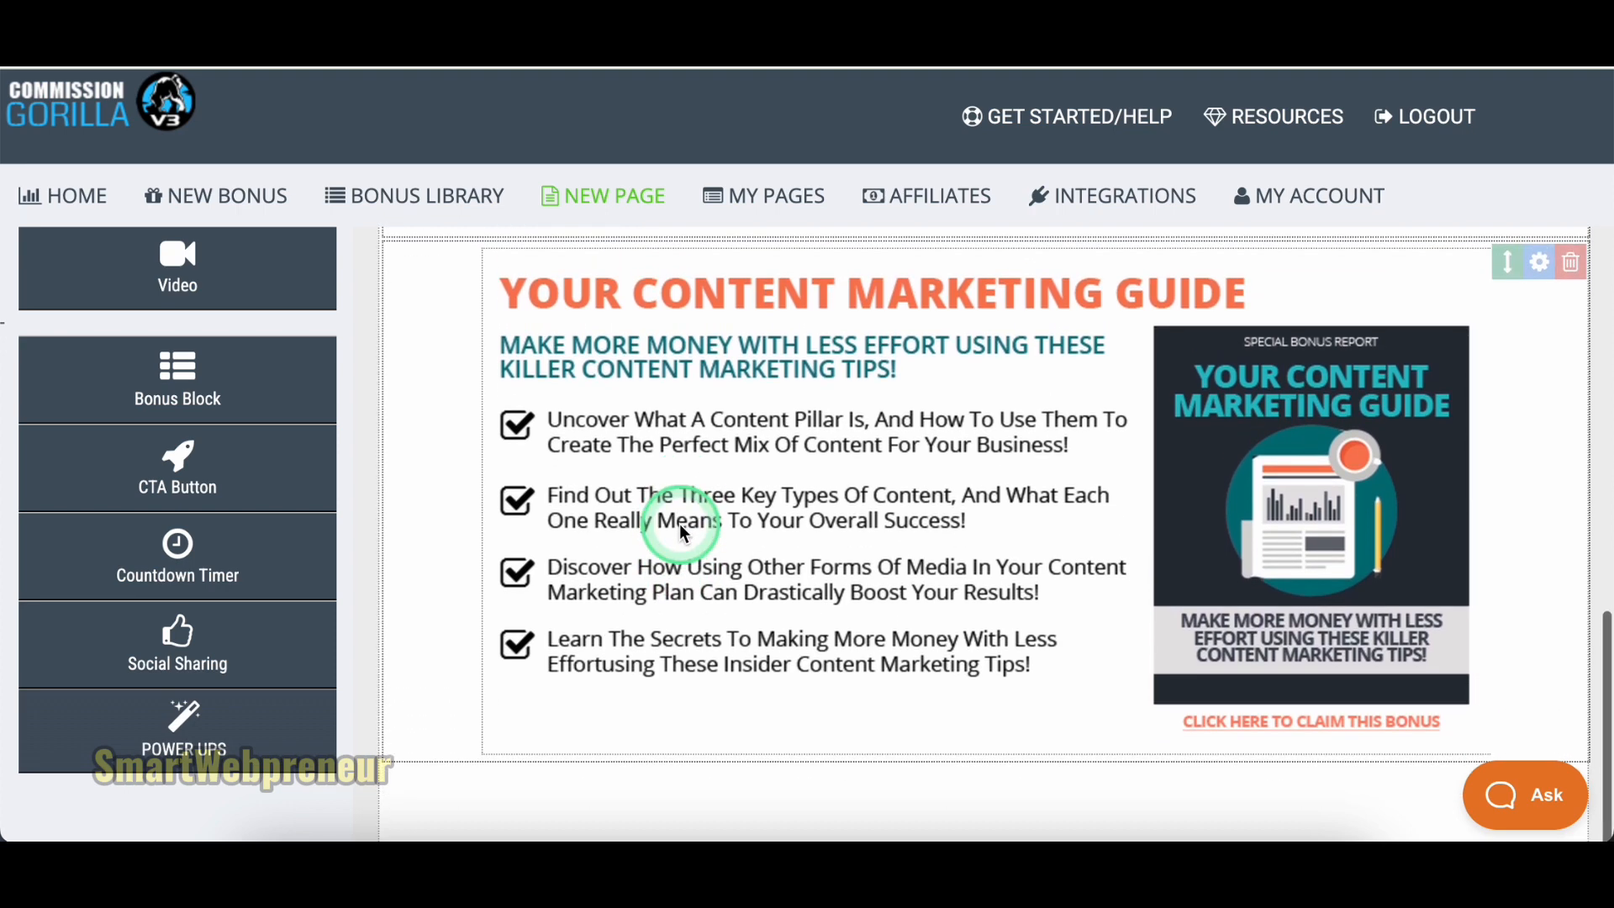
mouse_move(215, 195)
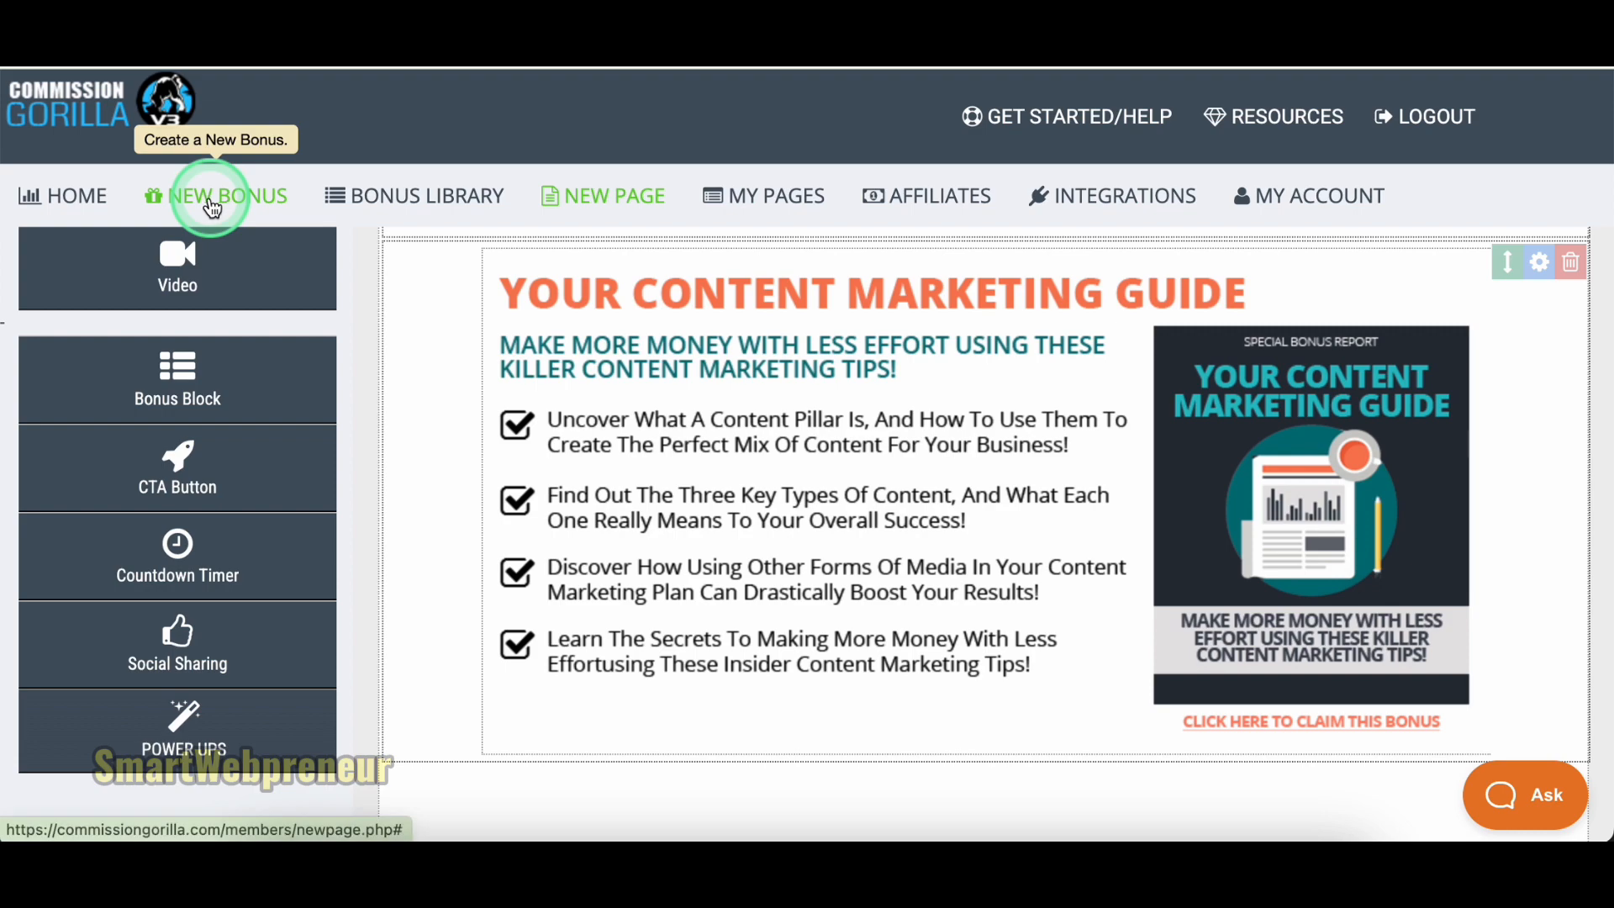
click(216, 195)
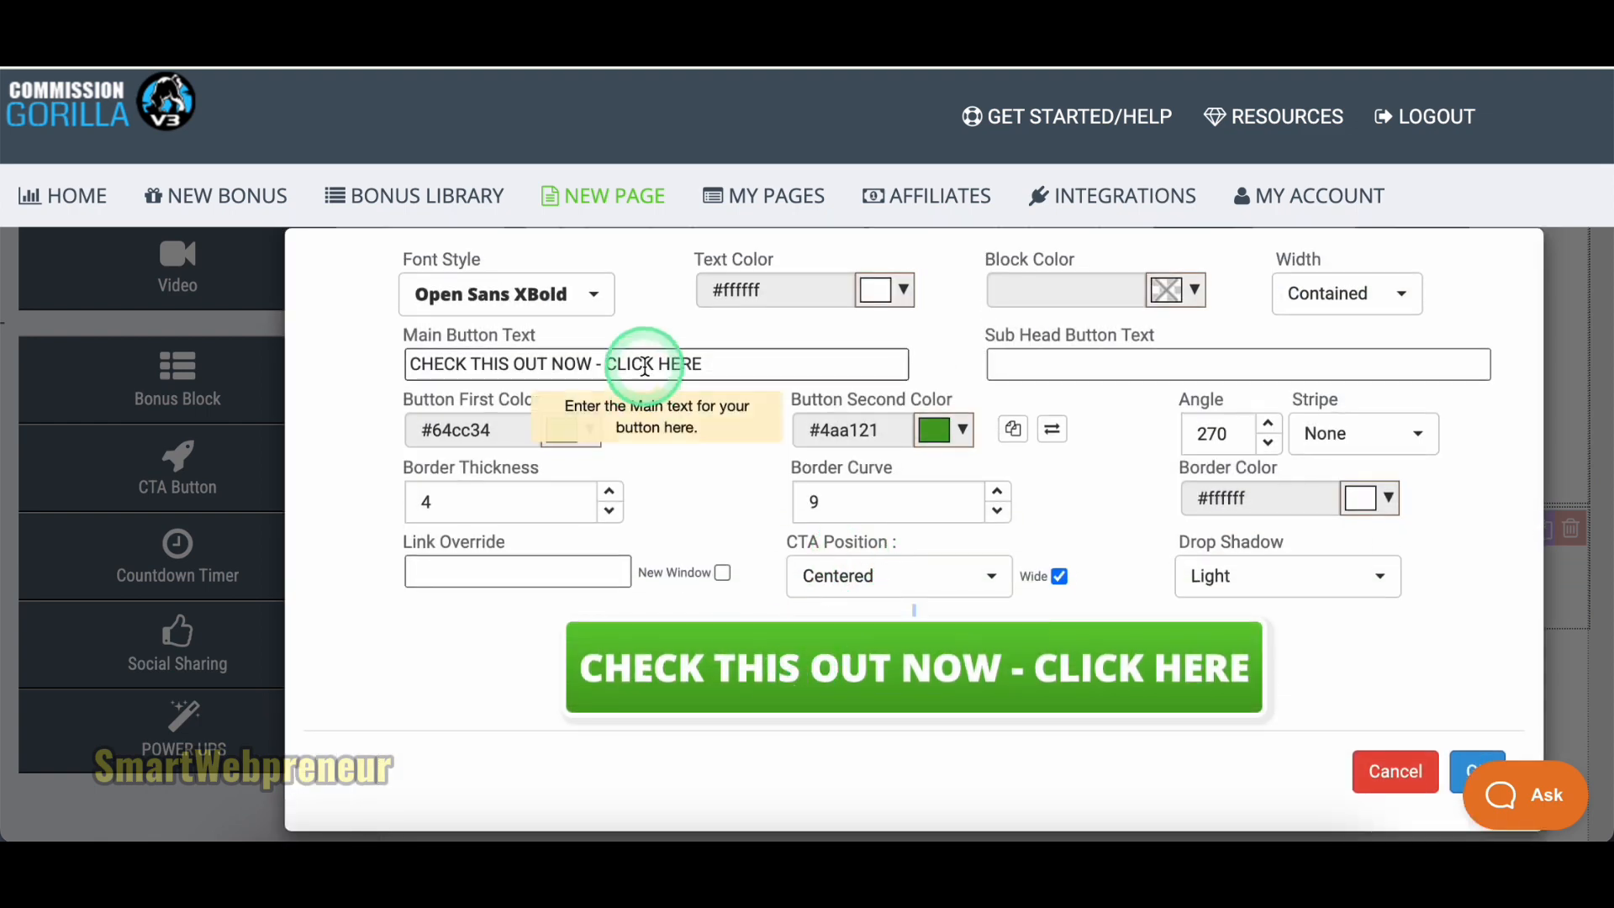
text(UNLOCK THE SECRET TECHNIQUE)
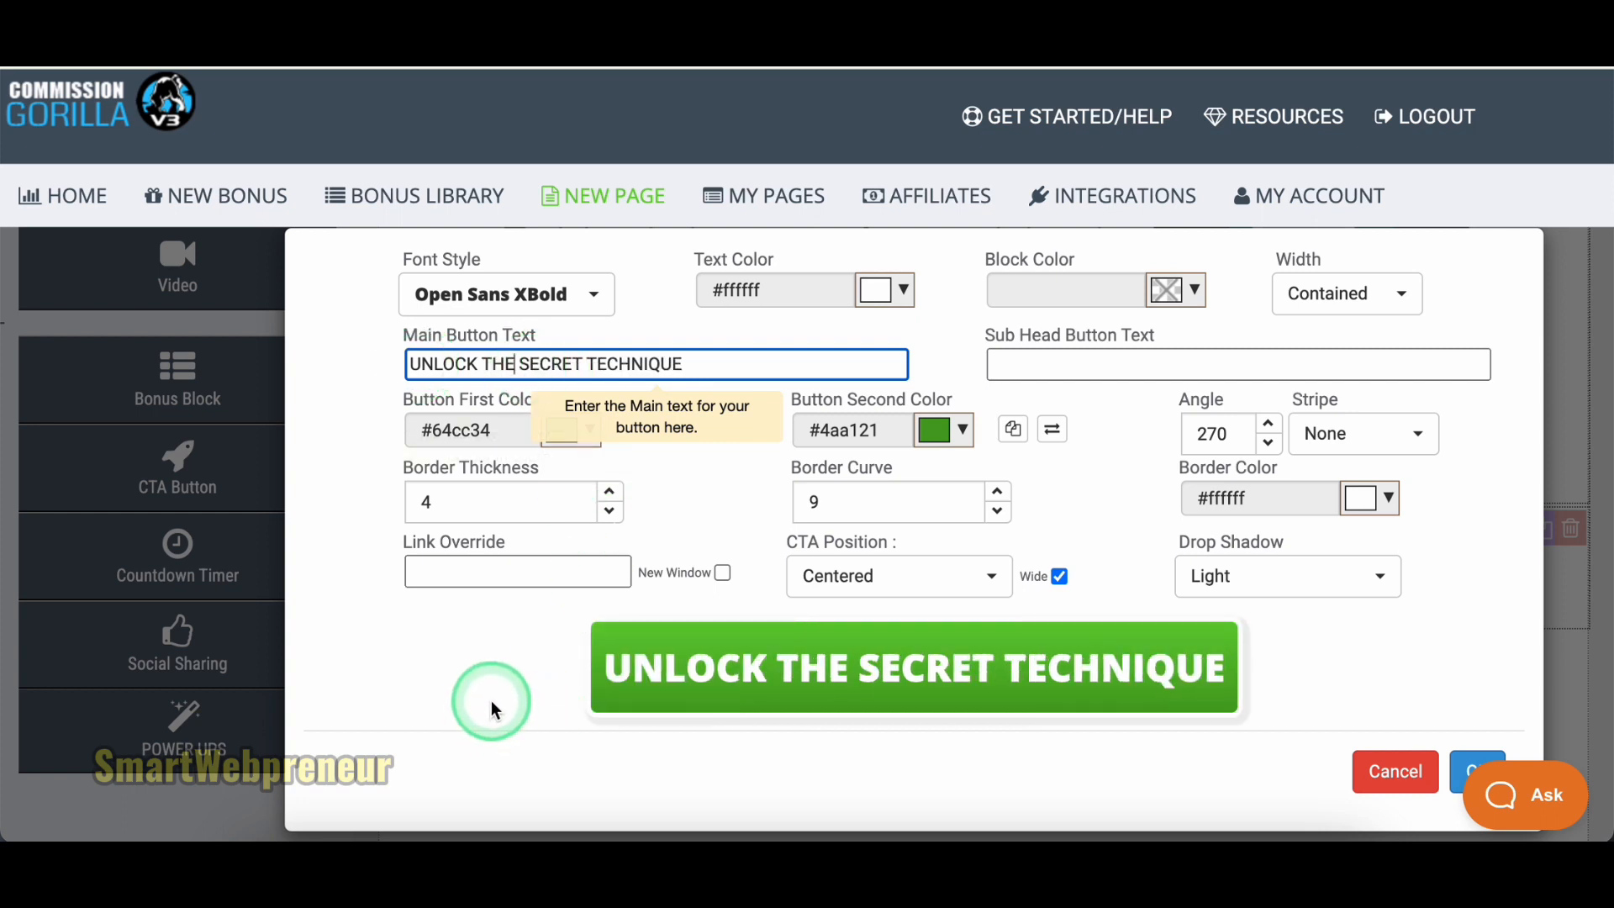
text(https://yahoo.com)
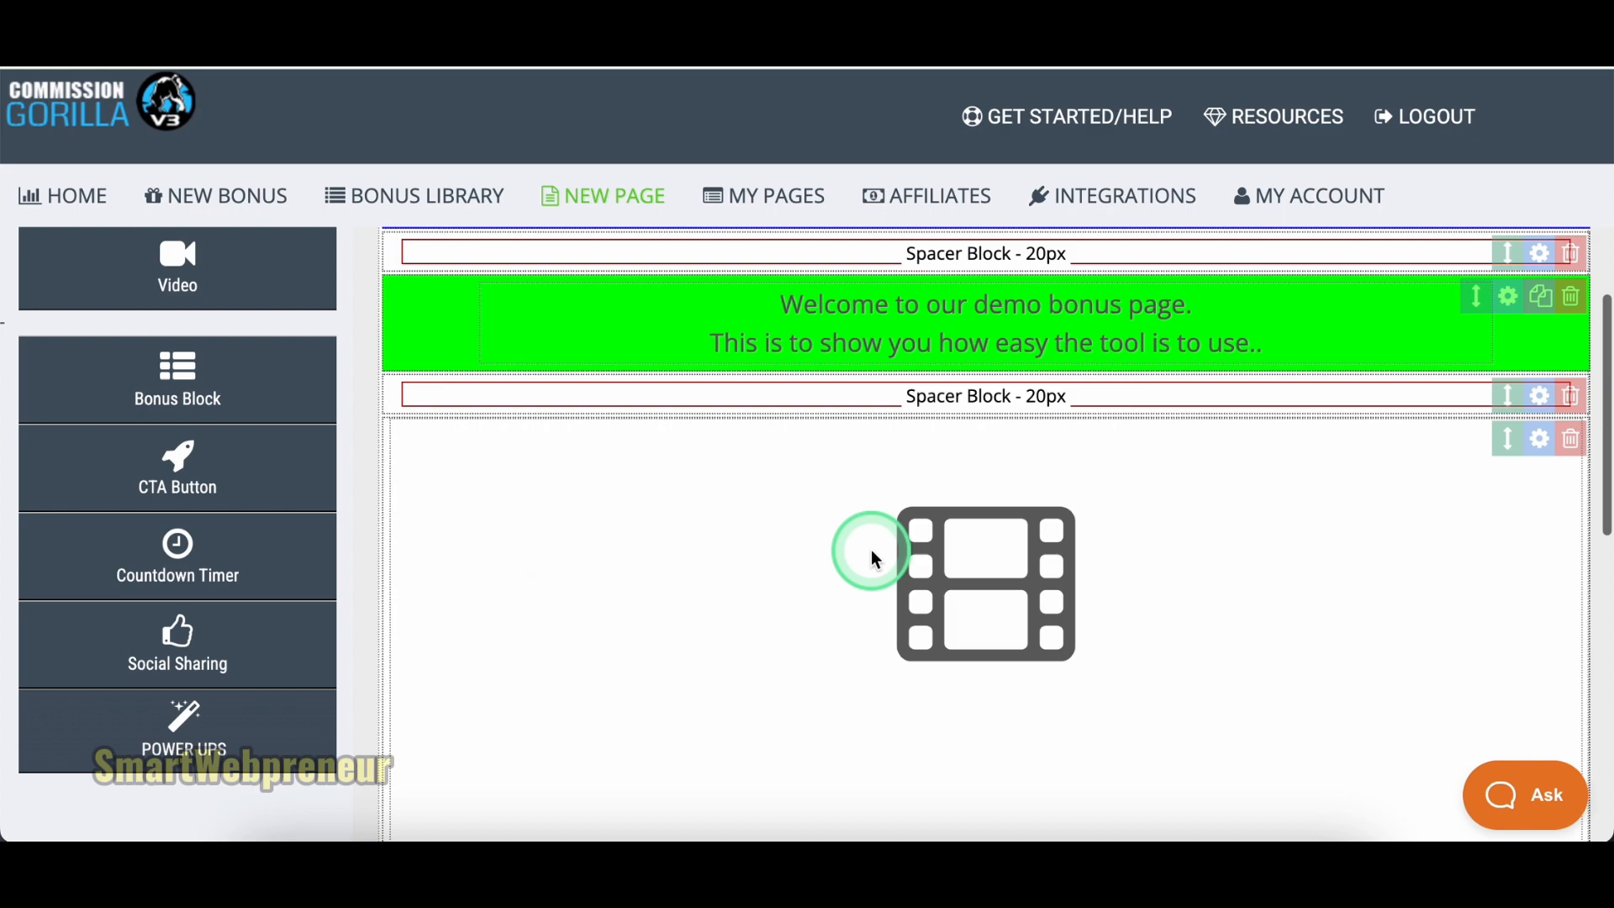
Review the Integrations page listing email services like AWeber and GetResponse.
scroll(down, 3)
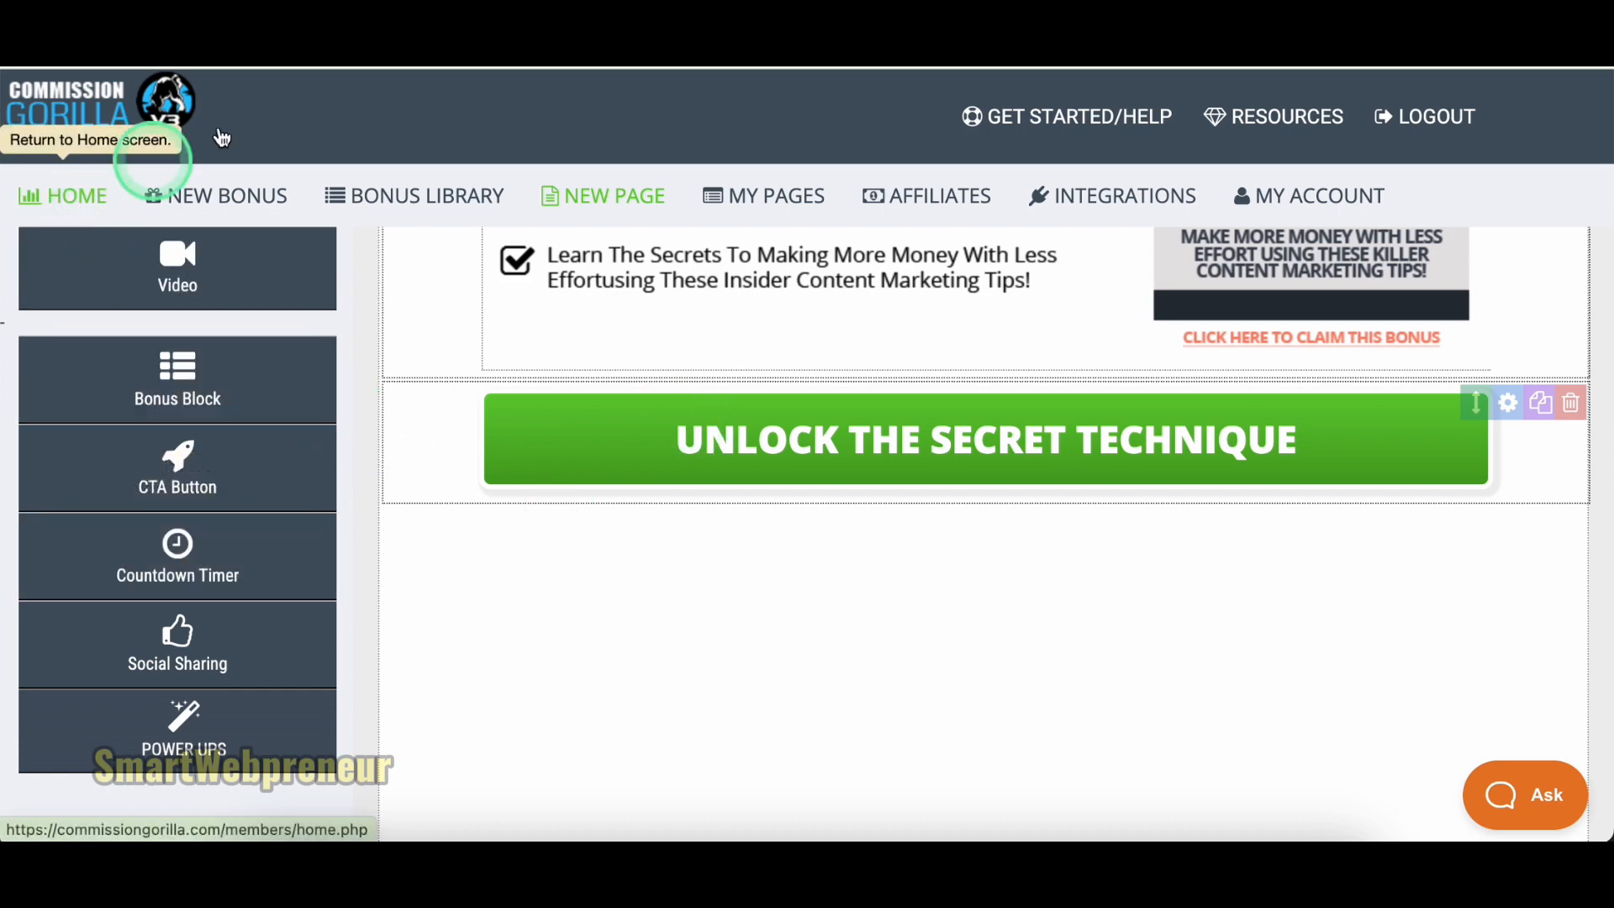
click(1111, 195)
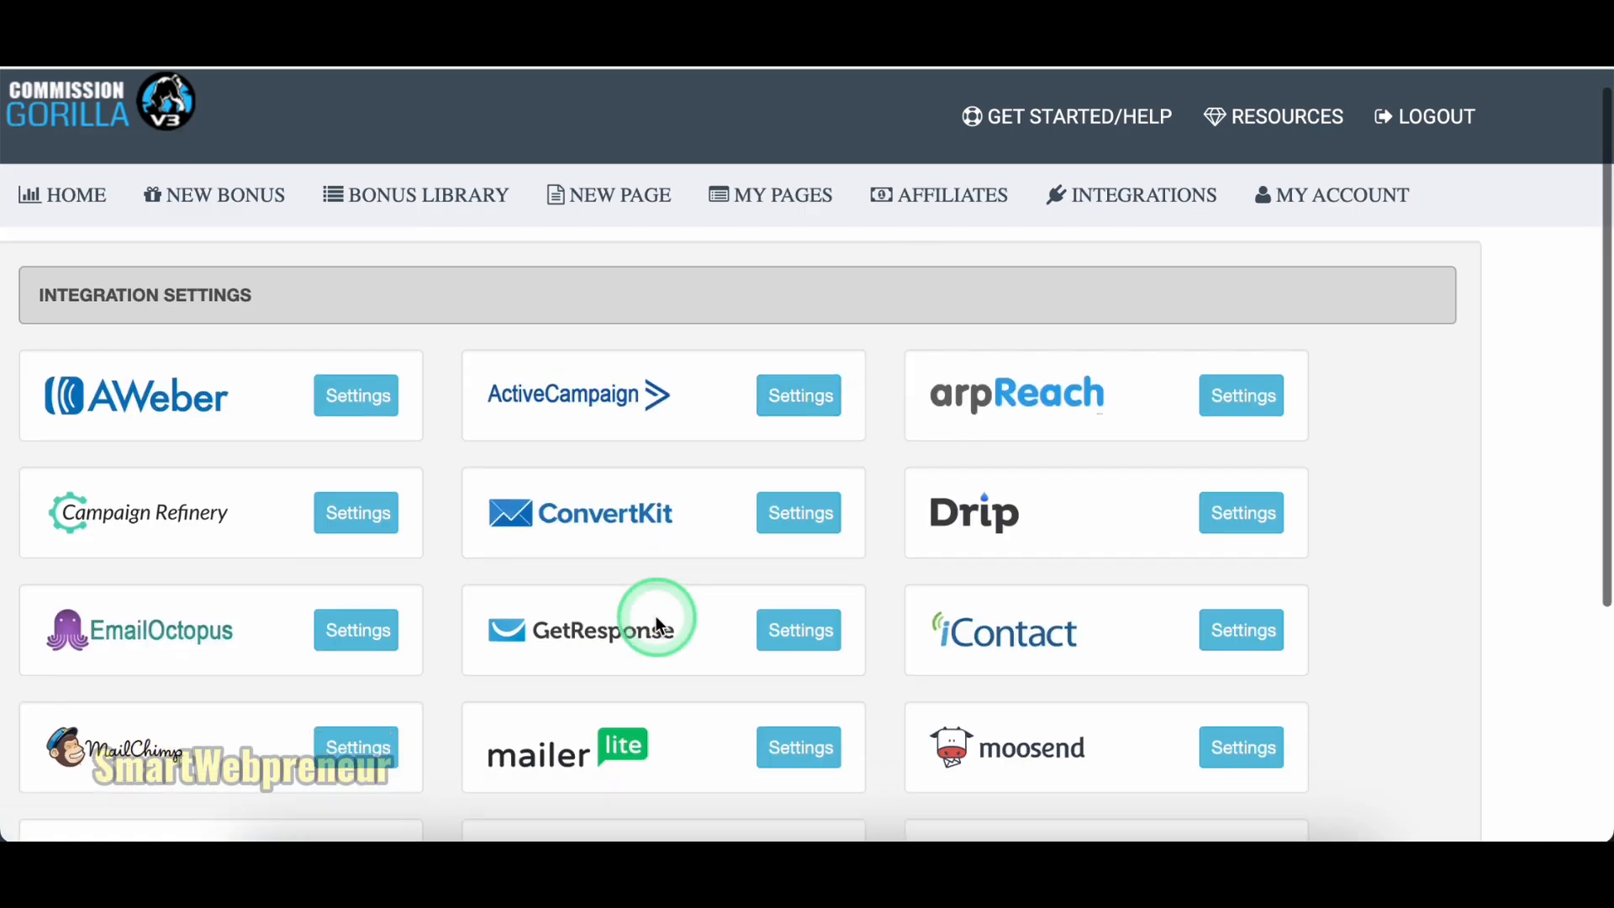
scroll(down, 3)
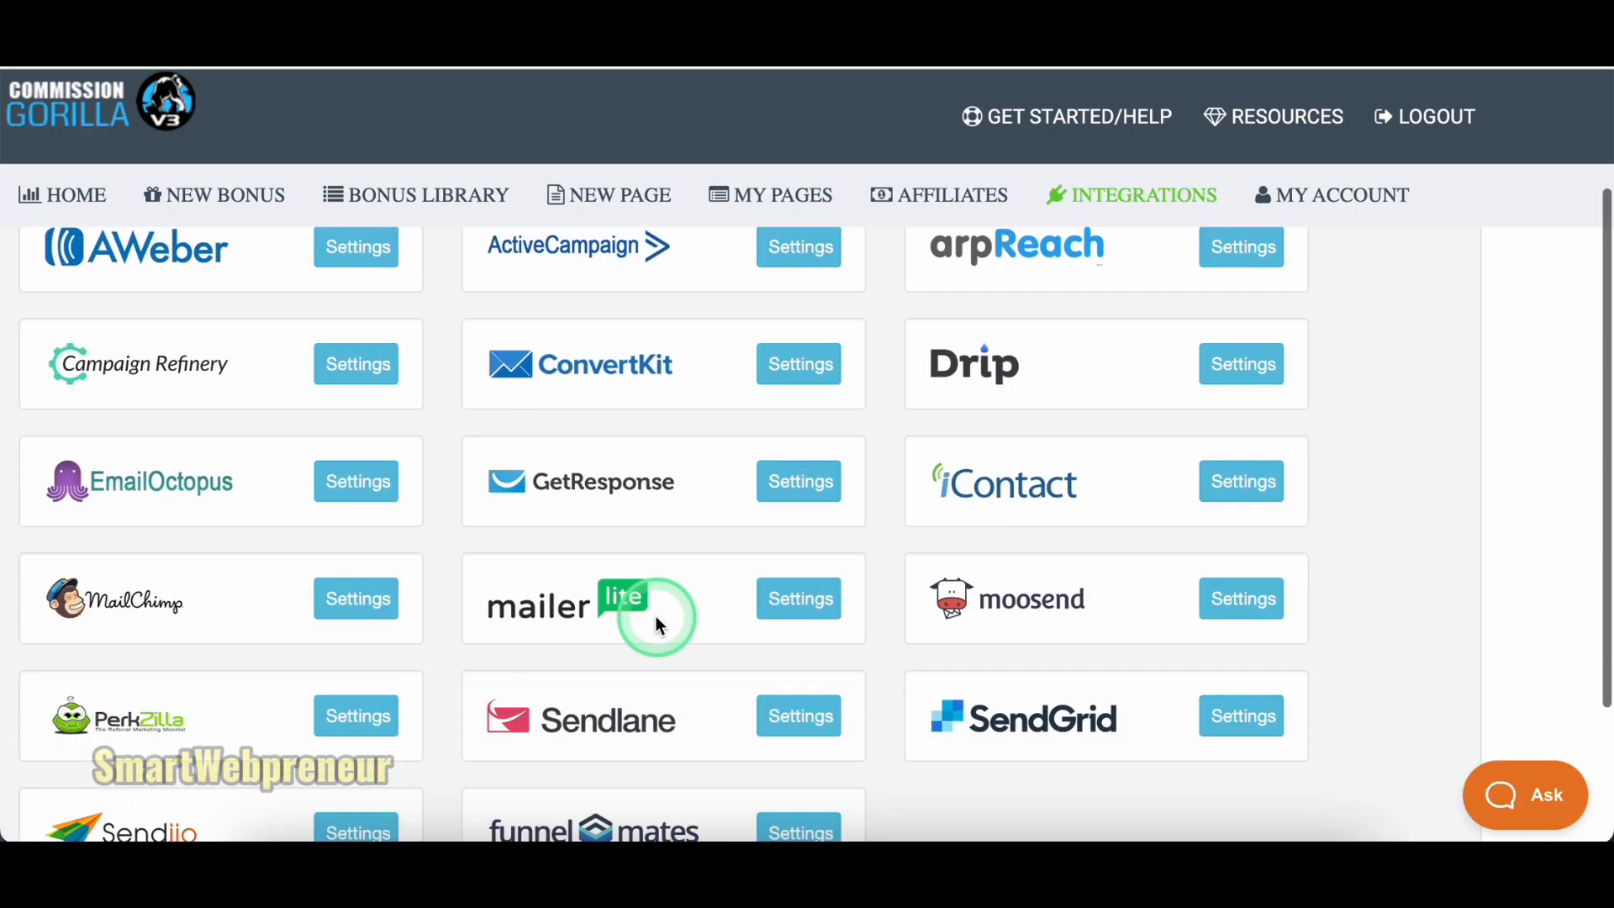
scroll(down, 3)
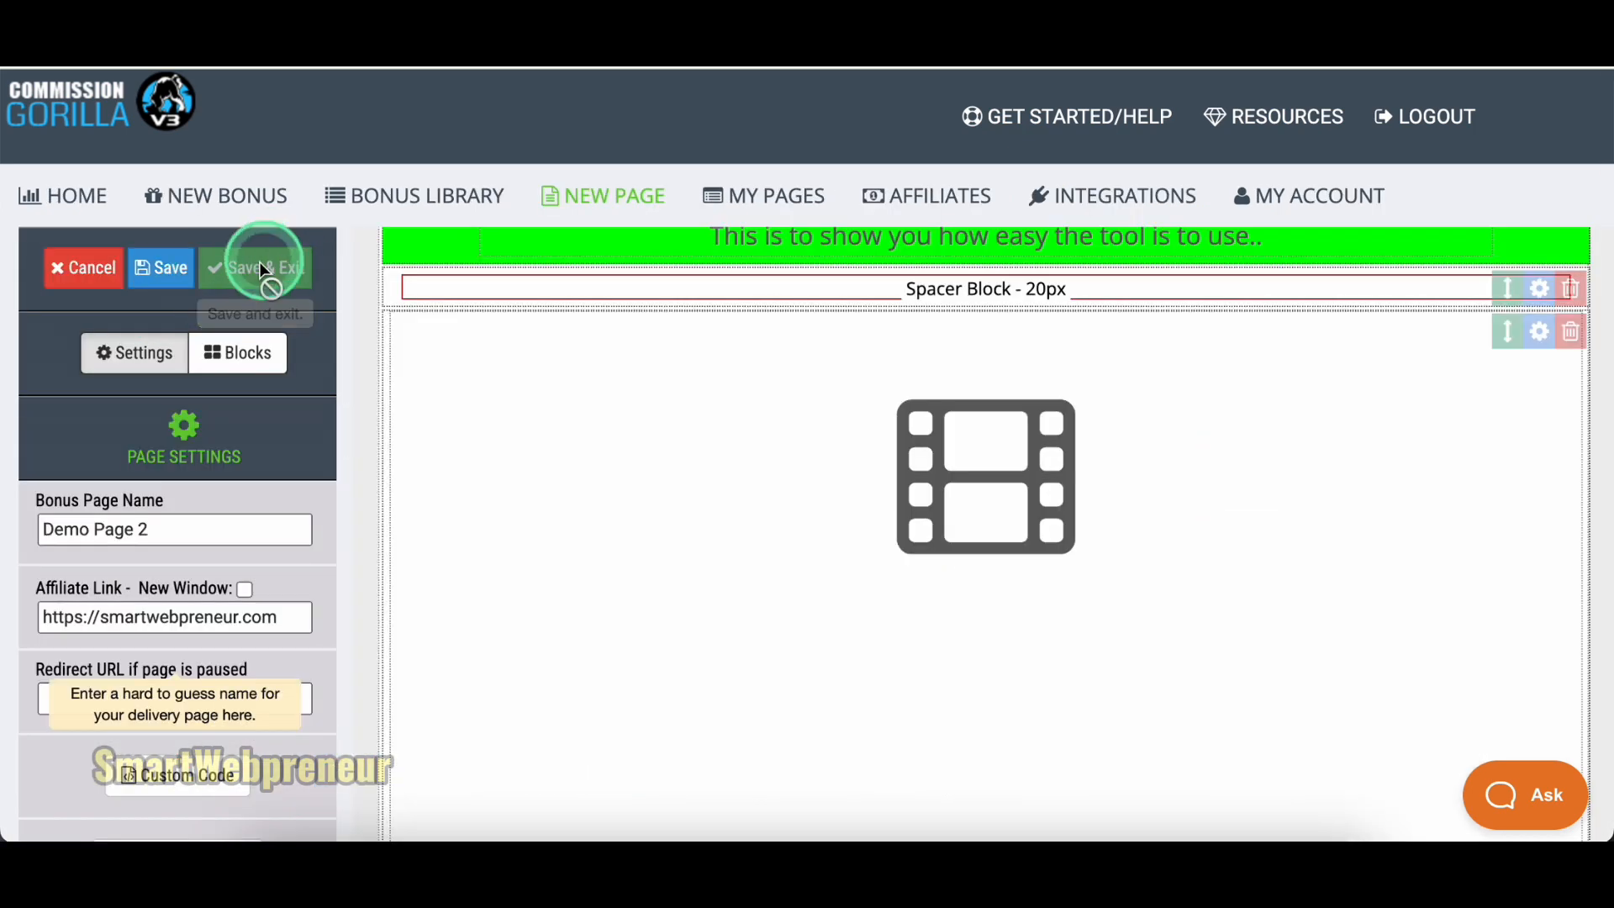
Save and exit, copy the hosted DemoPage2 link and download the page as a php file.
click(254, 267)
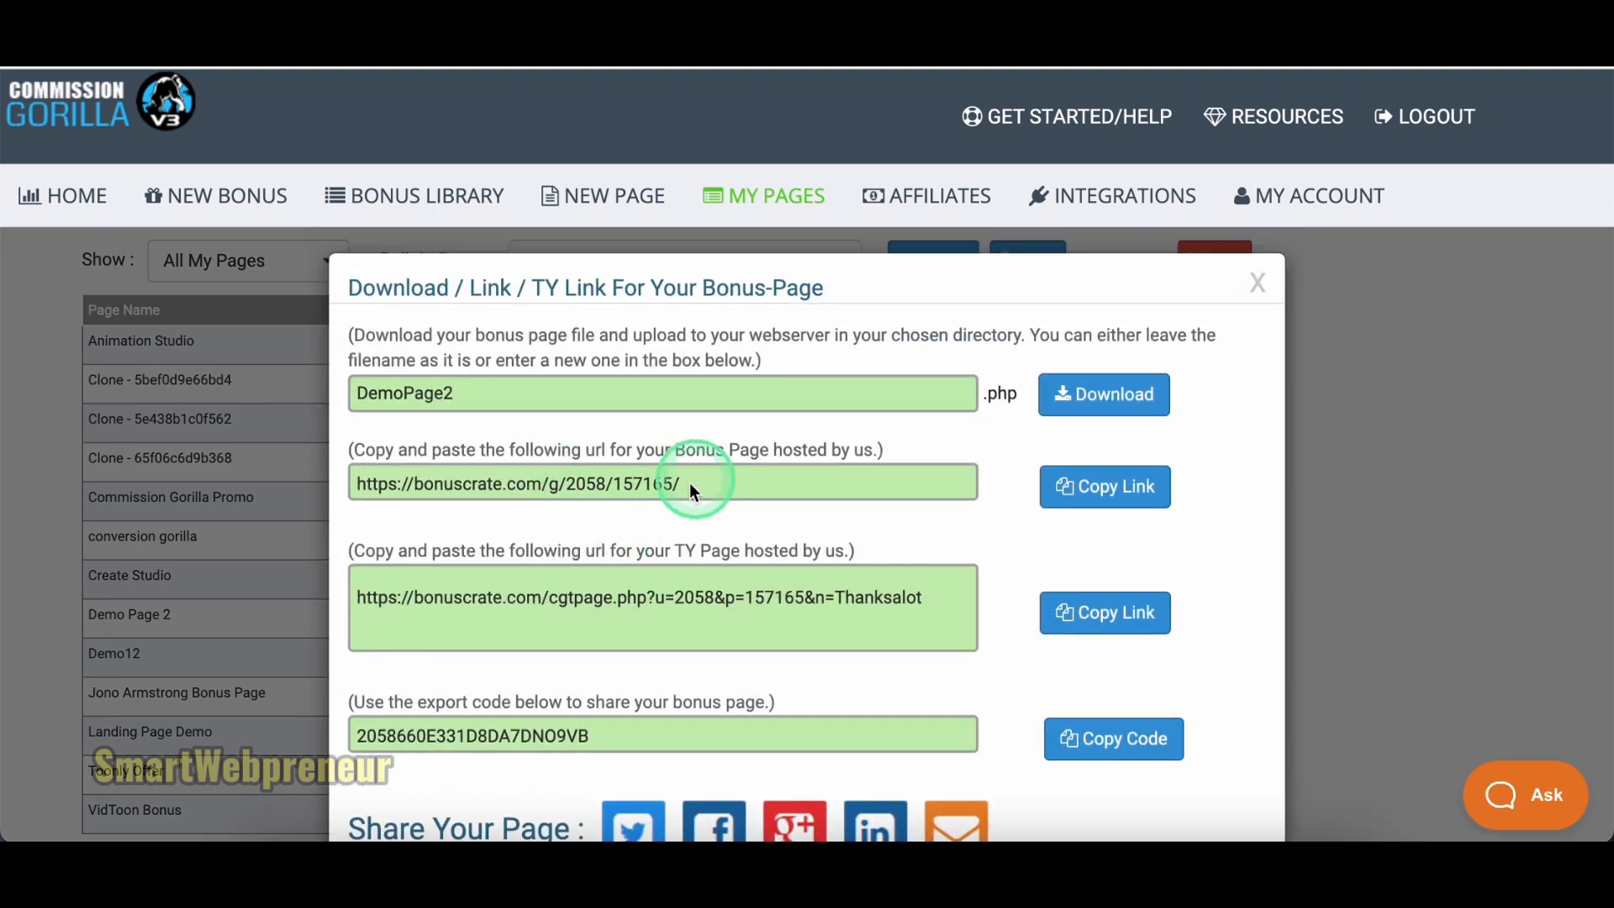
click(662, 484)
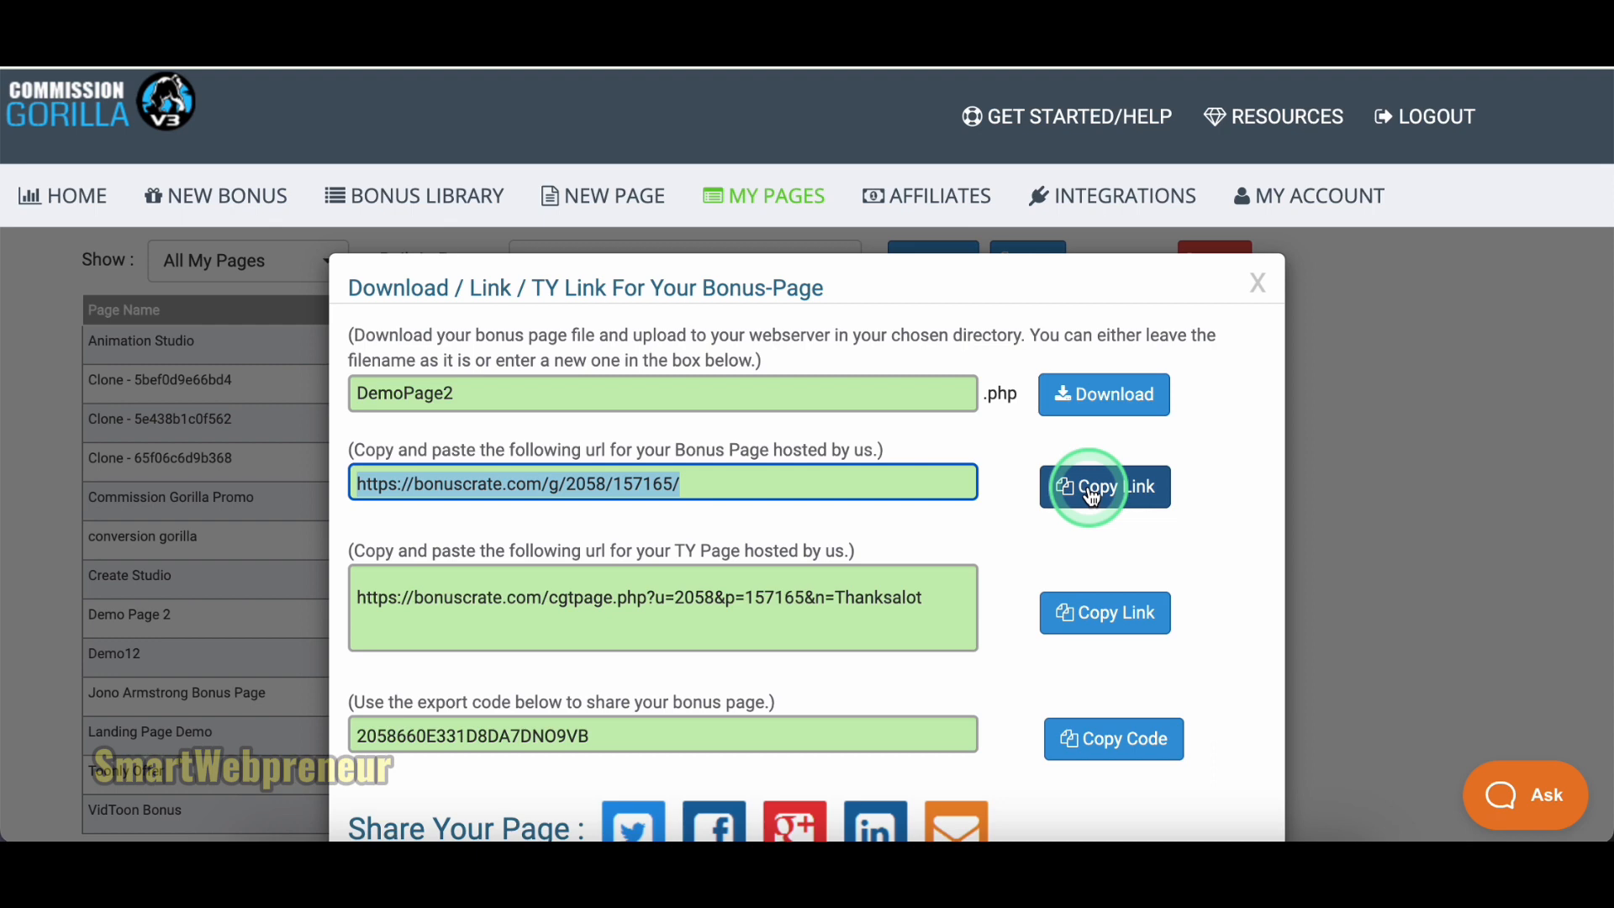
click(1102, 486)
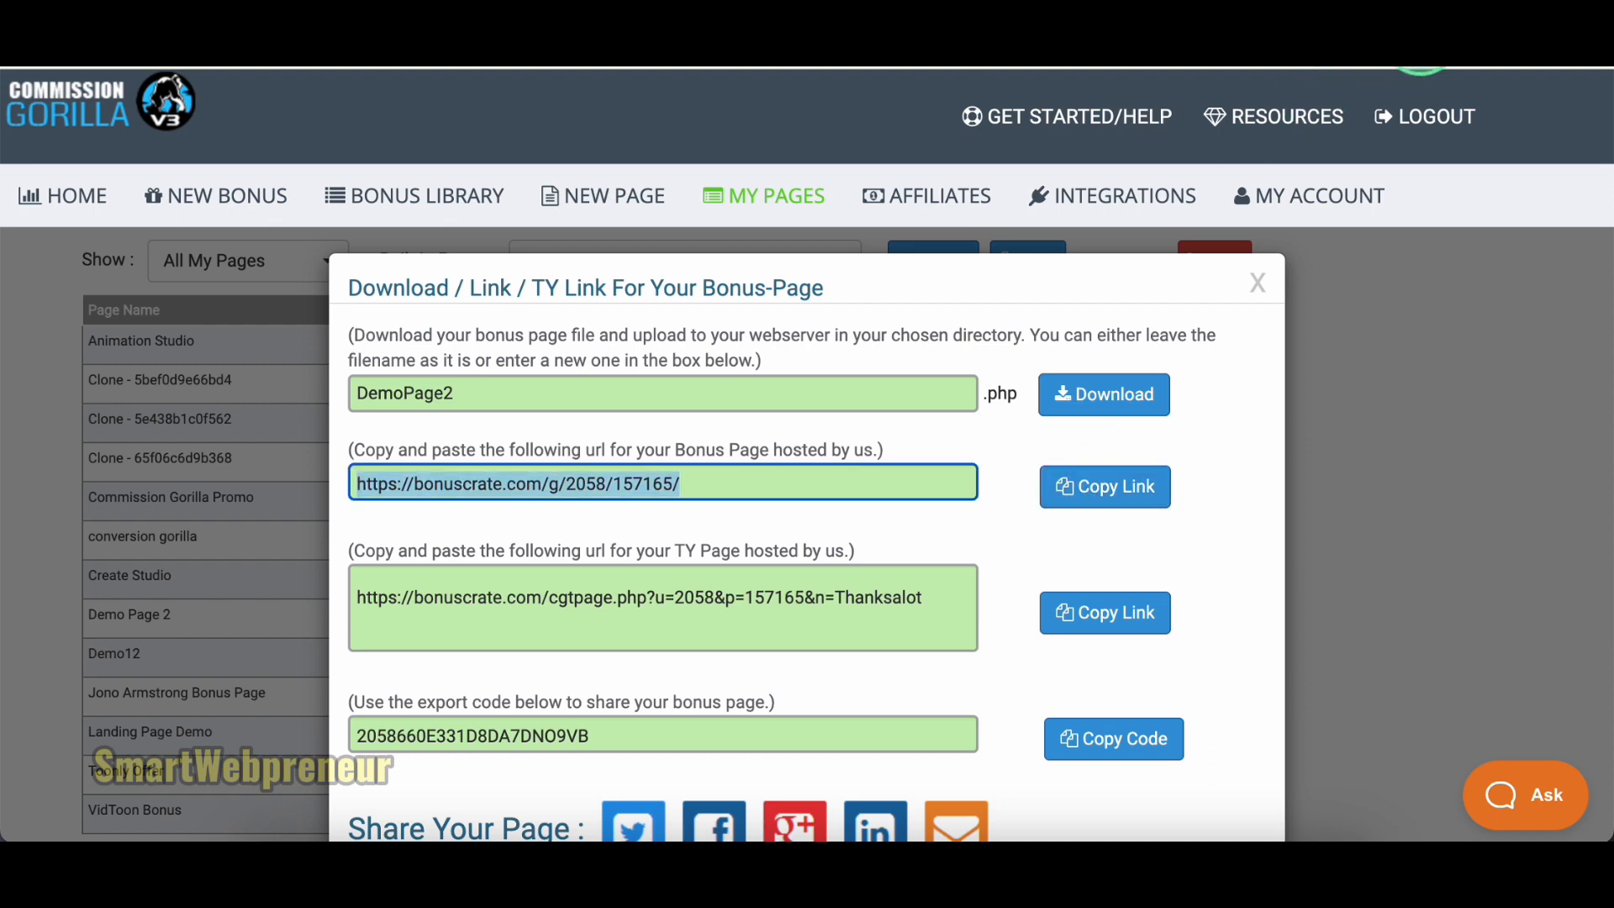
click(545, 607)
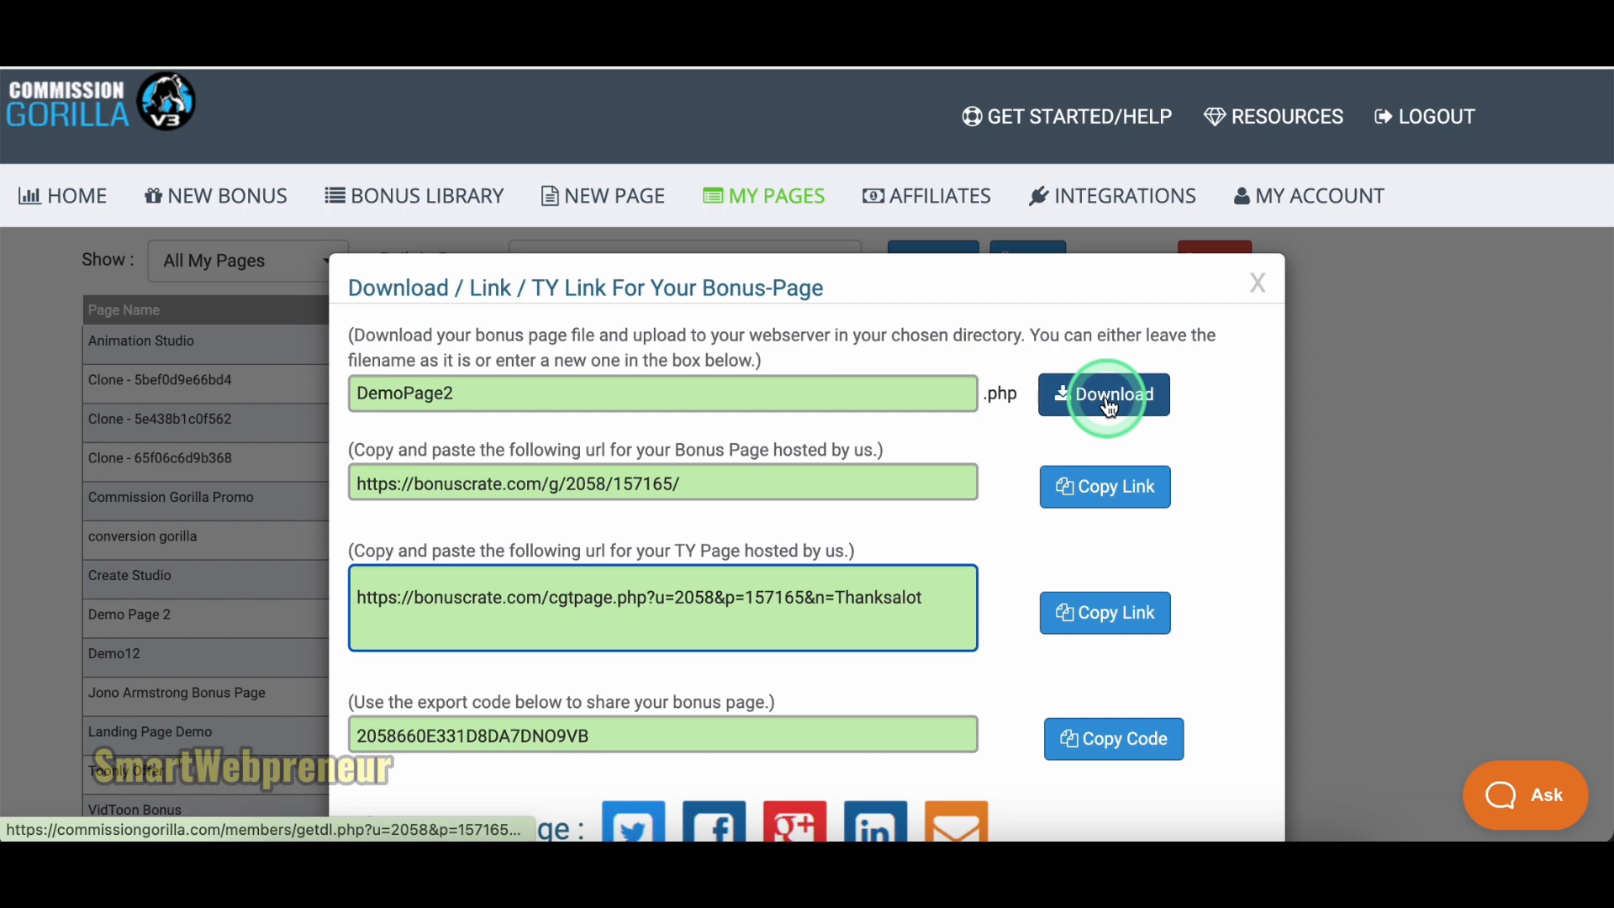
click(1103, 393)
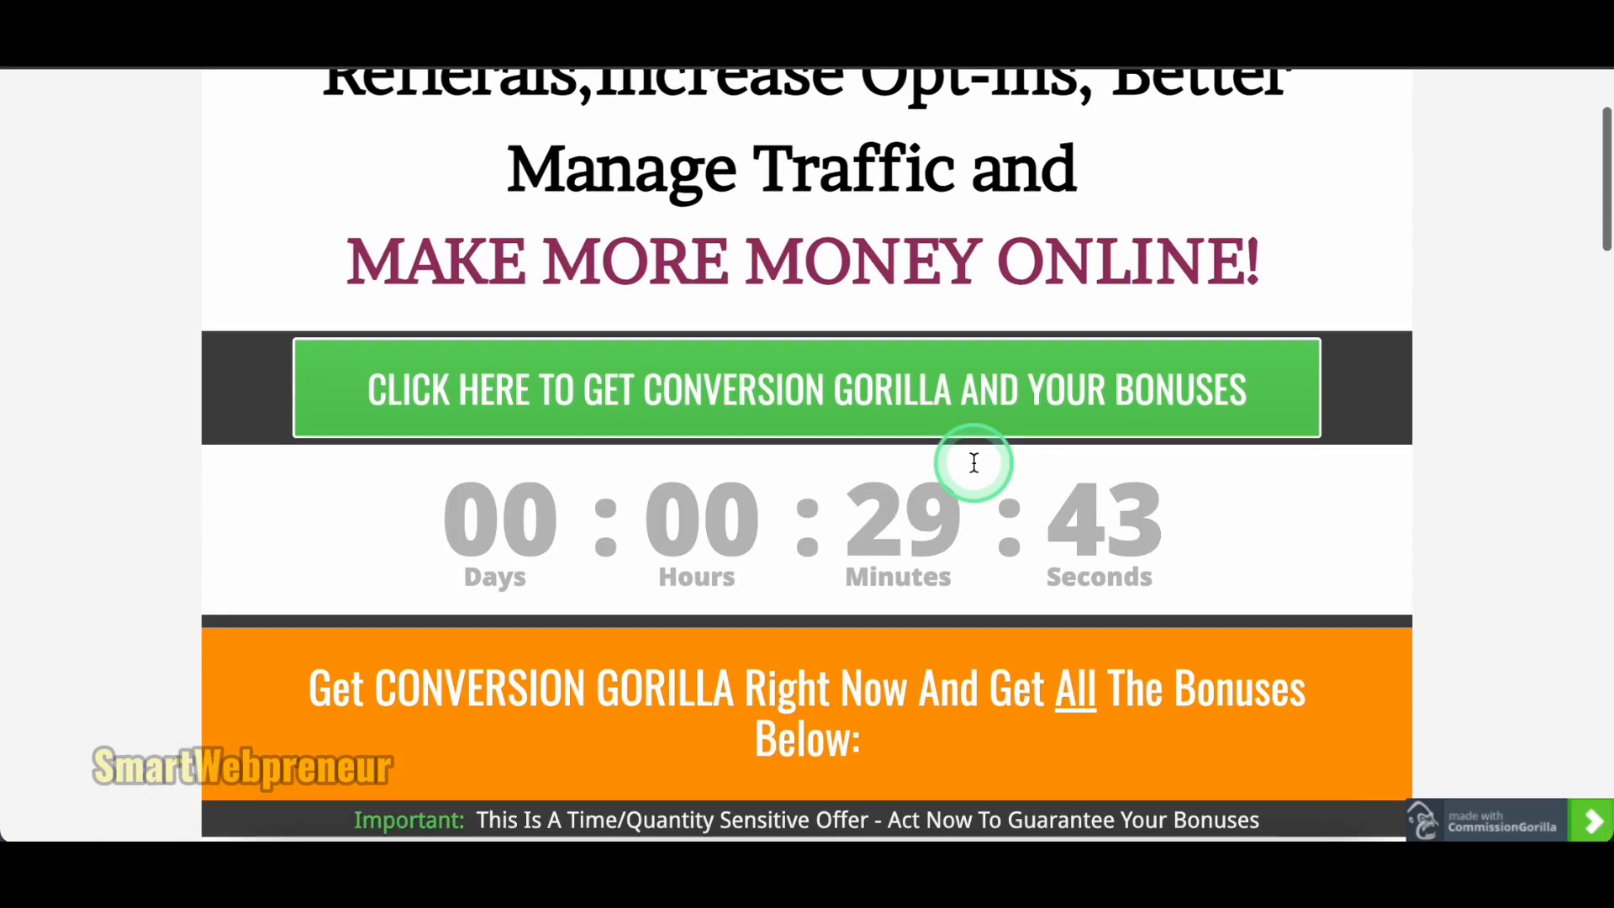
Scroll through the hosted sample bonus page and on to the sales page's customer testimonials.
scroll(down, 3)
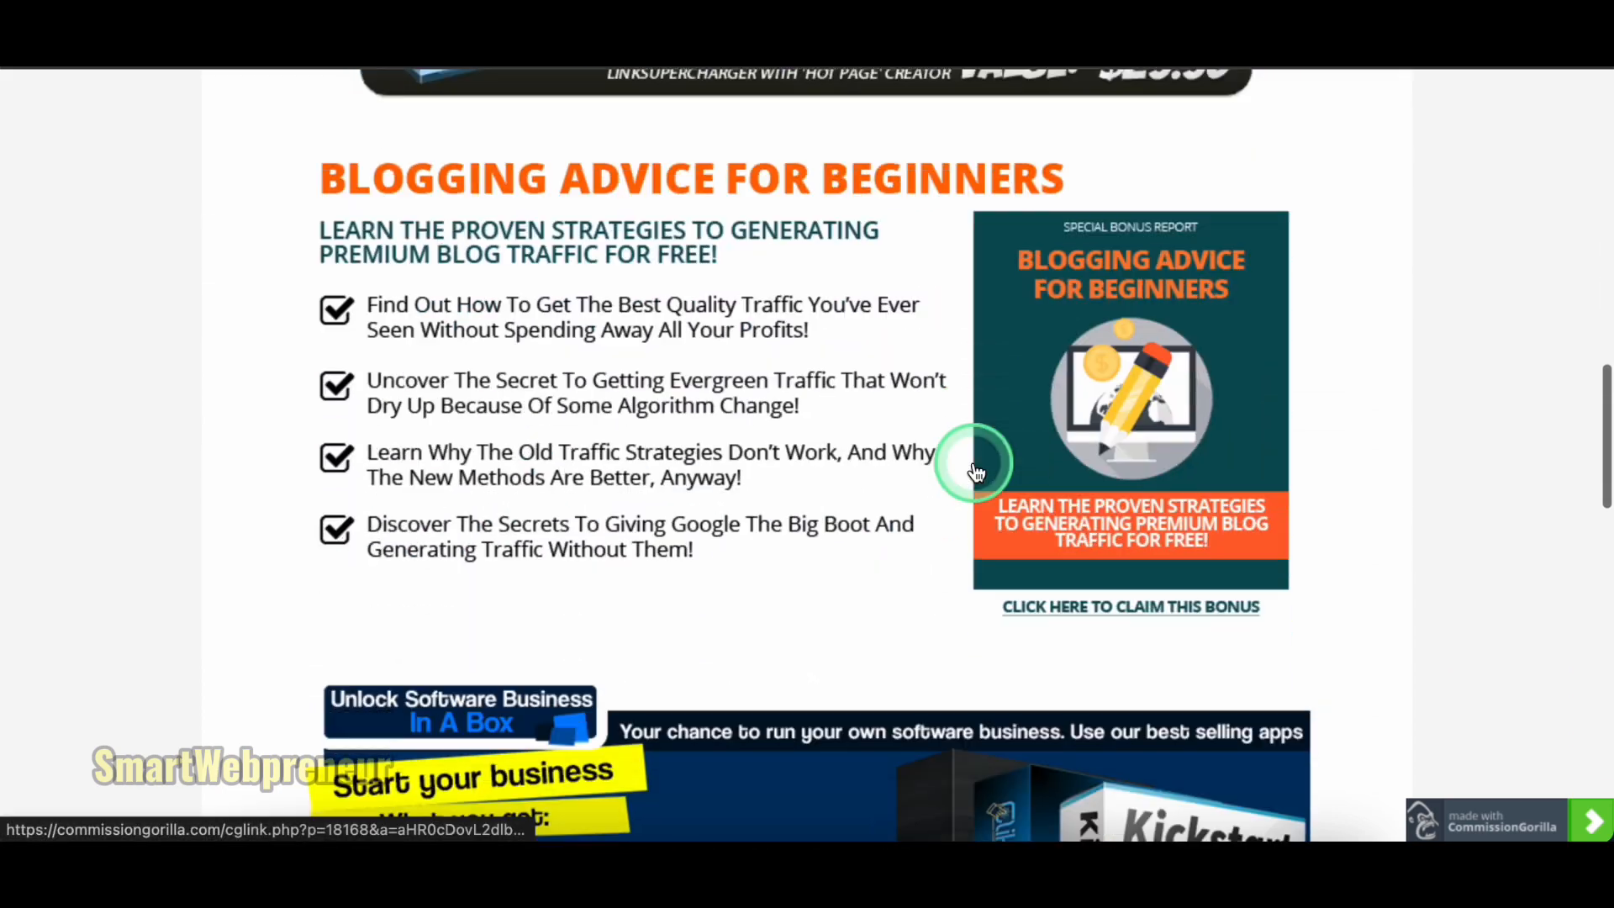
scroll(down, 3)
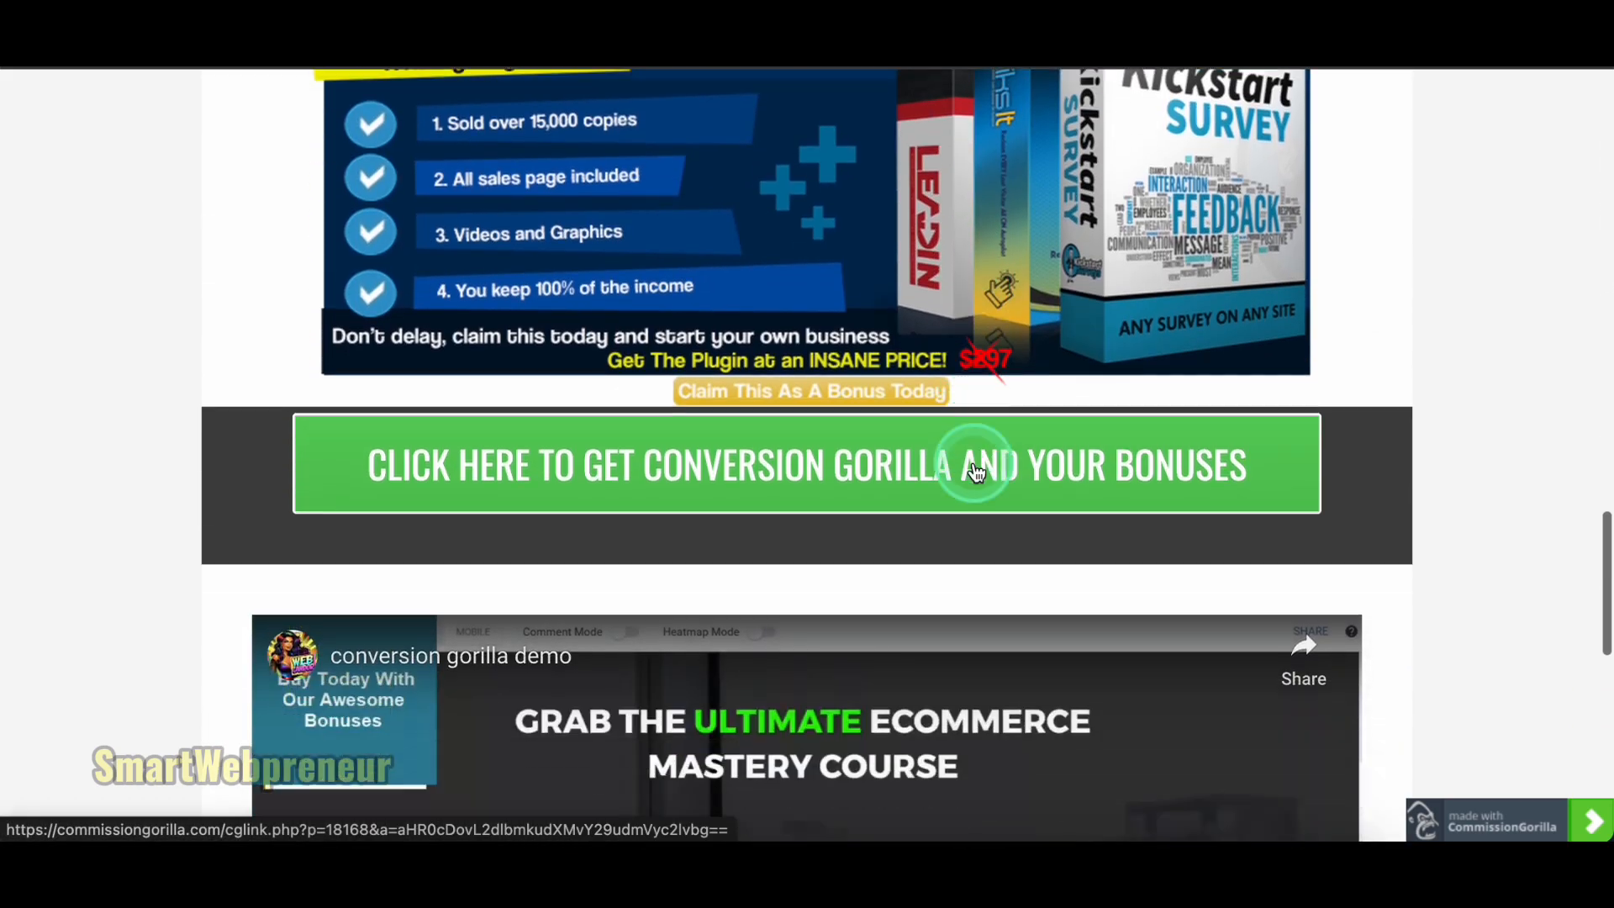
scroll(down, 3)
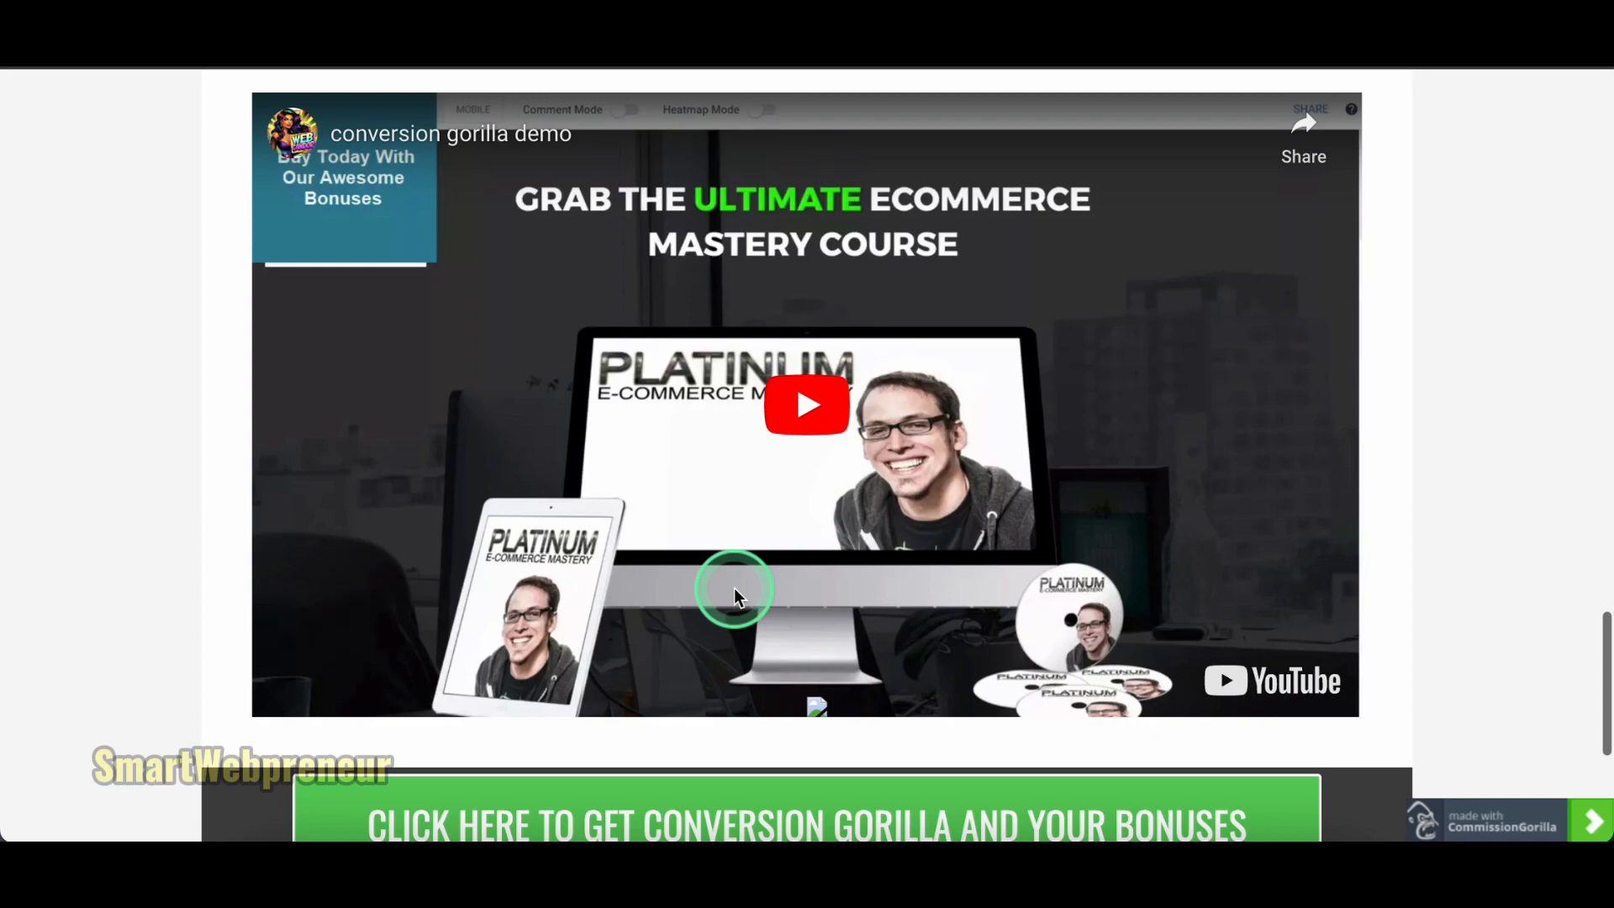
scroll(down, 3)
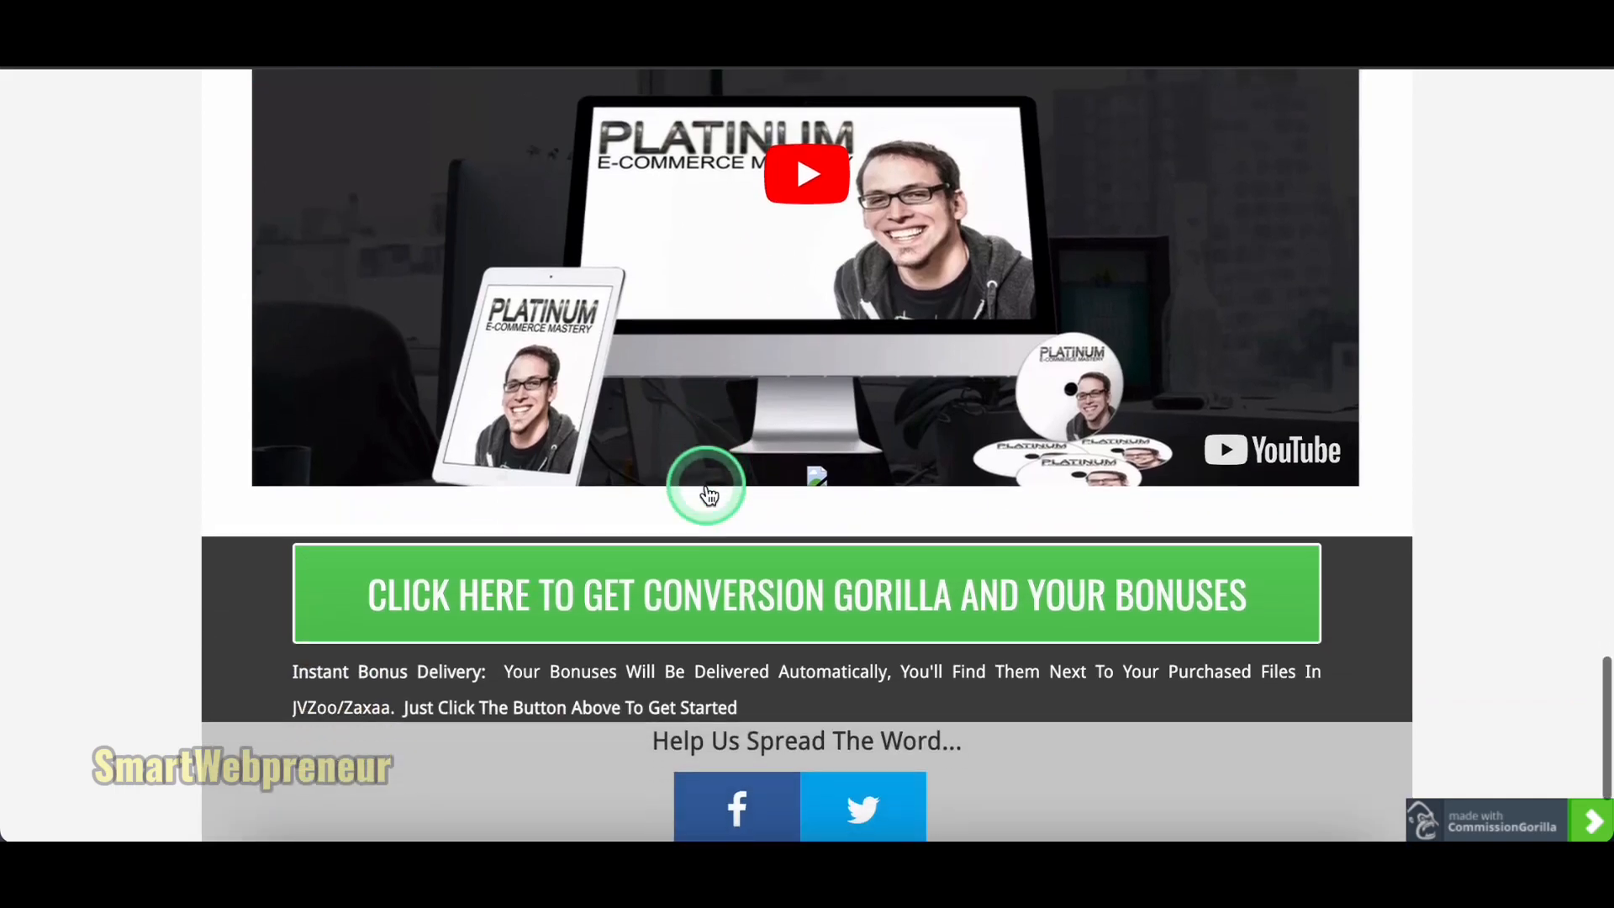
scroll(down, 3)
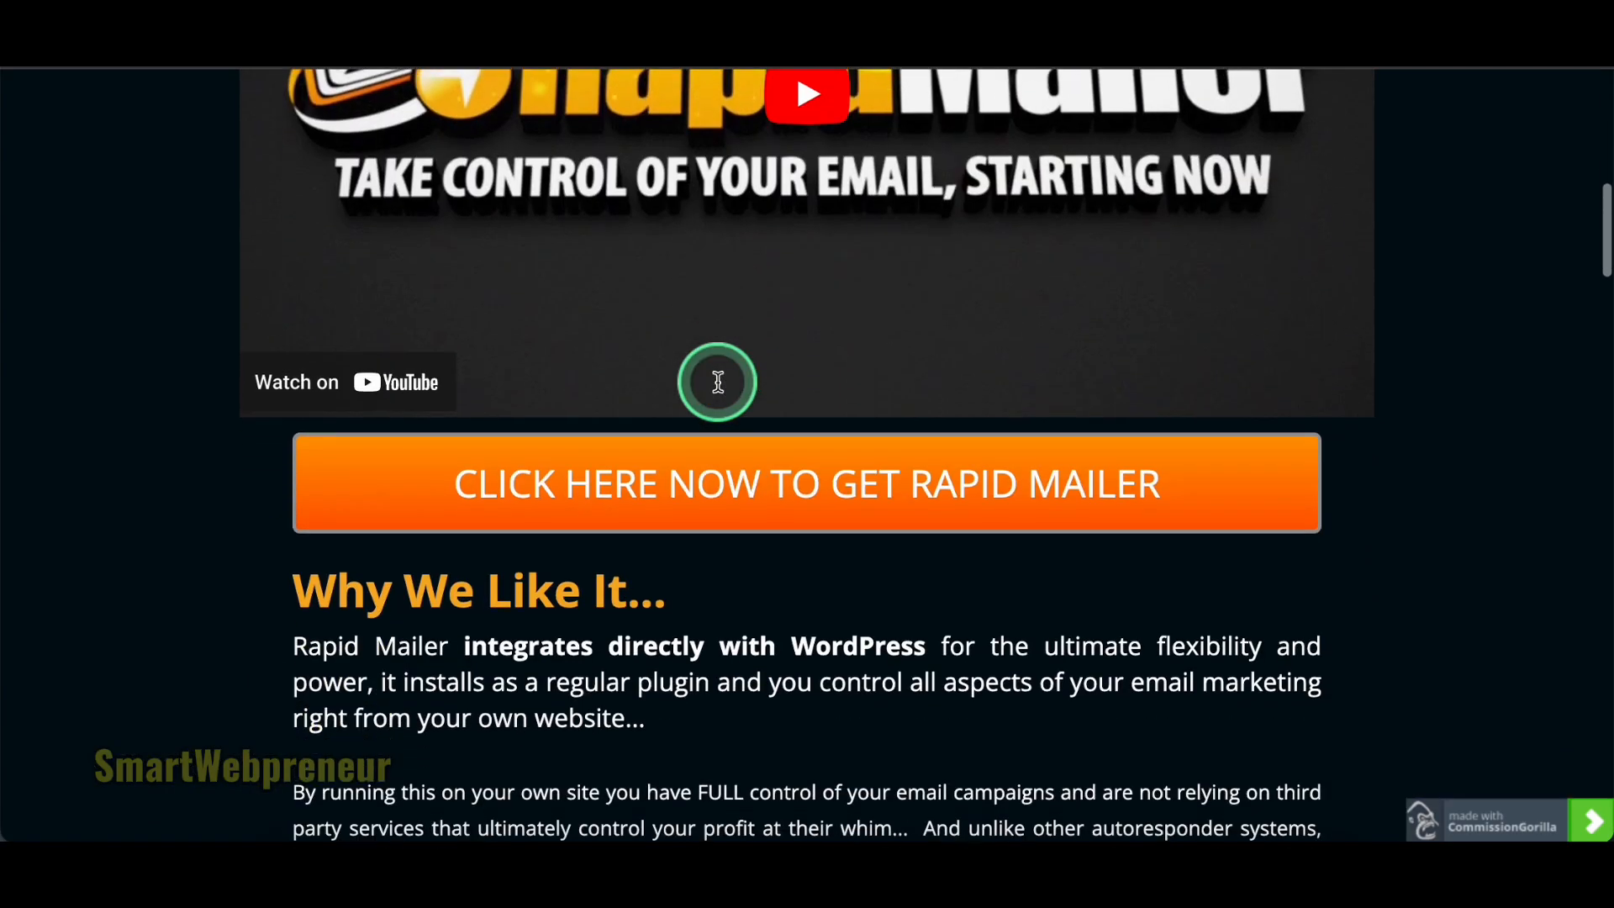
scroll(down, 3)
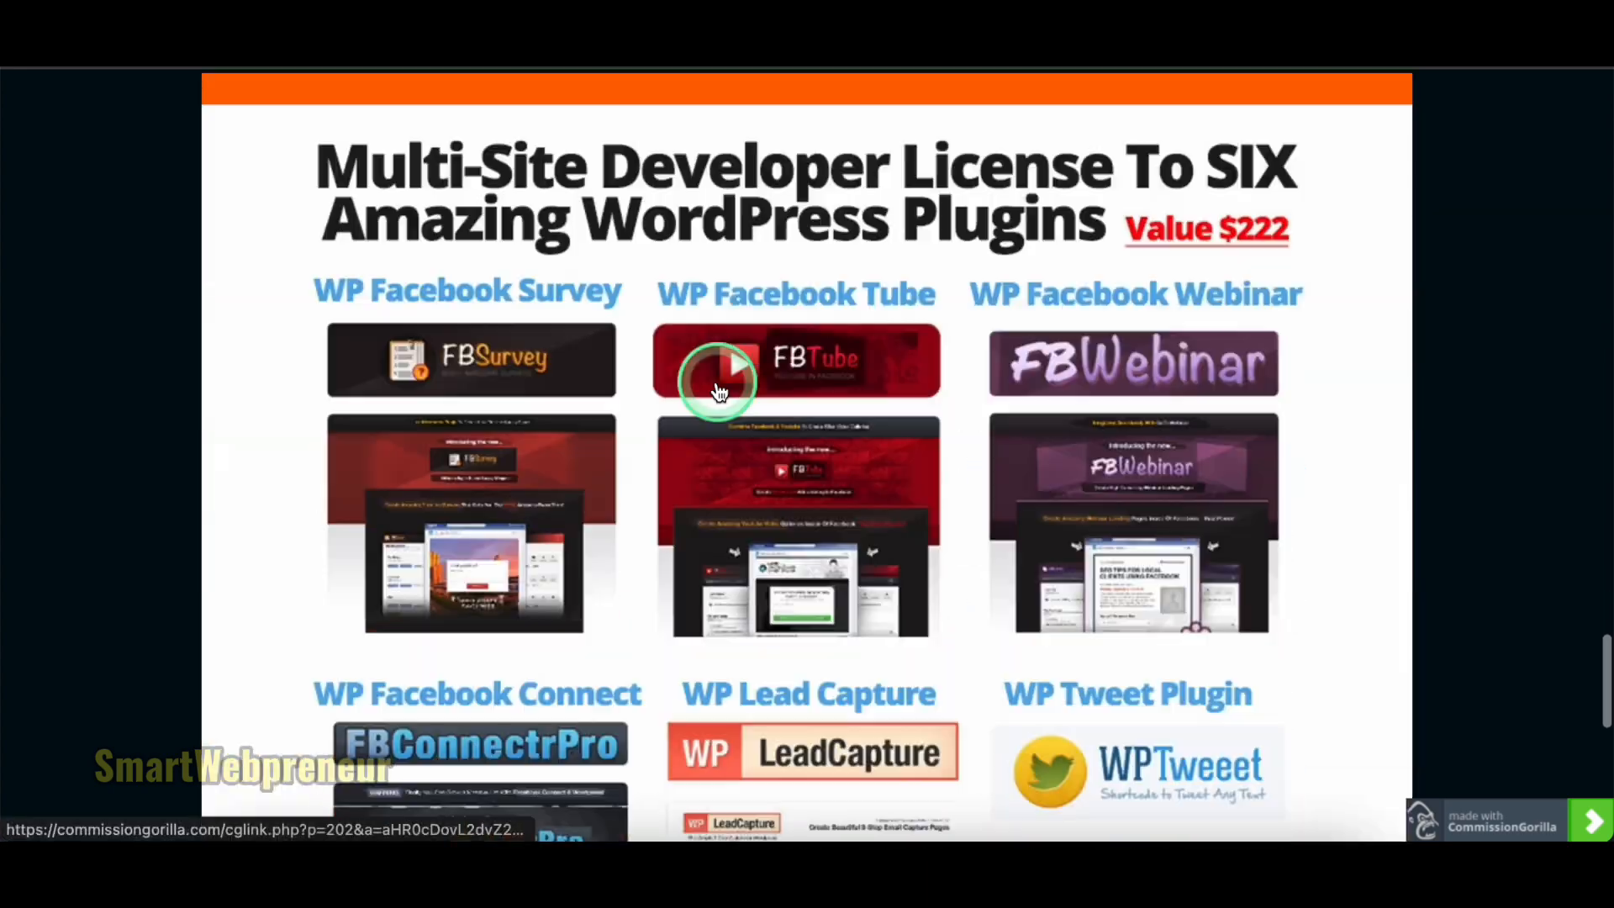
scroll(down, 3)
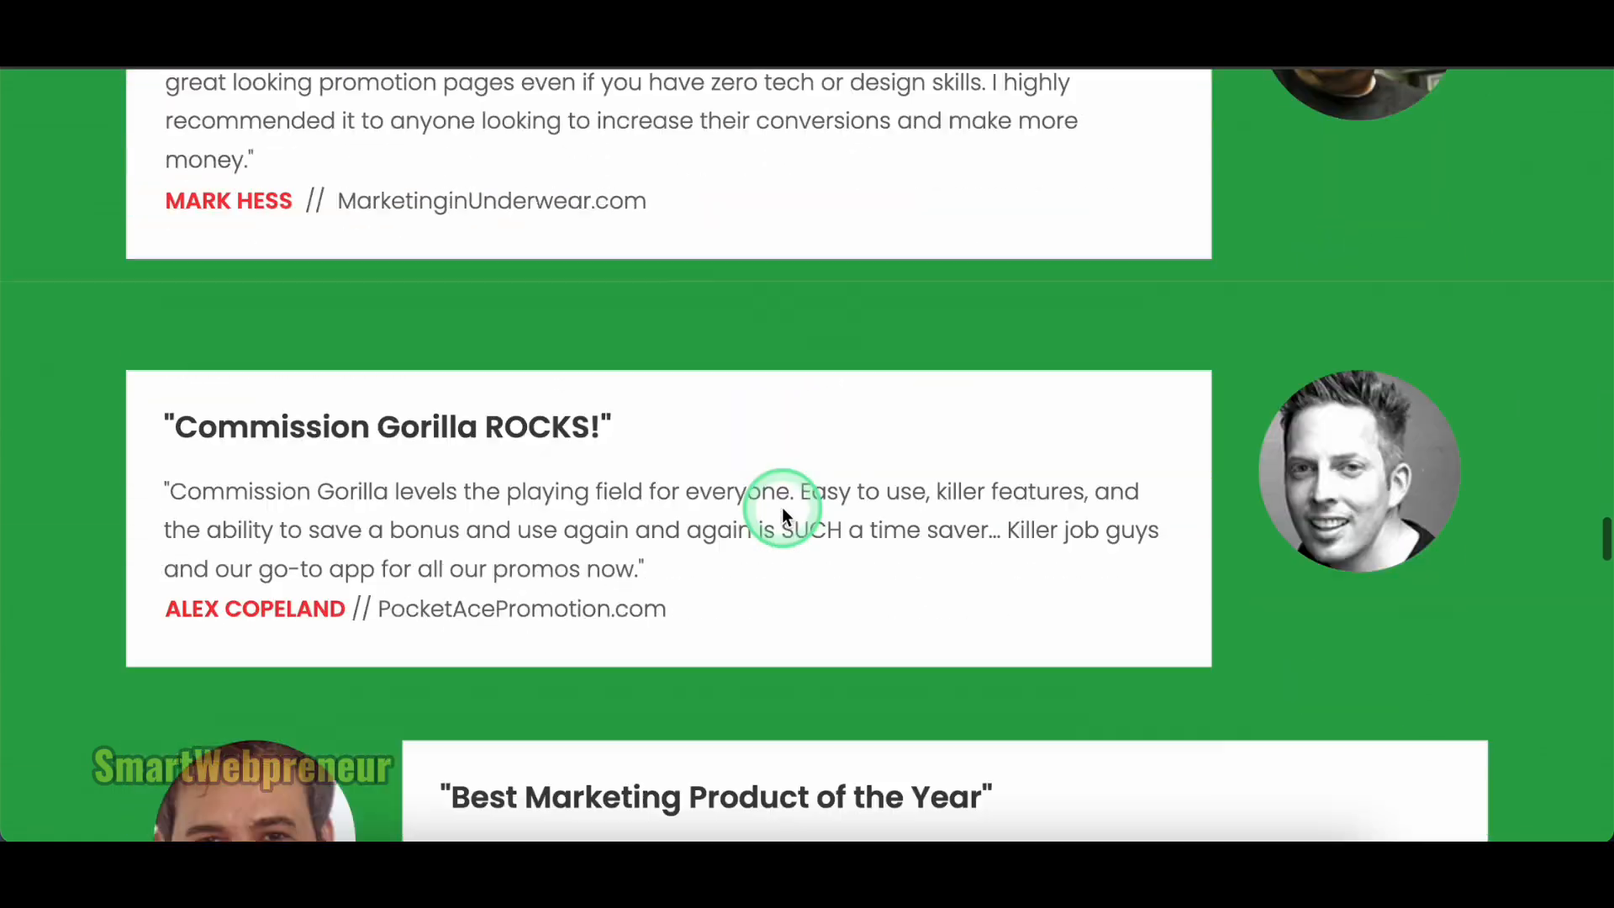
scroll(down, 3)
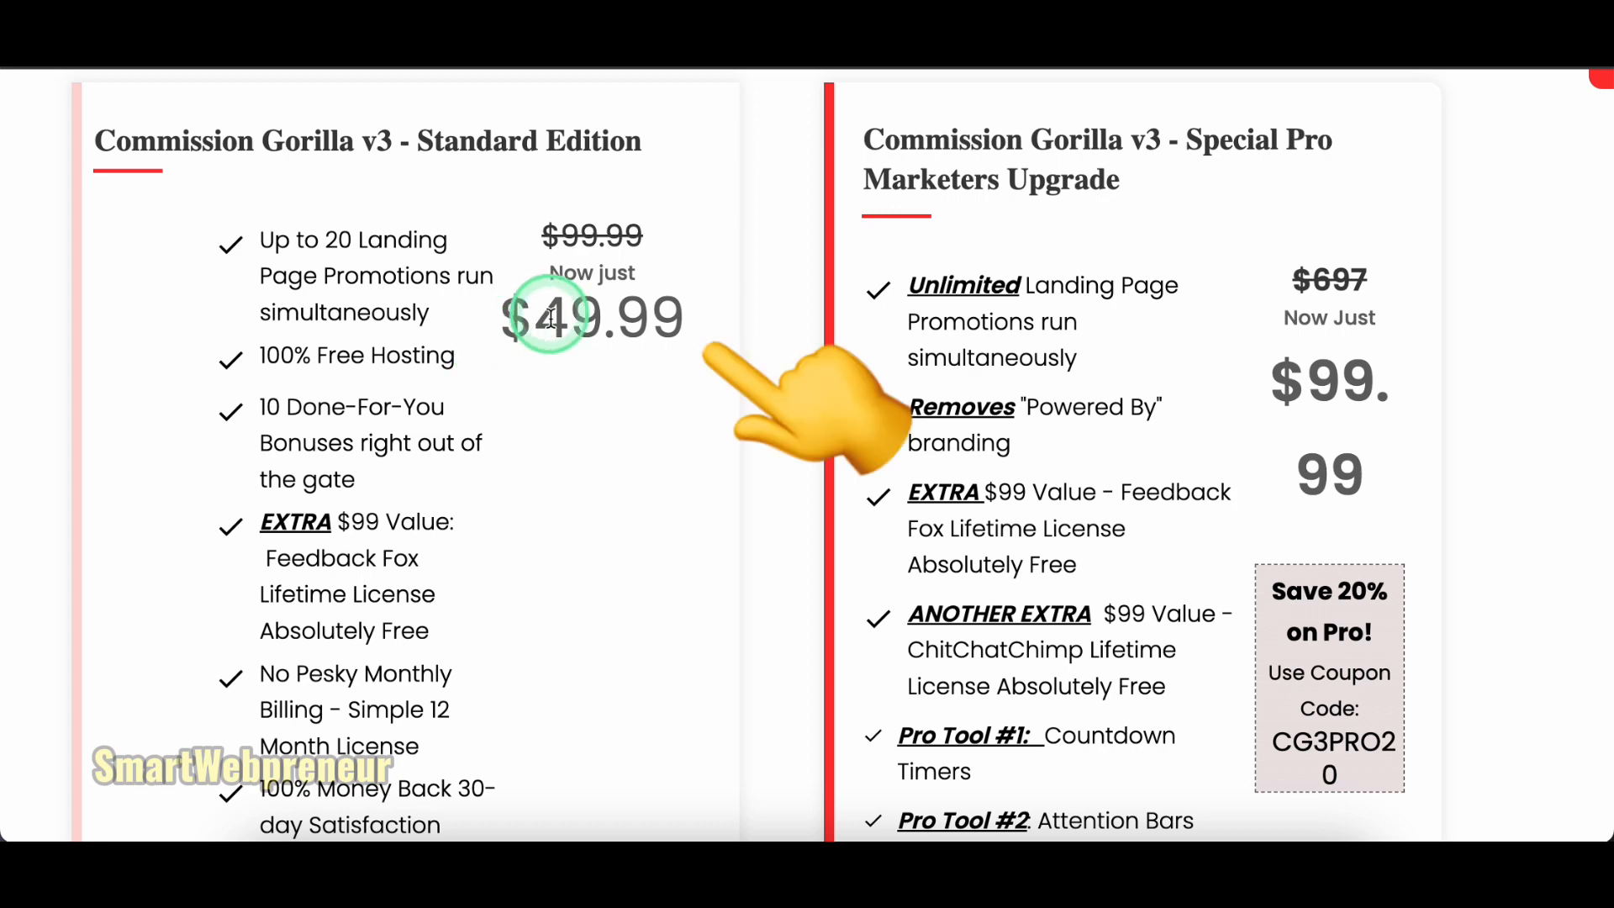
Sign up for the Special Pro Marketers Upgrade from the Standard versus Pro pricing table.
scroll(down, 3)
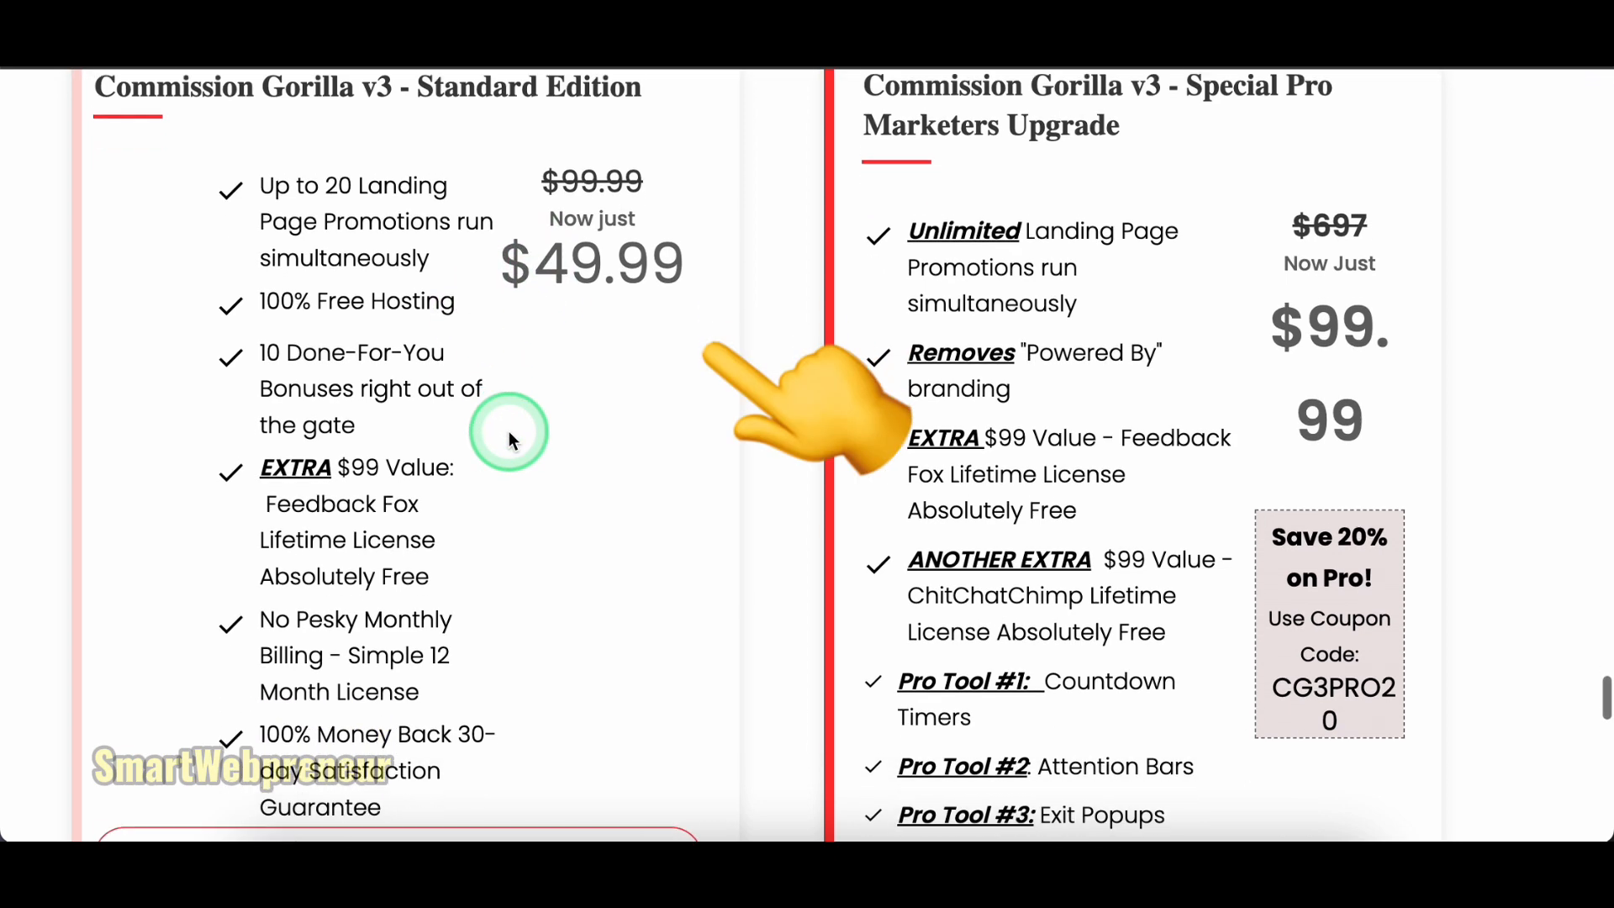
scroll(down, 3)
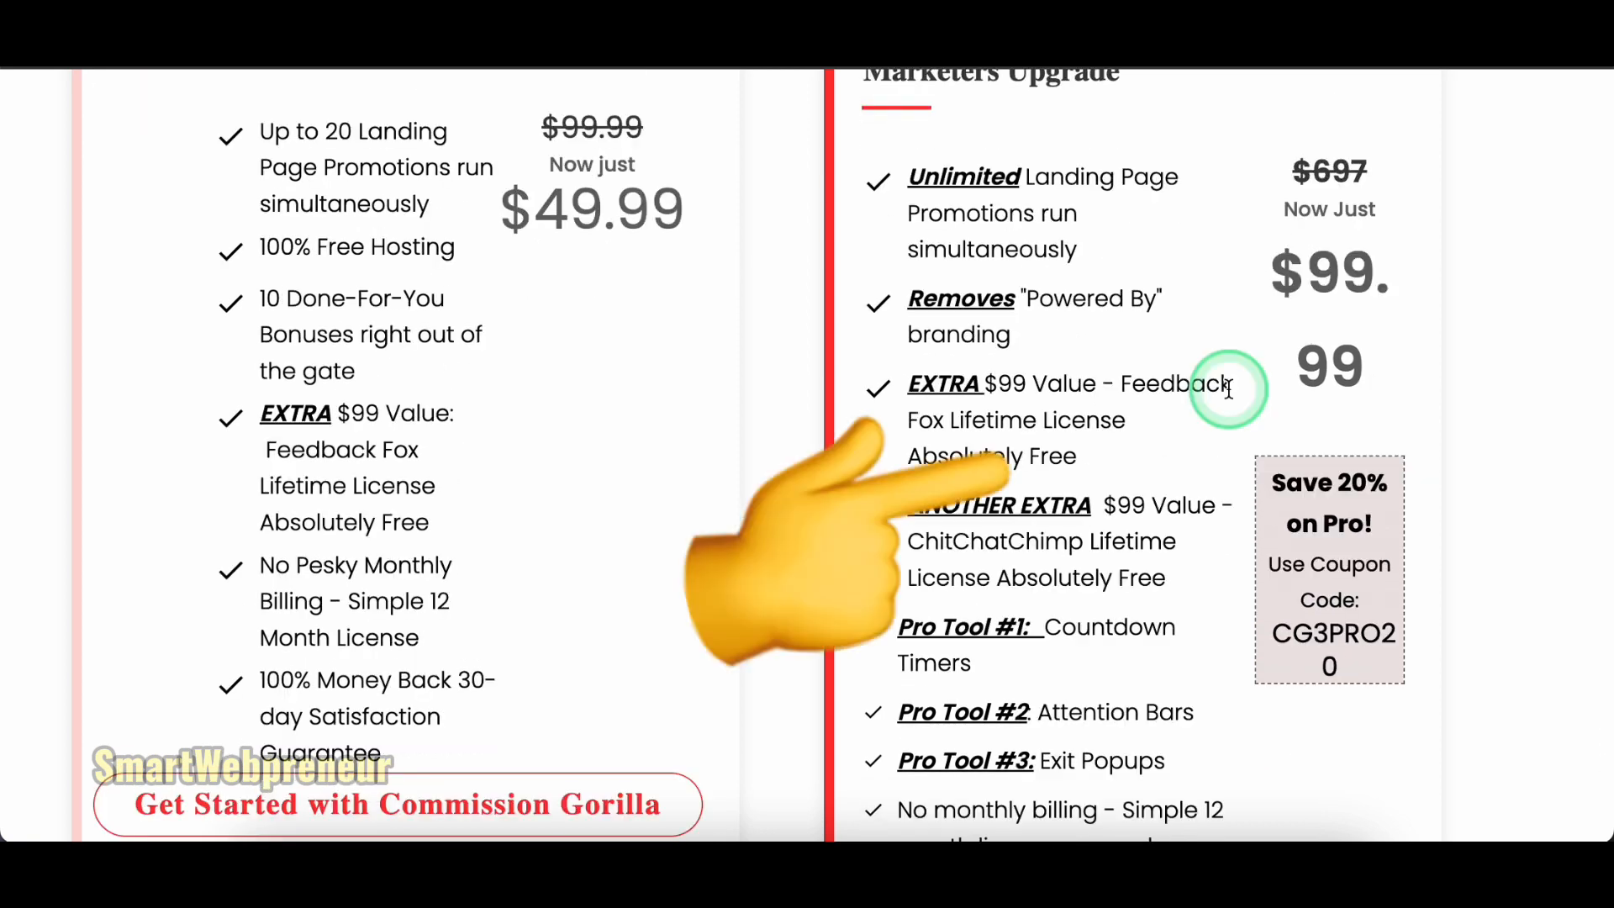
scroll(down, 3)
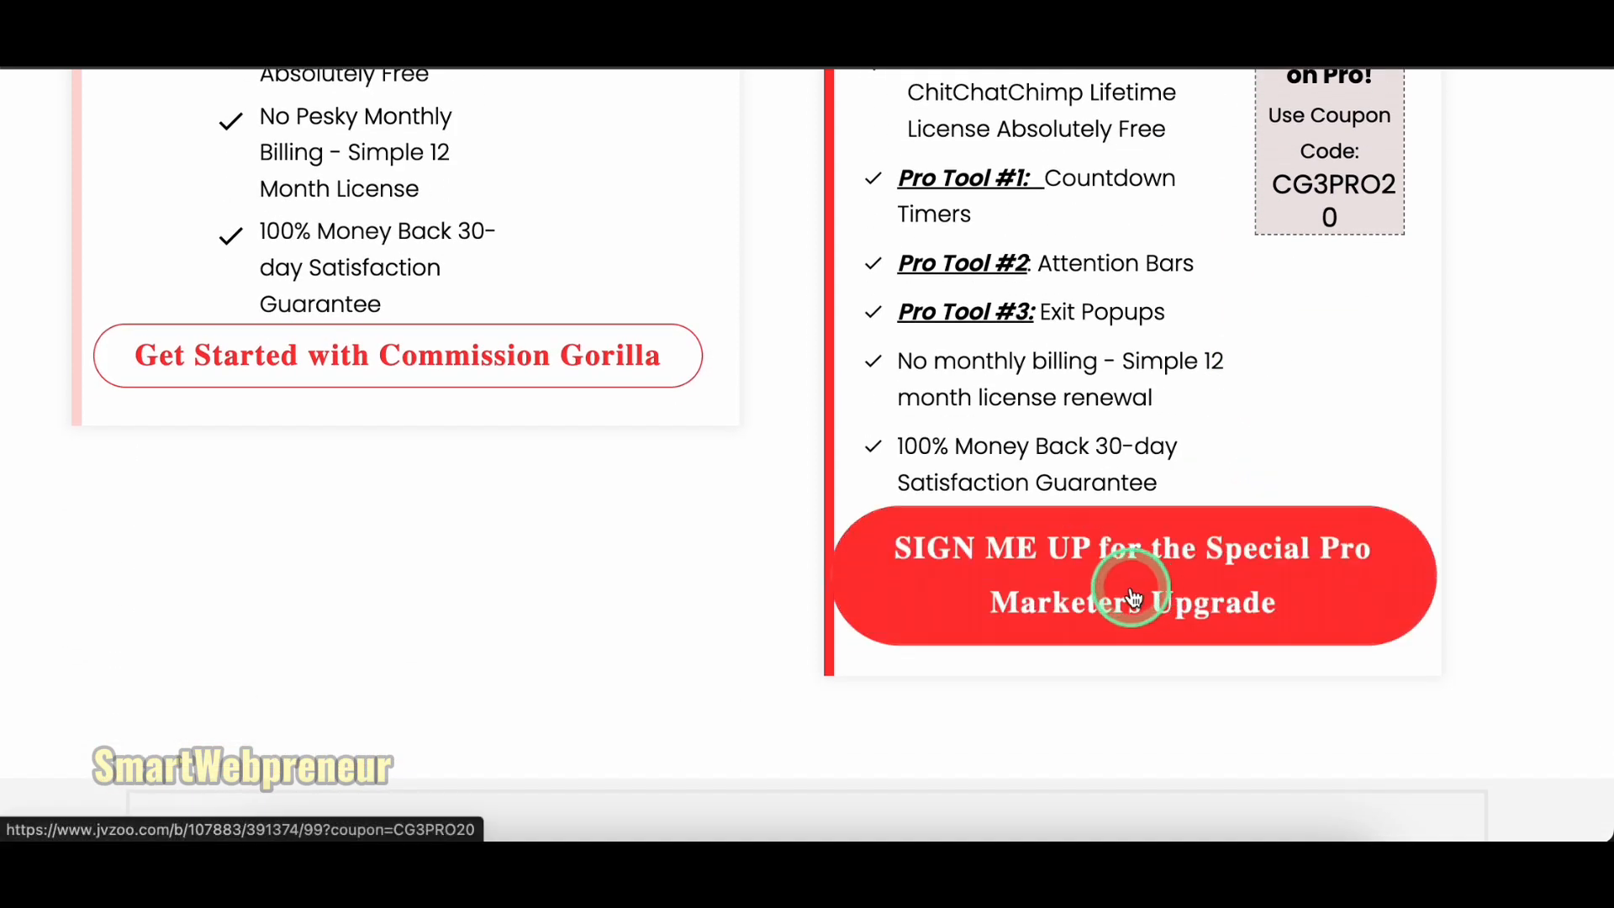
click(1131, 575)
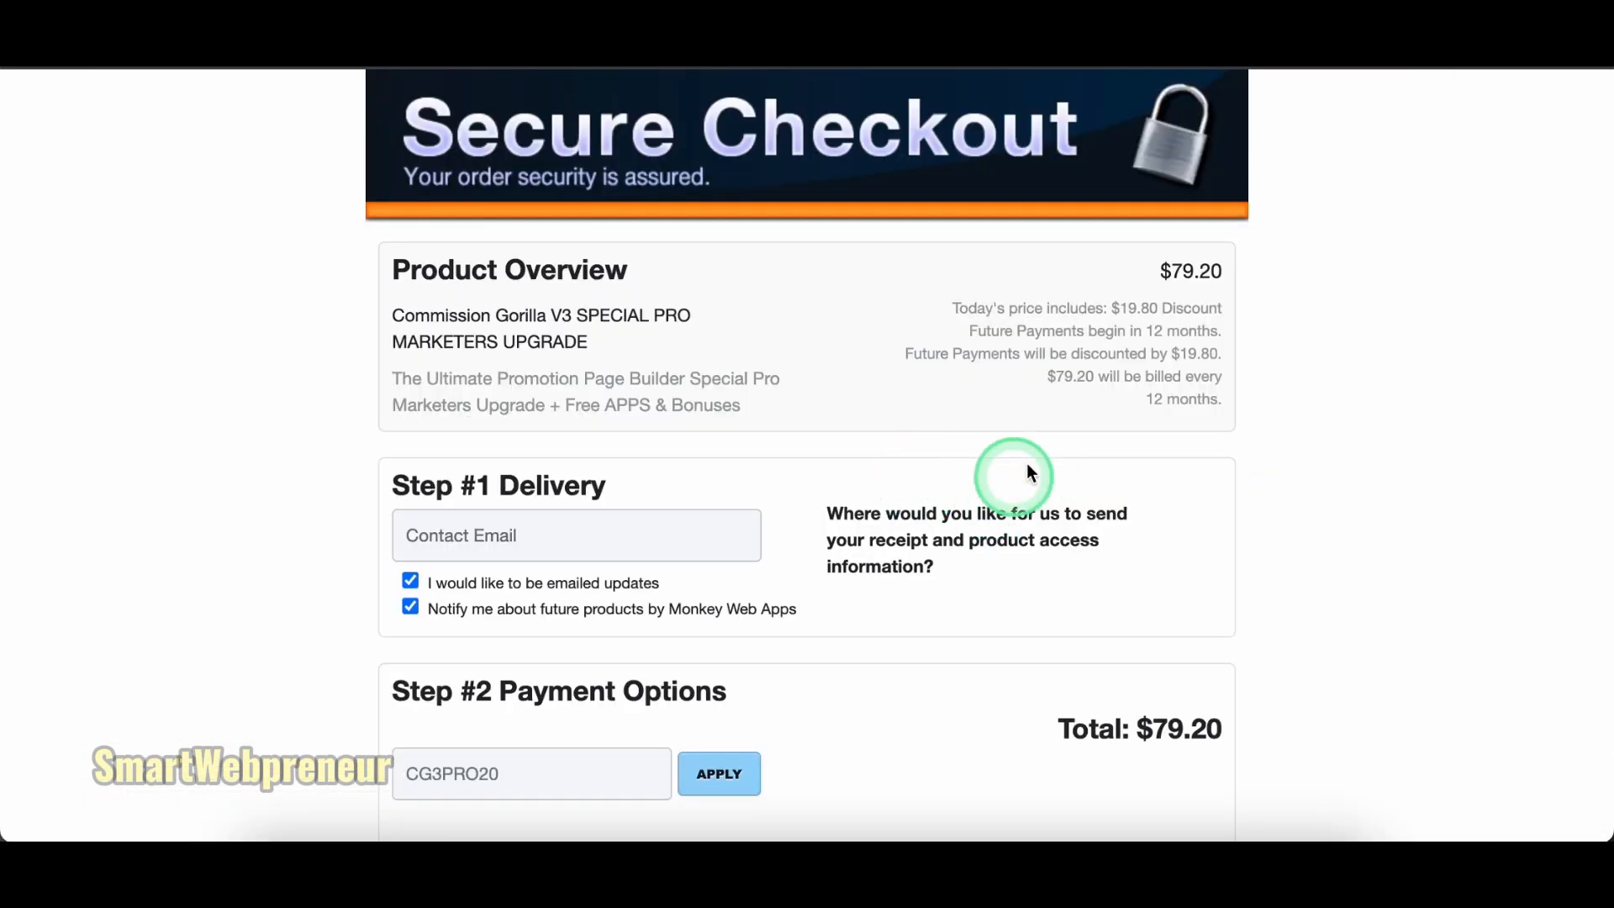
Review the JVZoo secure checkout showing coupon CG3PRO20 applied for a $79.20 total.
scroll(down, 3)
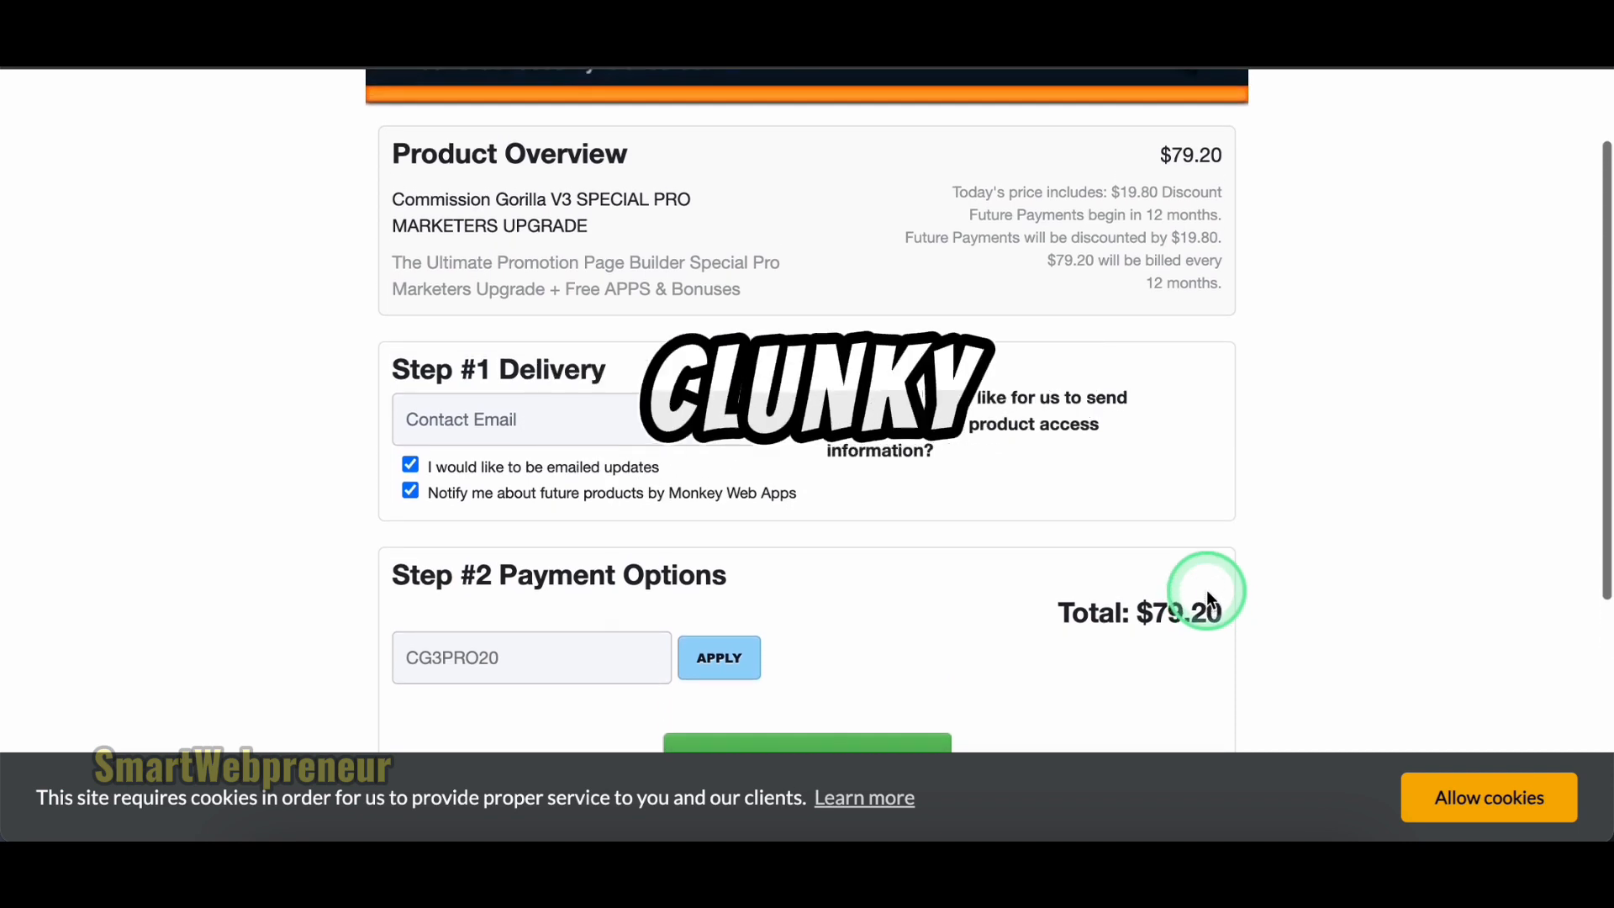
scroll(down, 3)
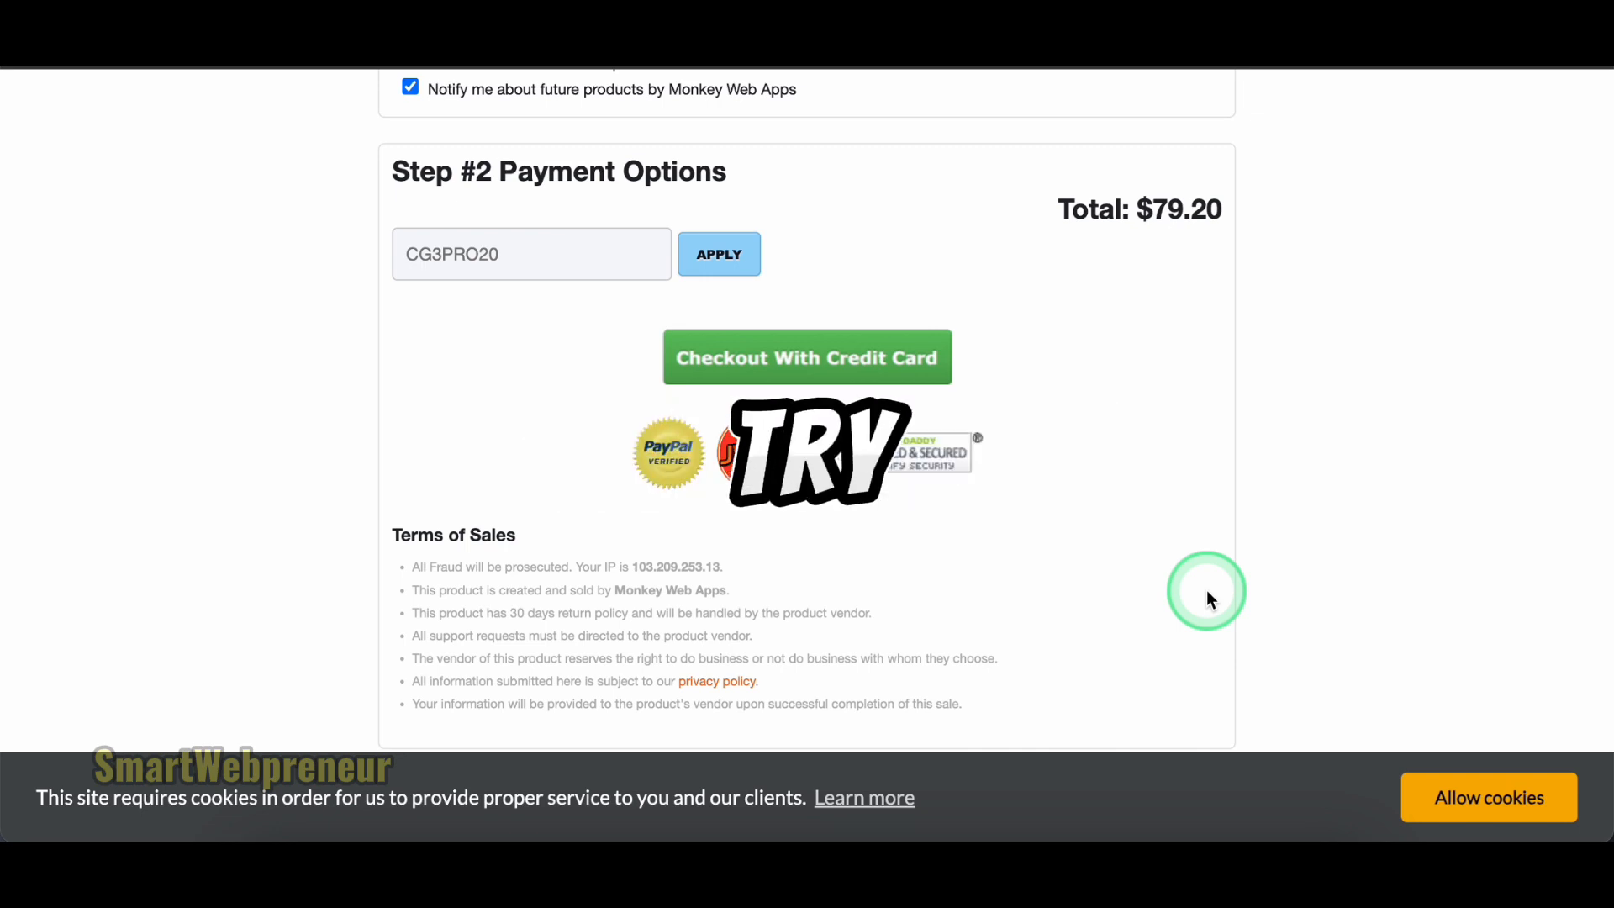
scroll(up, 3)
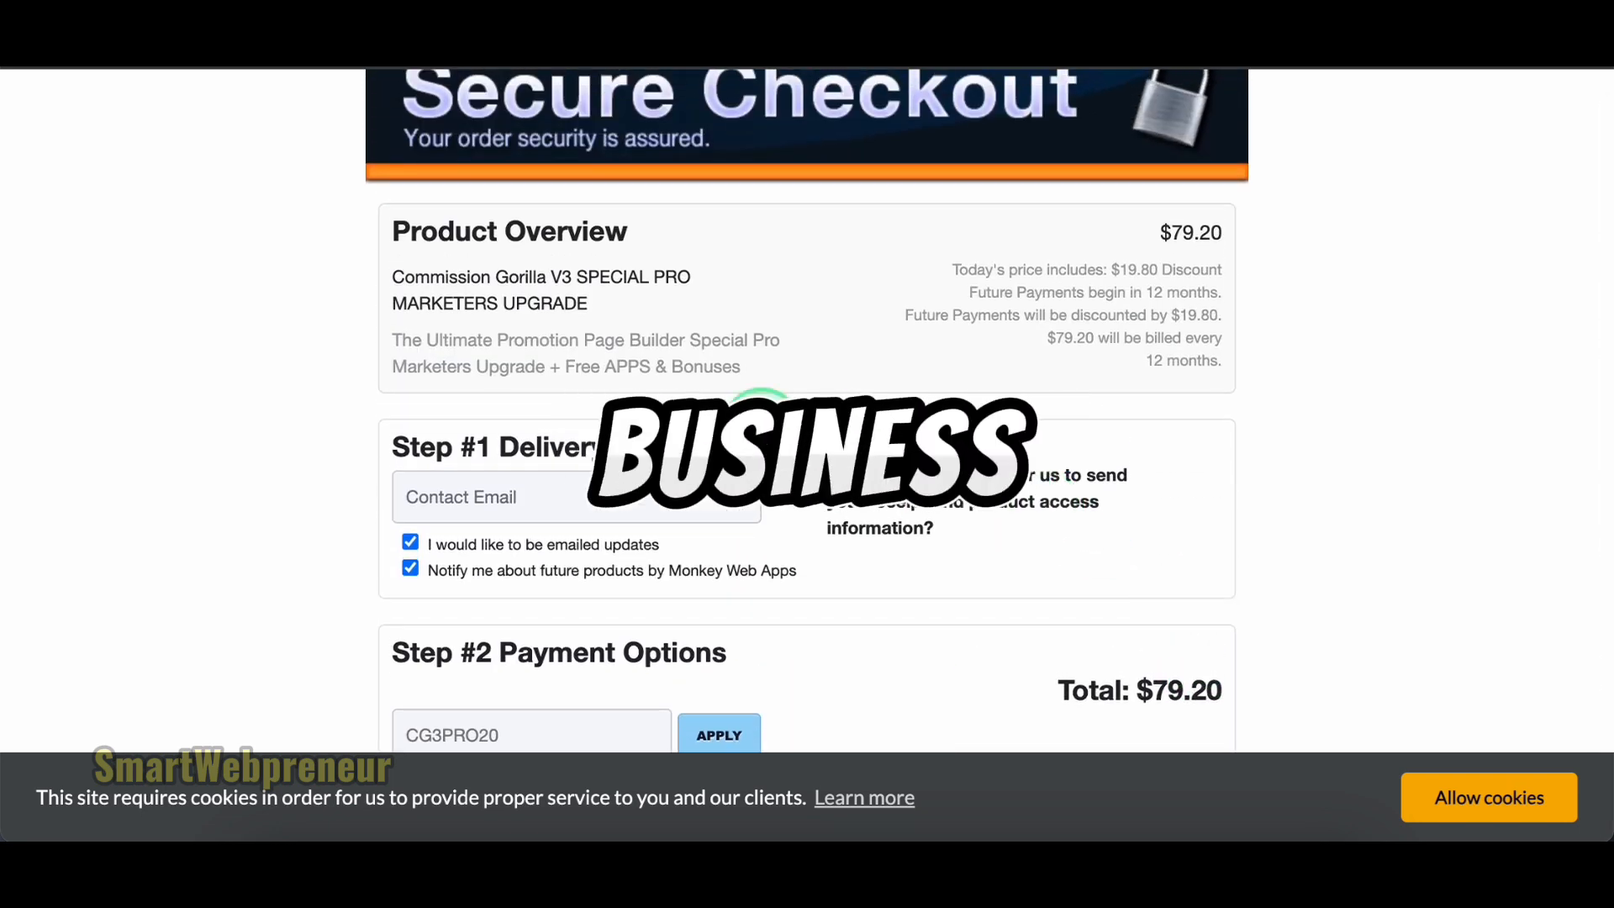